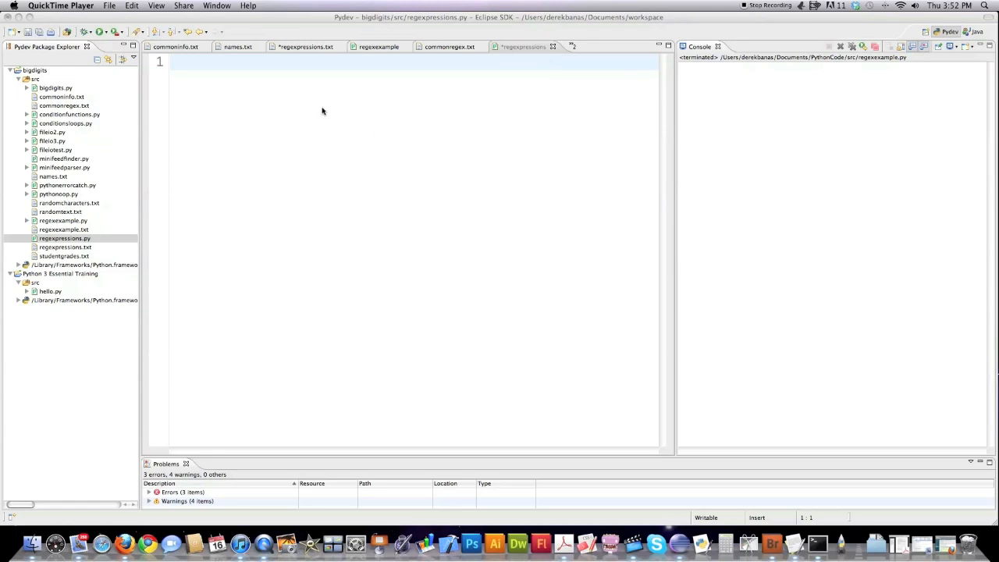
Focus the empty script, type the sample names Jen and Jenny, then clear them.
{"action": "left_click", "coordinate": [312, 144]}
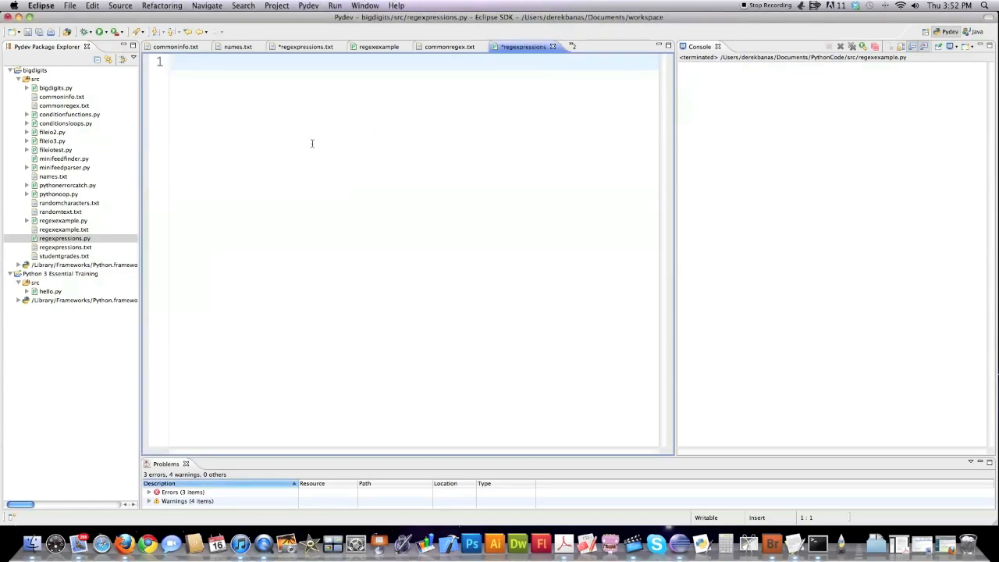
{"action": "left_click", "coordinate": [172, 62]}
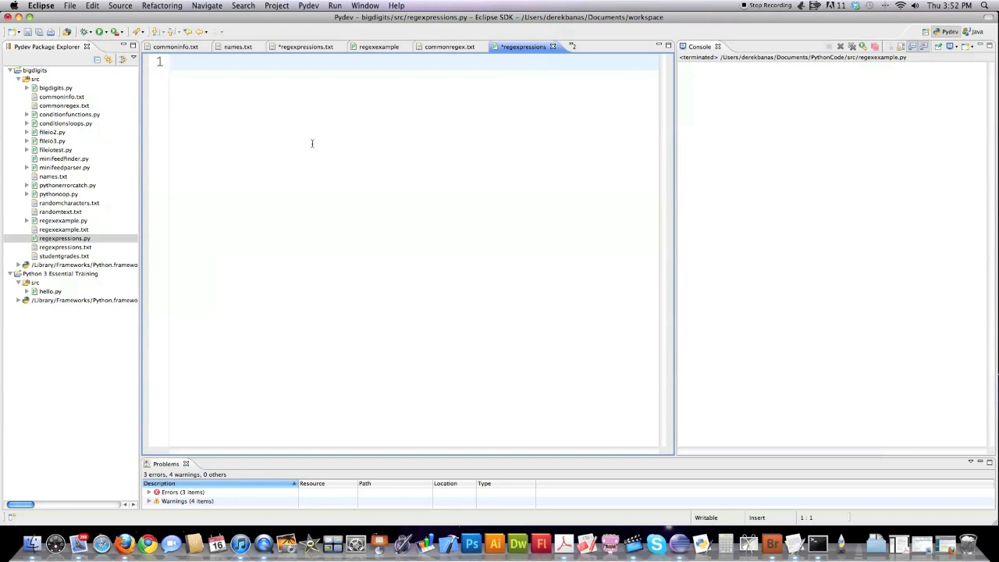
{"action": "mouse_move", "coordinate": [302, 145]}
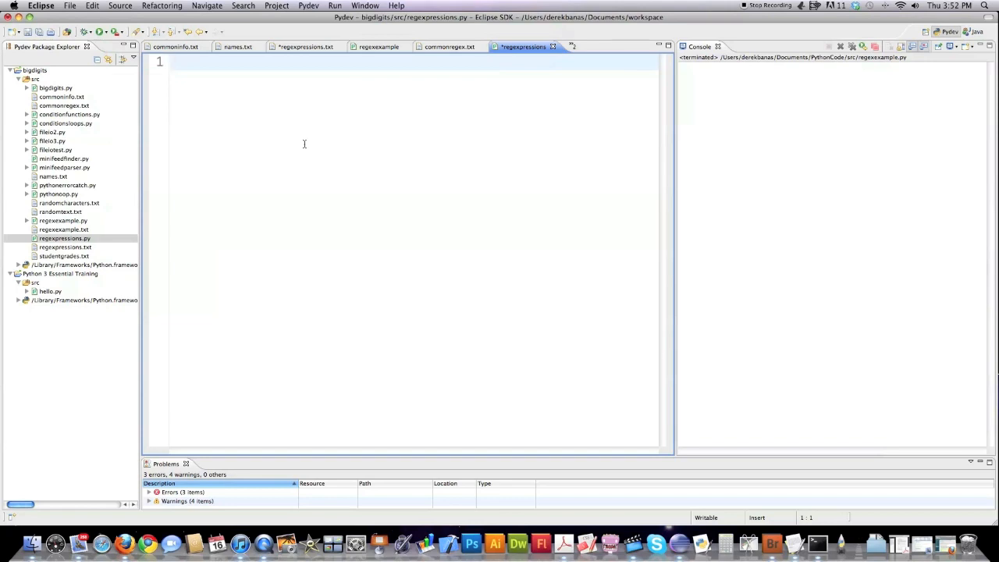
{"action": "type", "text": "Jen"}
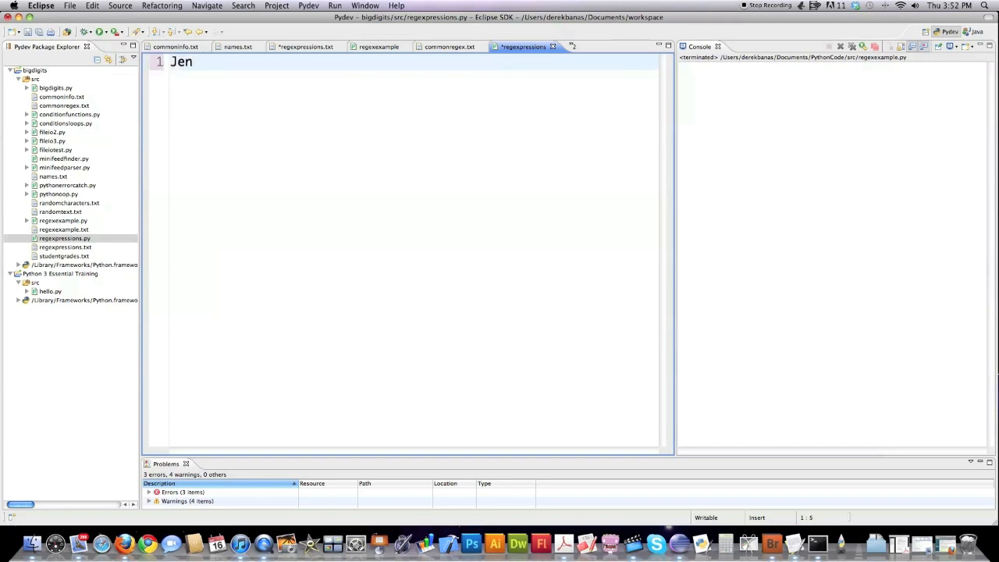
{"action": "type", "text": "Jenny"}
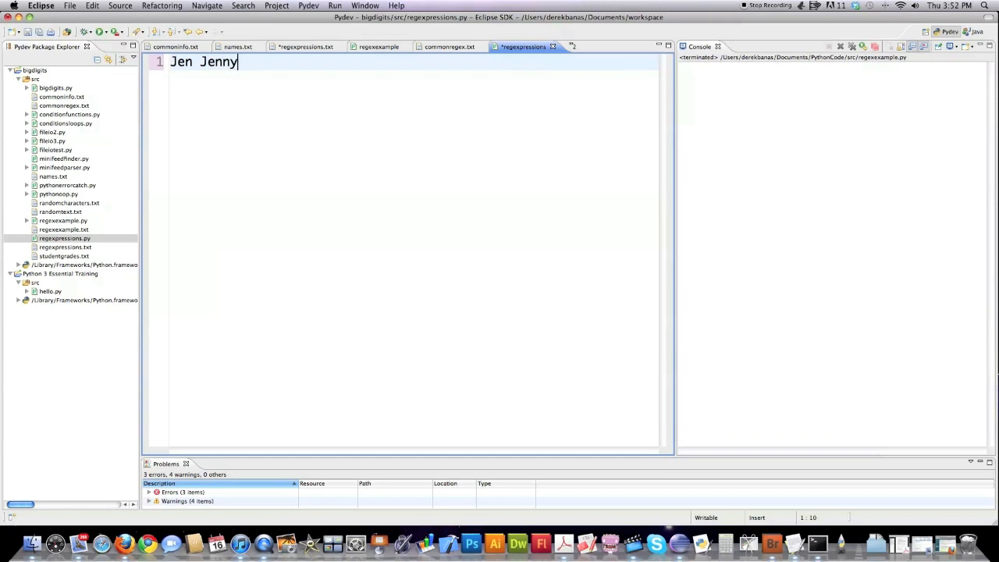
{"action": "key", "text": "BackSpace"}
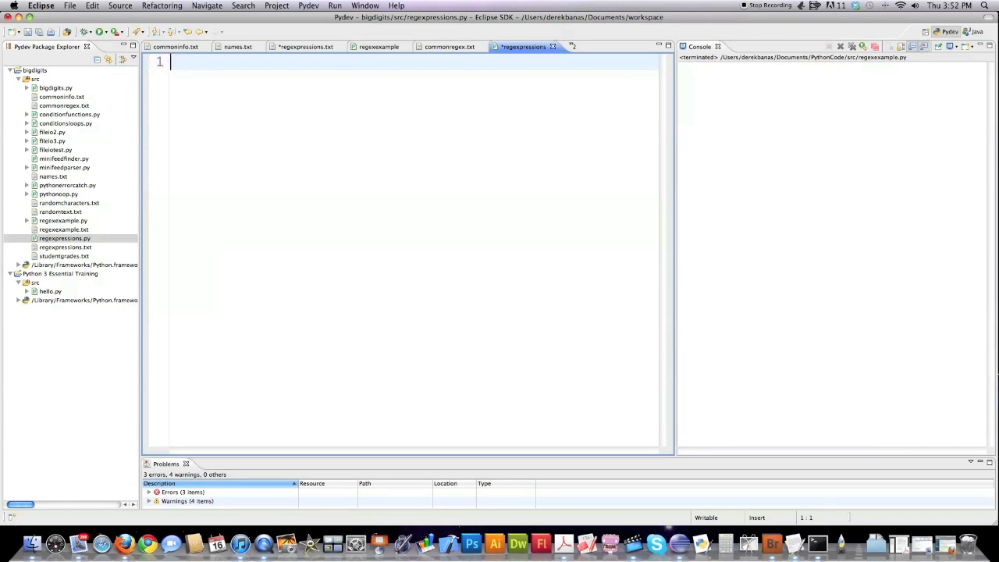
Type the name alternation (Jennifer|Jen|Jenny), correcting a mistyped capital B.
{"action": "type", "text": "()"}
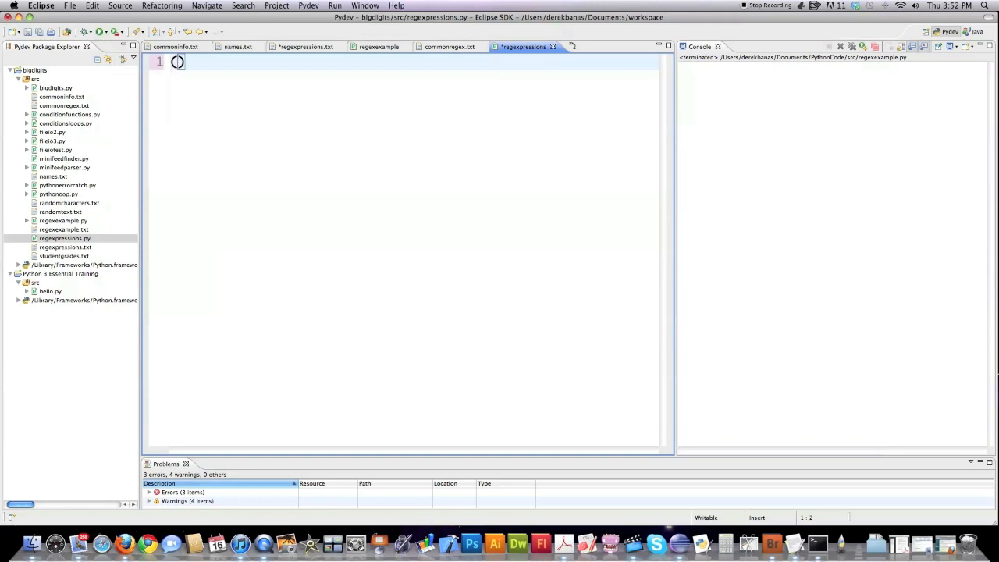
{"action": "type", "text": "Jenn"}
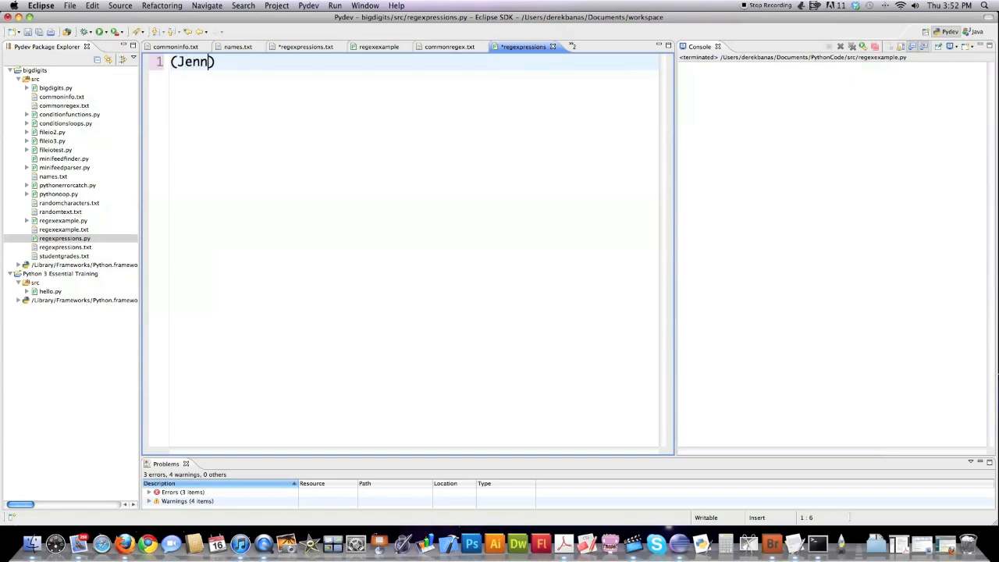
{"action": "type", "text": "ifer|Jen"}
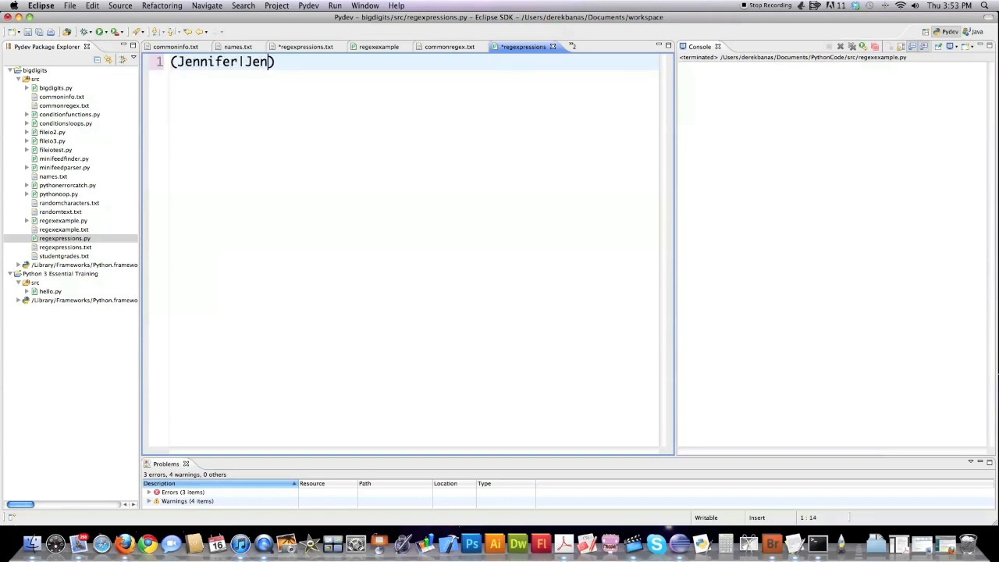
{"action": "type", "text": "|Jenn"}
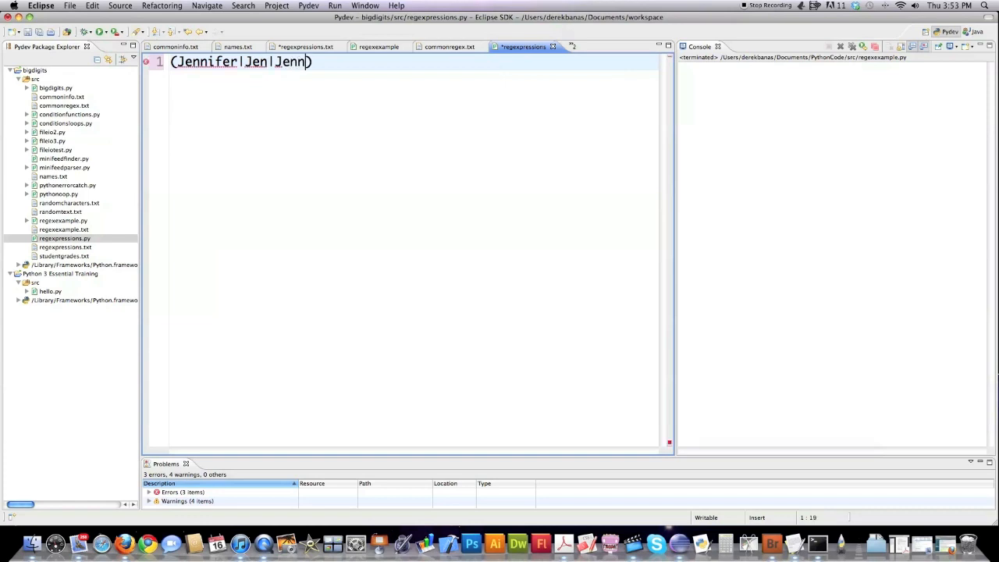
{"action": "type", "text": "ny)\\"}
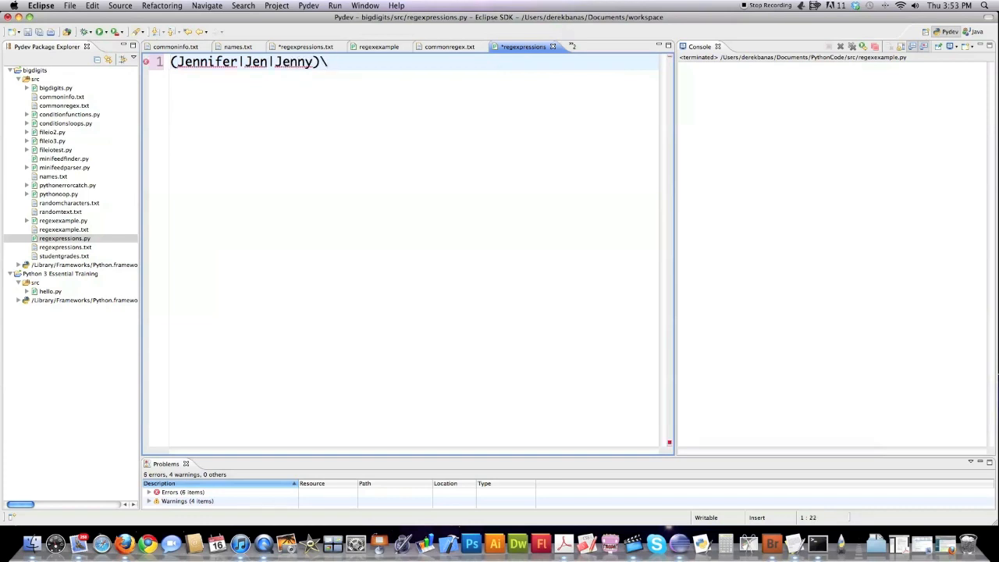
{"action": "type", "text": "b"}
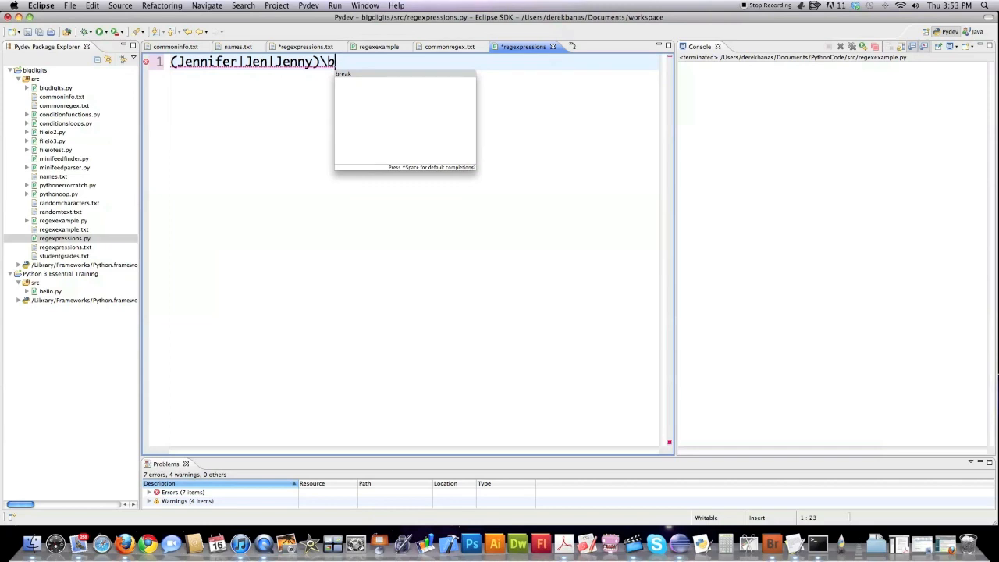
{"action": "type", "text": "B"}
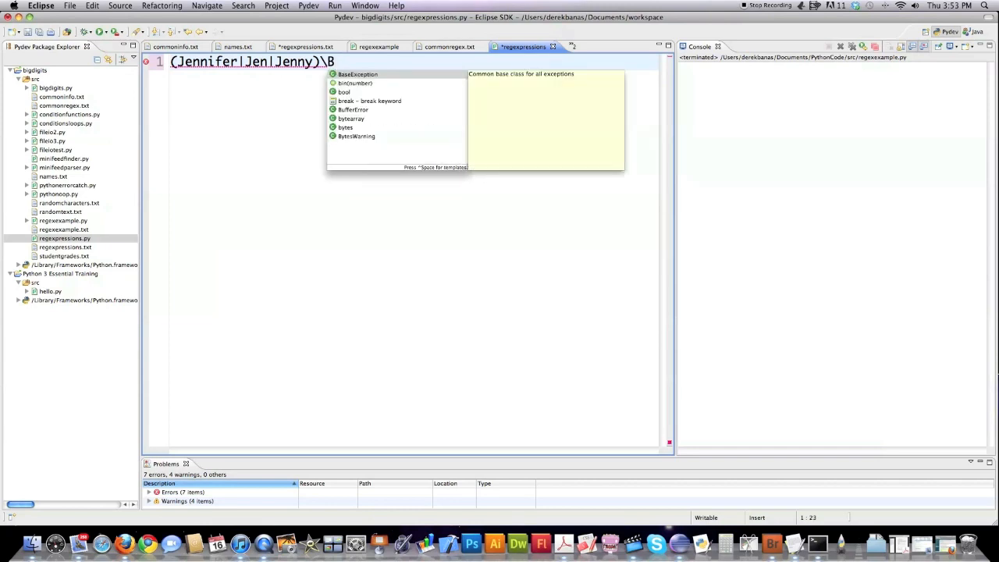
{"action": "key", "text": "Backspace"}
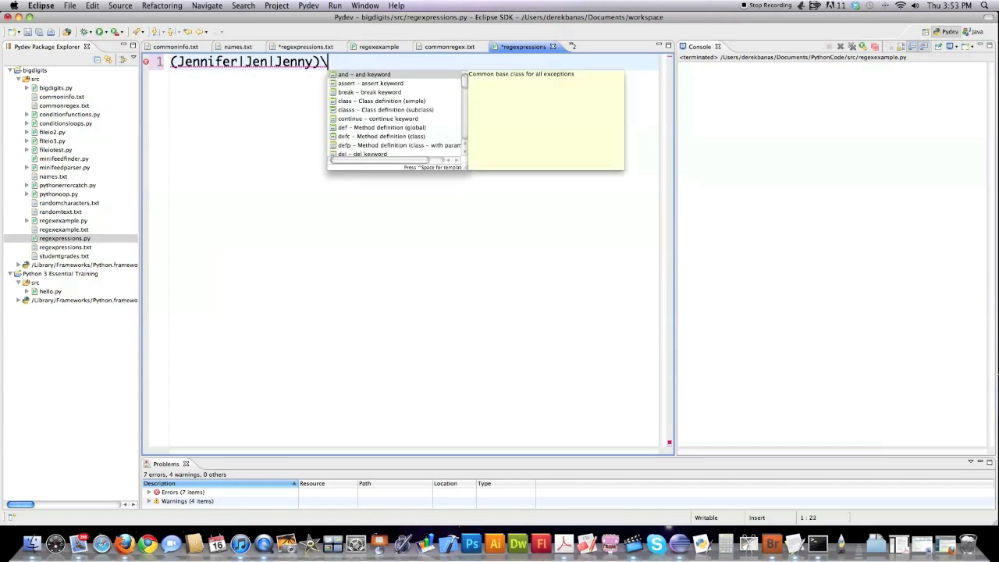
Finish the quoted pattern '(Jennifer|Jen|Jenny)\b\w+\b' with word boundaries.
{"action": "type", "text": "\\b"}
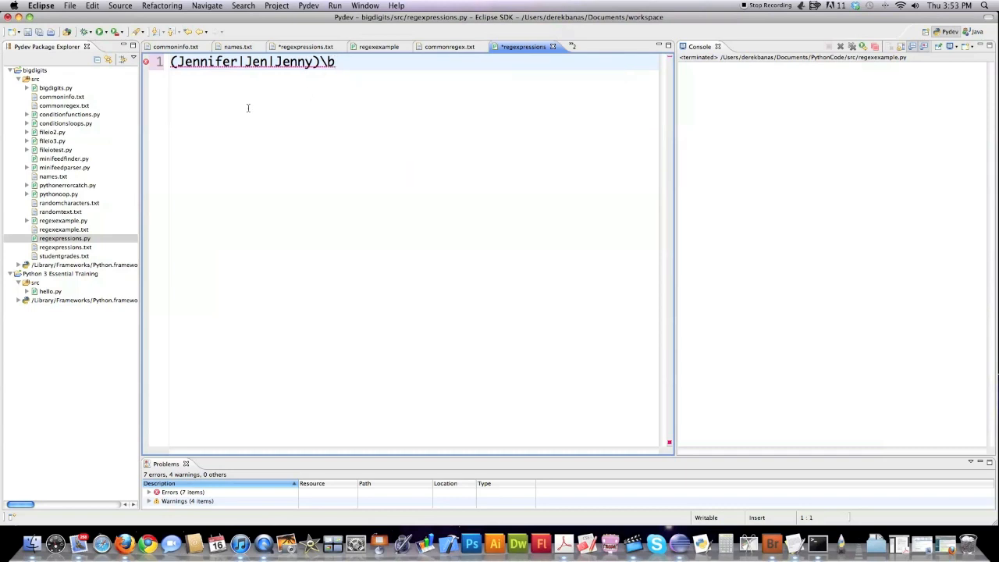
{"action": "type", "text": "'"}
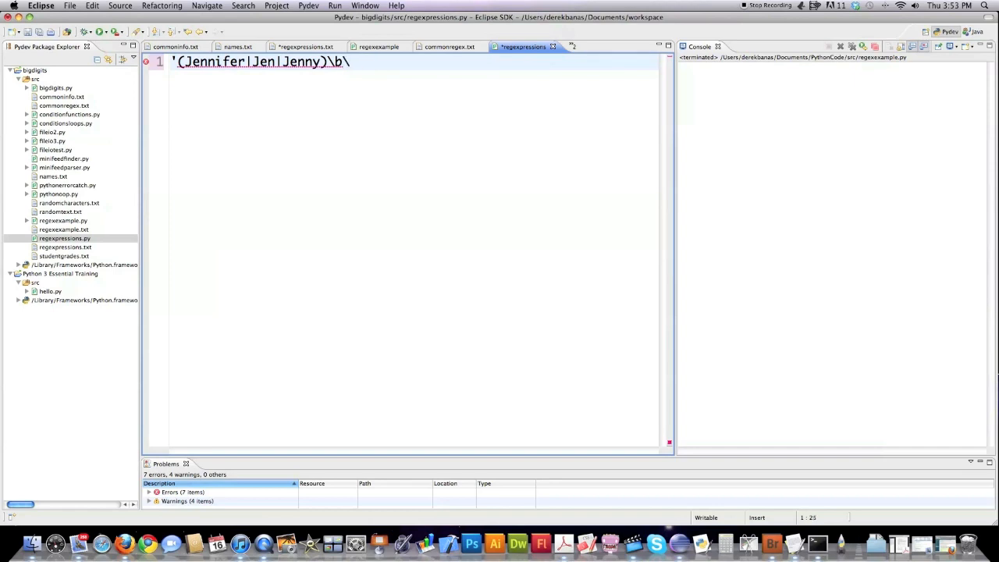
{"action": "type", "text": "w"}
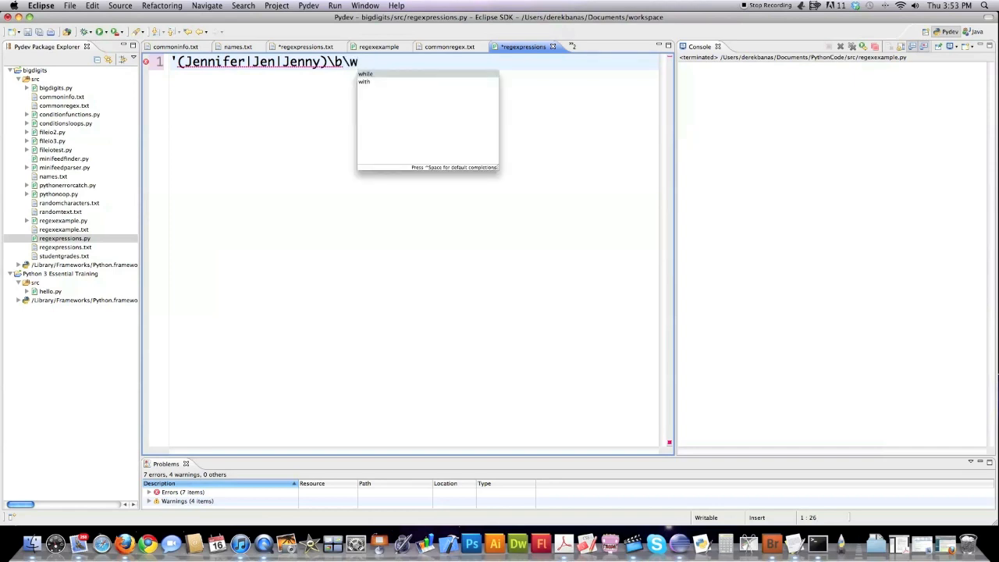
{"action": "type", "text": "+"}
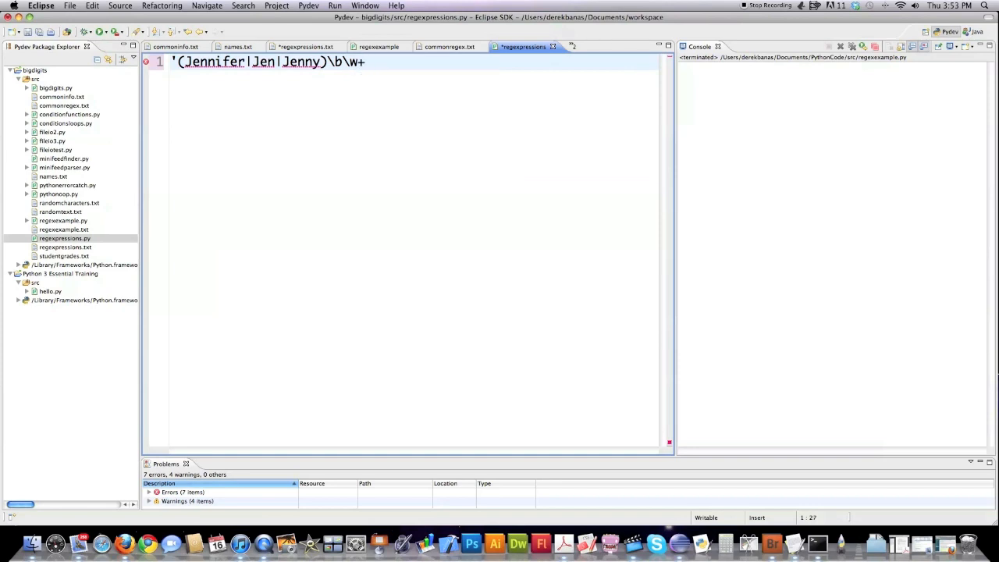
{"action": "type", "text": "\\"}
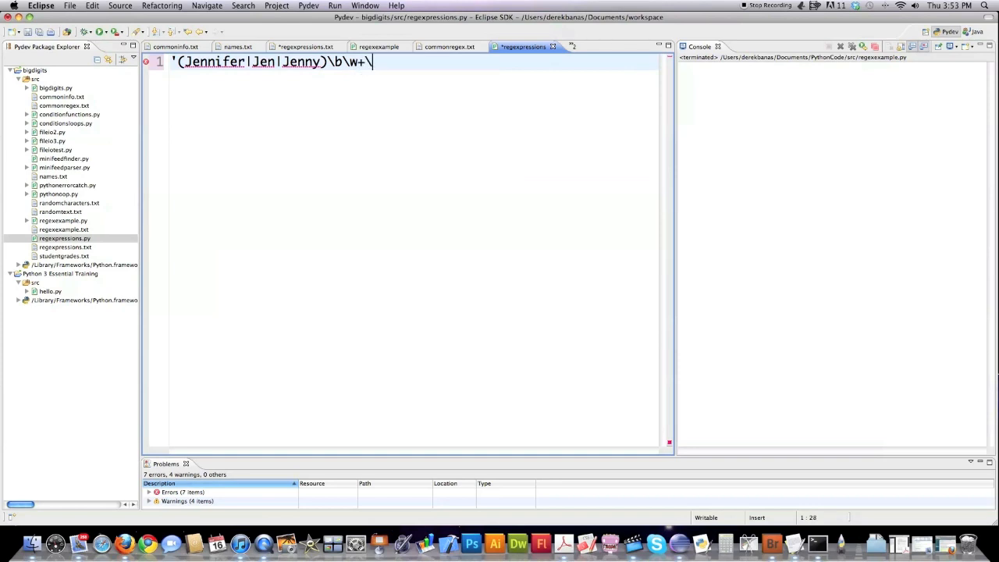
{"action": "type", "text": "b"}
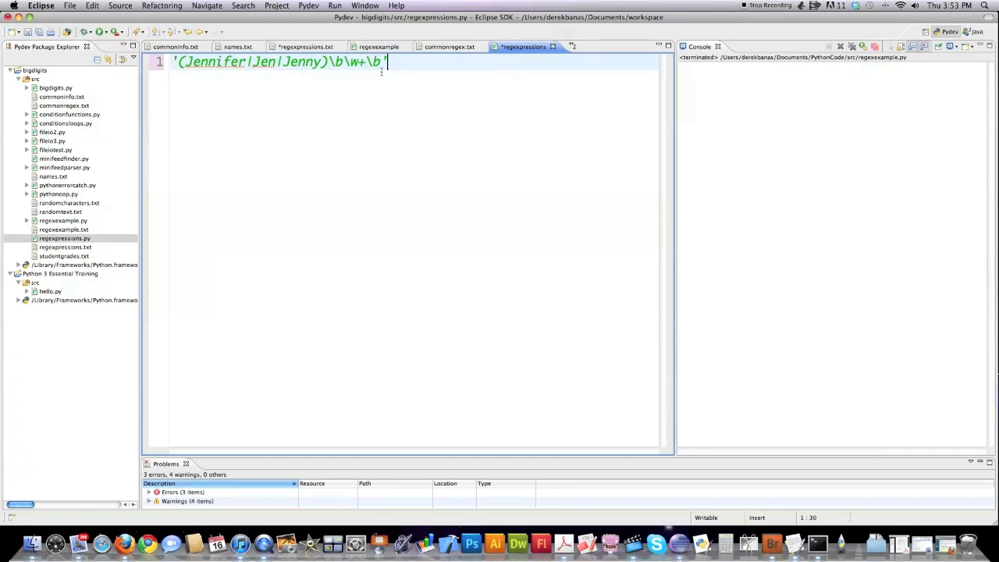
{"action": "mouse_move", "coordinate": [405, 63]}
{"action": "type", "text": "'"}
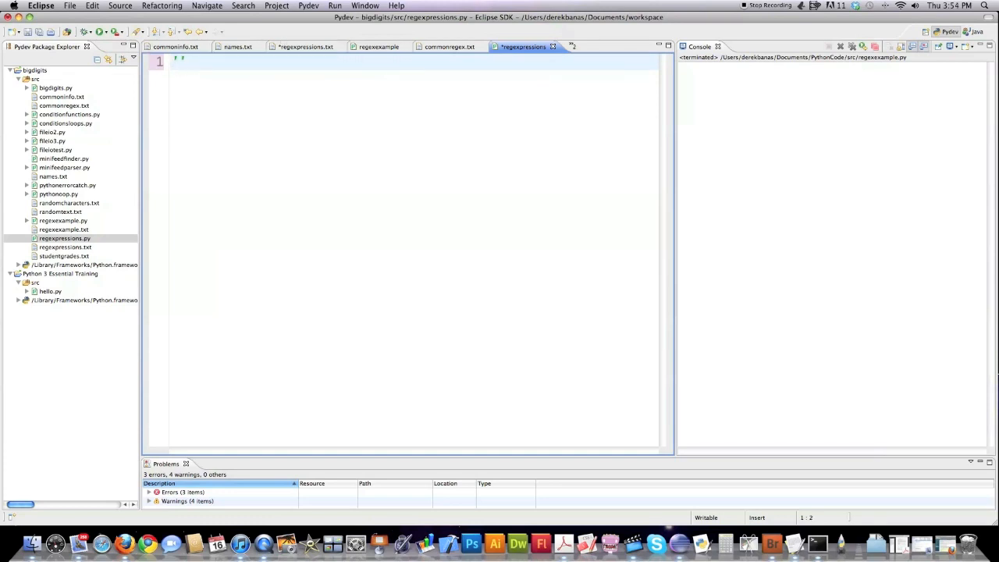
Type 'Je(nnifer|nny|n){1,6}\s\w+\s' on line 1 and start a new line.
{"action": "type", "text": "Je(nnifer|"}
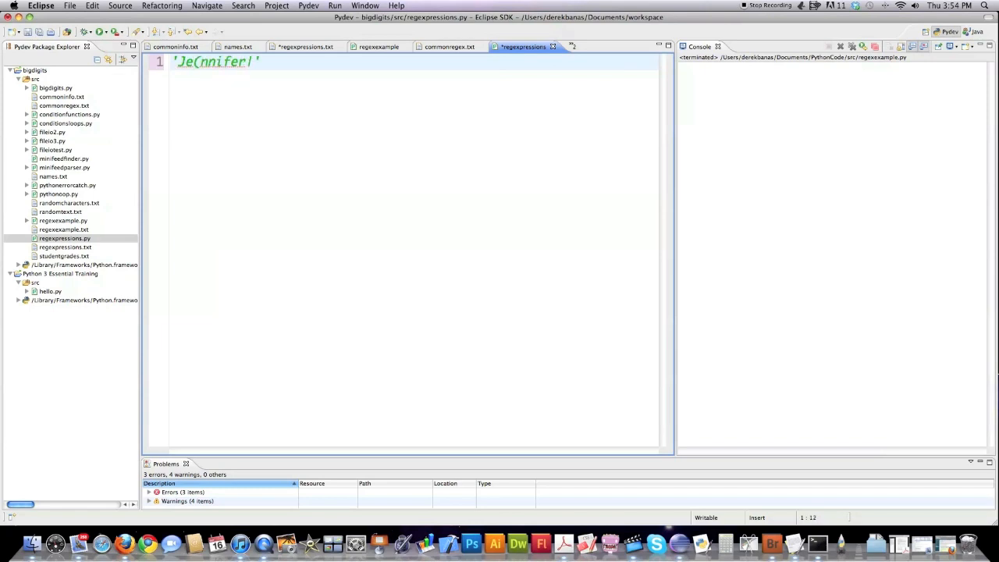
{"action": "type", "text": "nny|"}
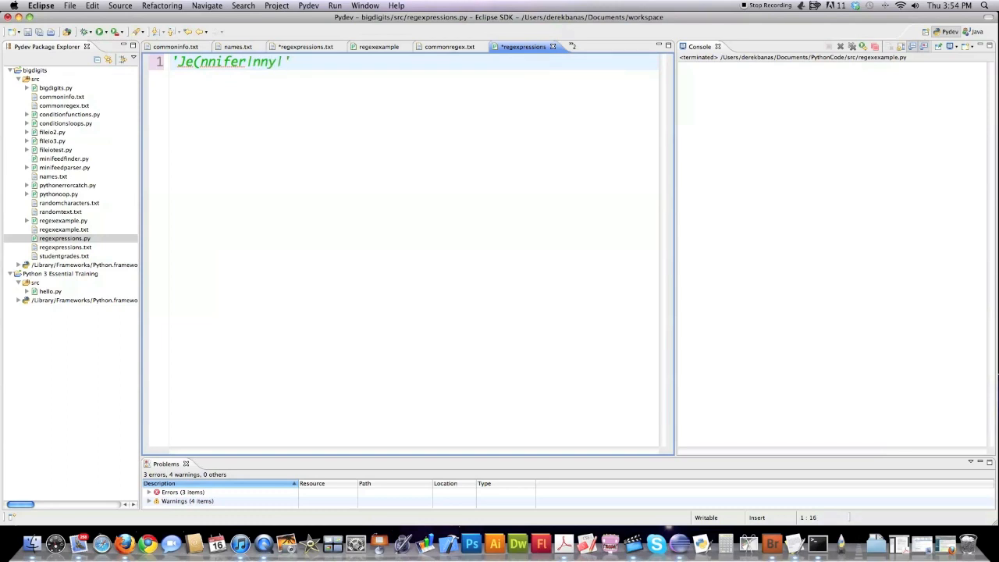
{"action": "type", "text": "n){1"}
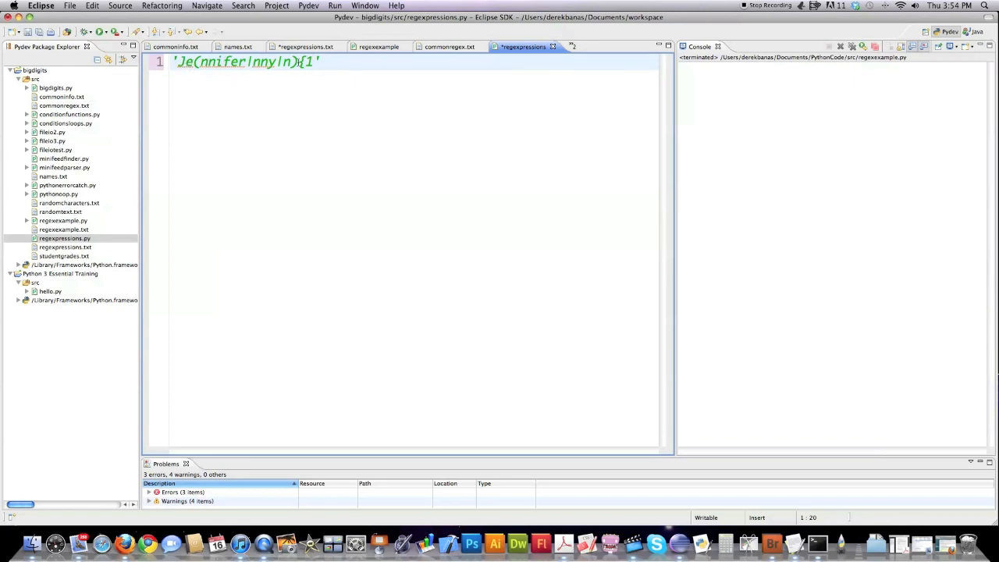
{"action": "type", "text": ",6}"}
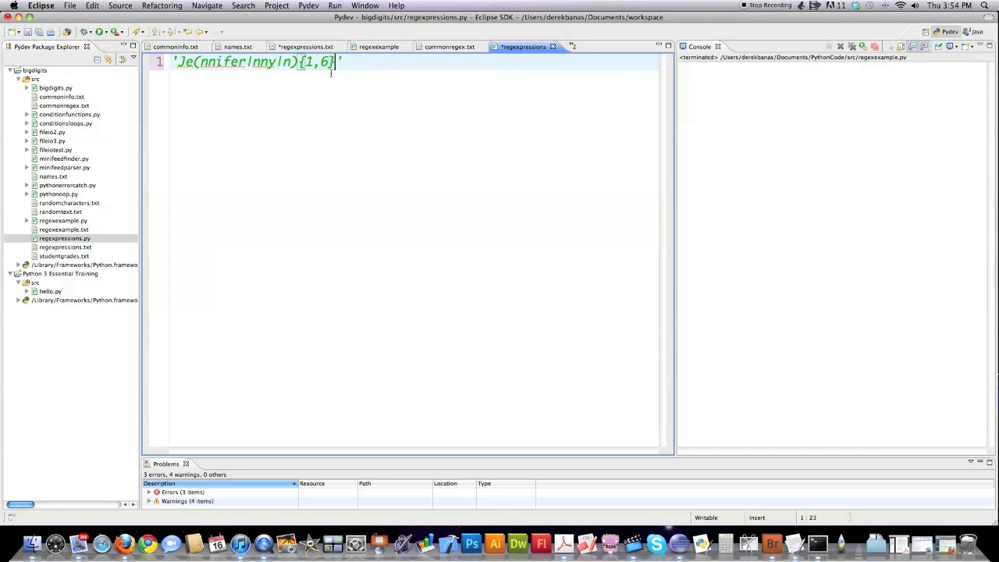
{"action": "type", "text": "\\s"}
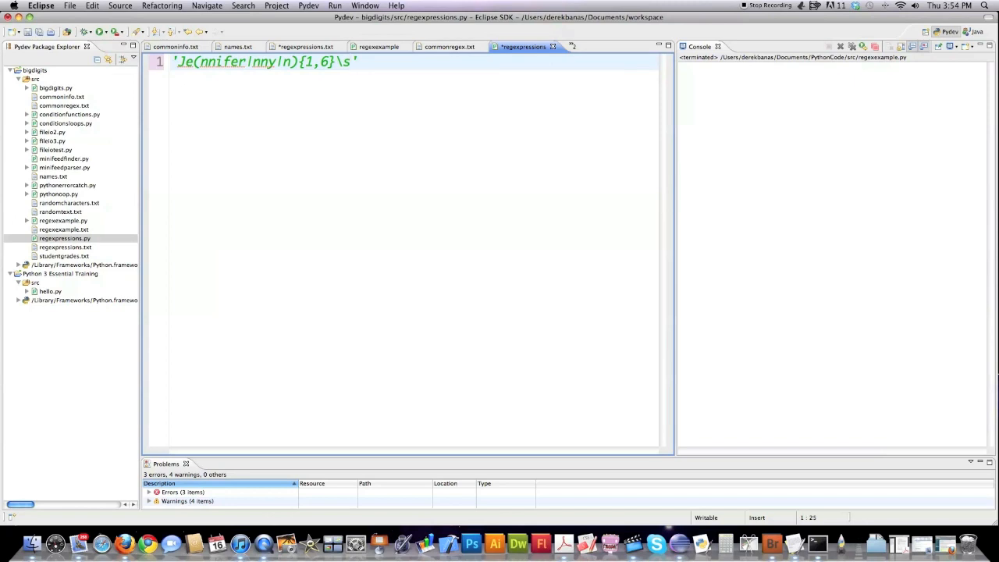
{"action": "type", "text": "\\w"}
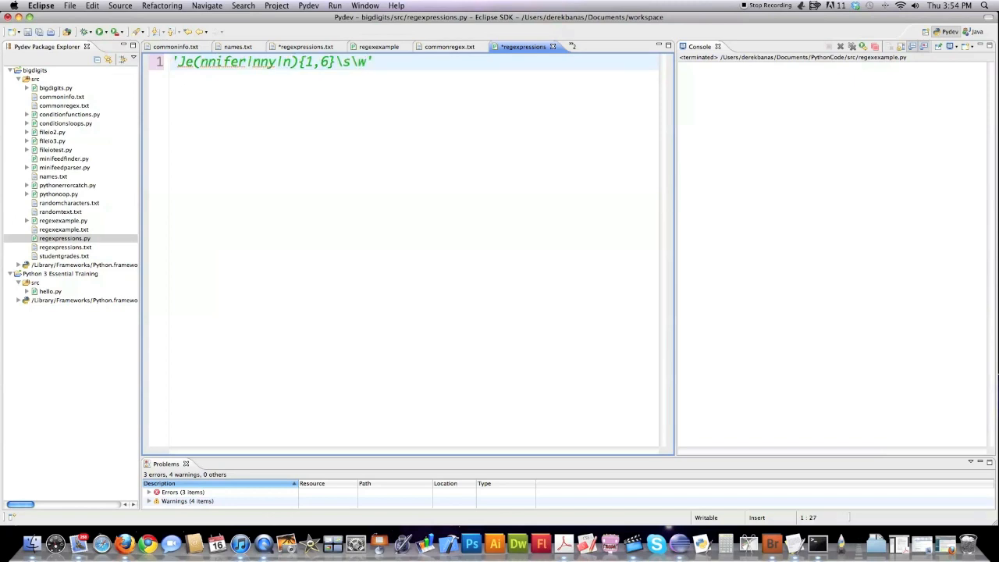
{"action": "type", "text": "+\\"}
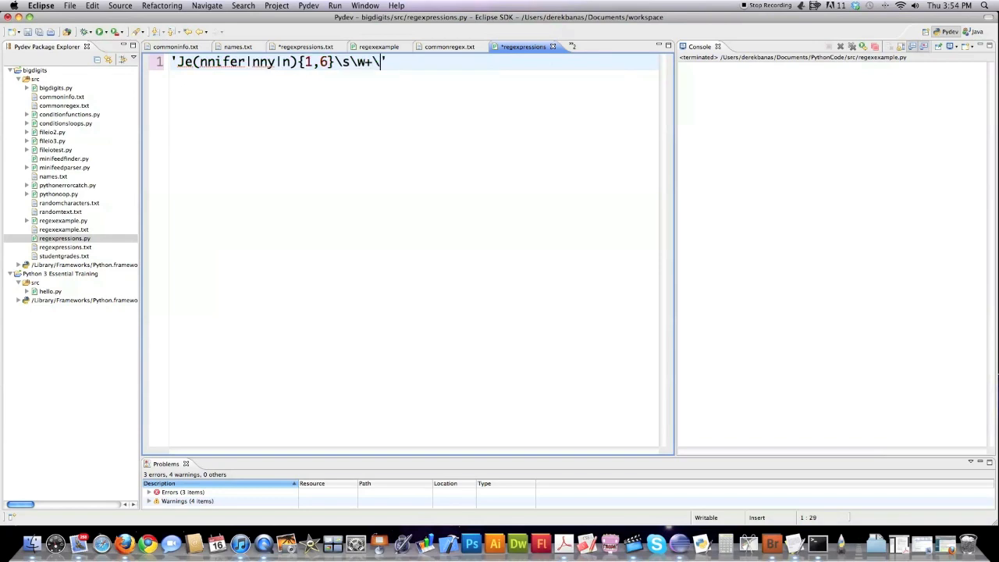
{"action": "type", "text": "s"}
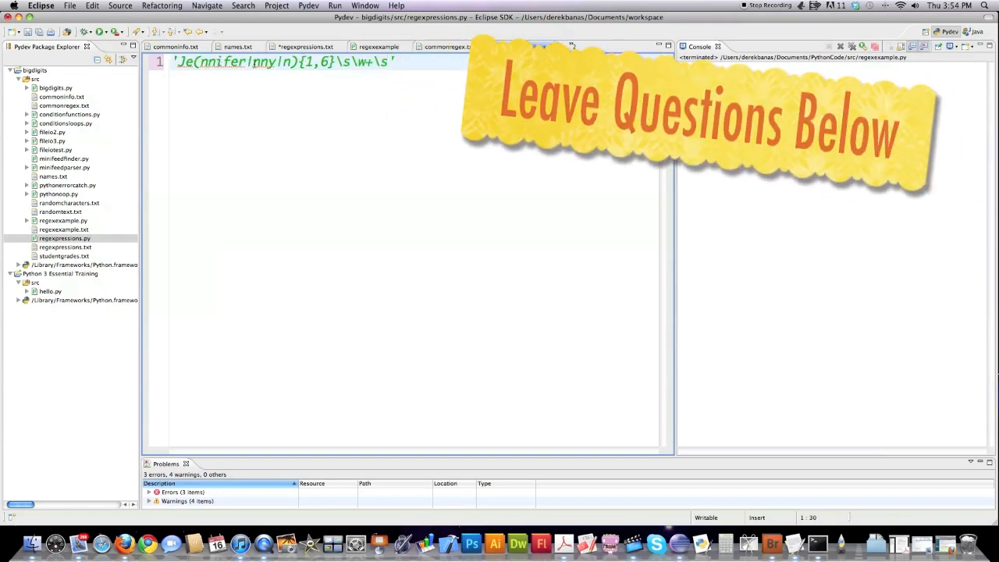
{"action": "key", "text": "Return"}
{"action": "type", "text": "'(Jennifer"}
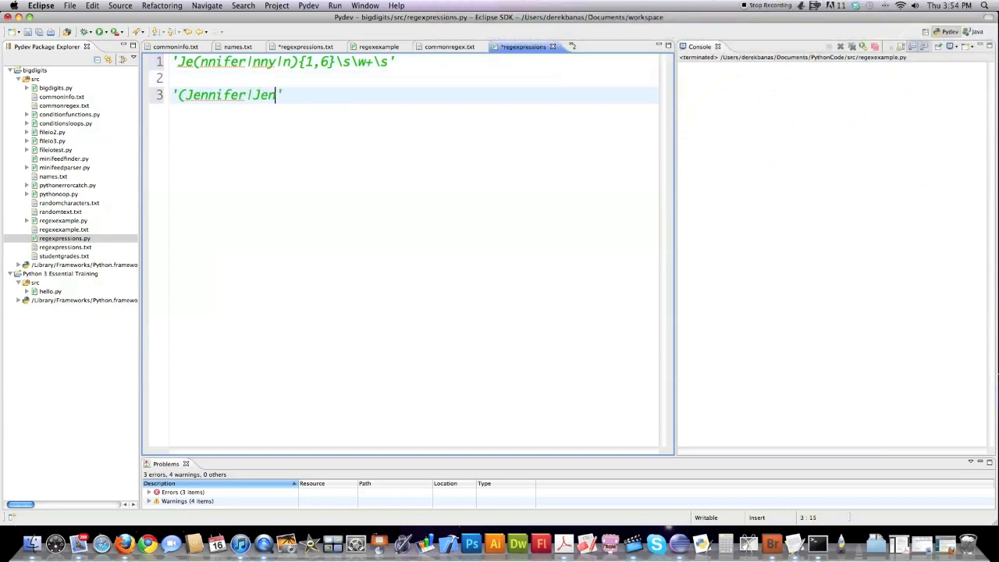
Complete line 3 as '(Jennifer|Jen|Jenny)\b\w+\b' by adding |Jenny)\b\w+\b.
{"action": "type", "text": "|Jen"}
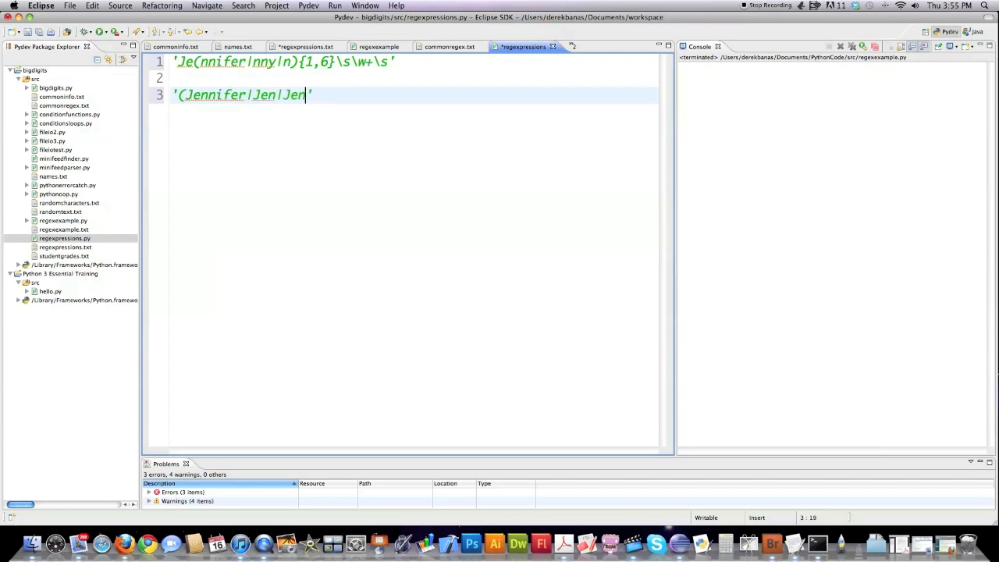
{"action": "type", "text": "ny)\\b\\w"}
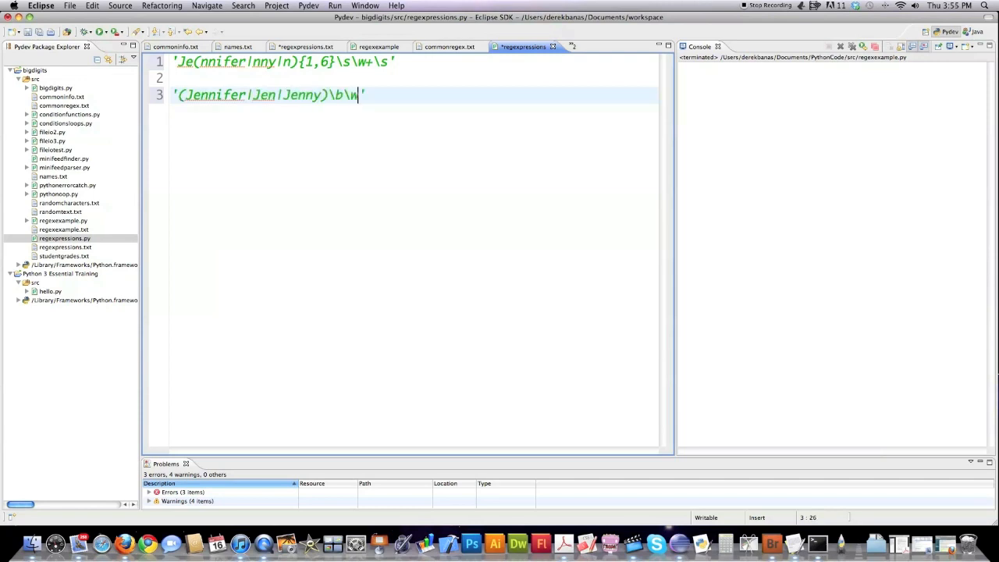
{"action": "type", "text": "+\\"}
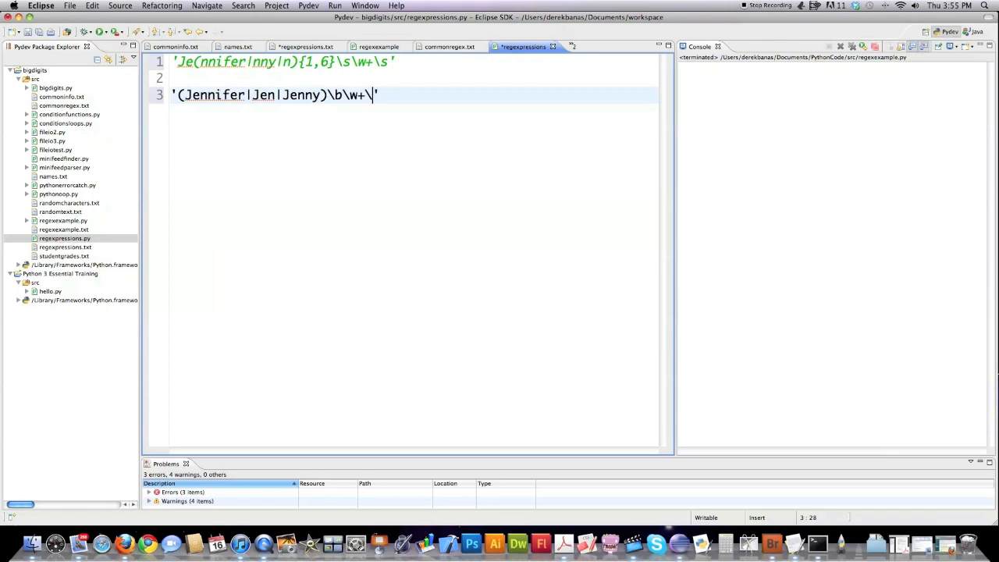
{"action": "type", "text": "b"}
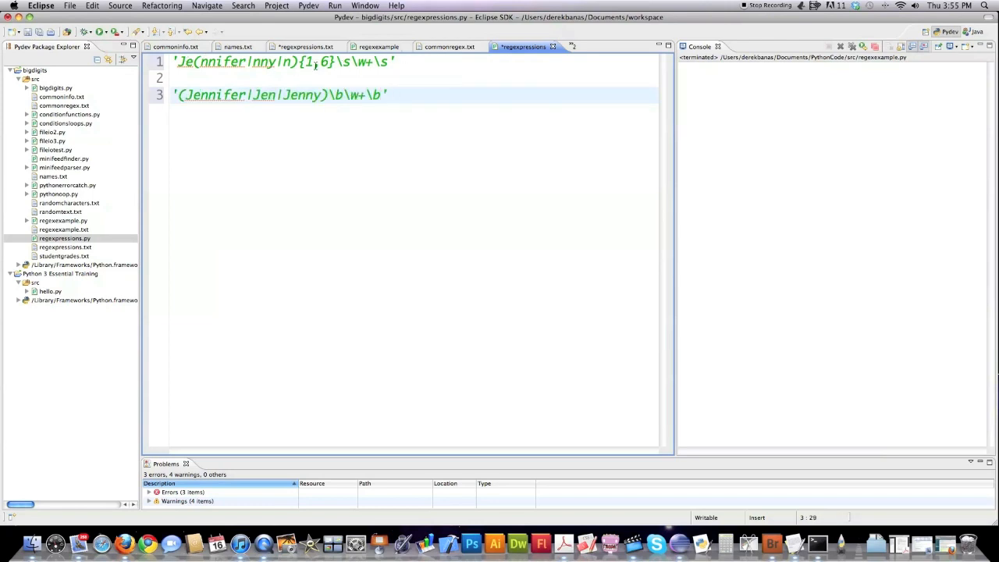
Edit line 1 to read 'Je(nifery){1,6}\b\w+\b', replacing \s with \b.
{"action": "left_click", "coordinate": [214, 62]}
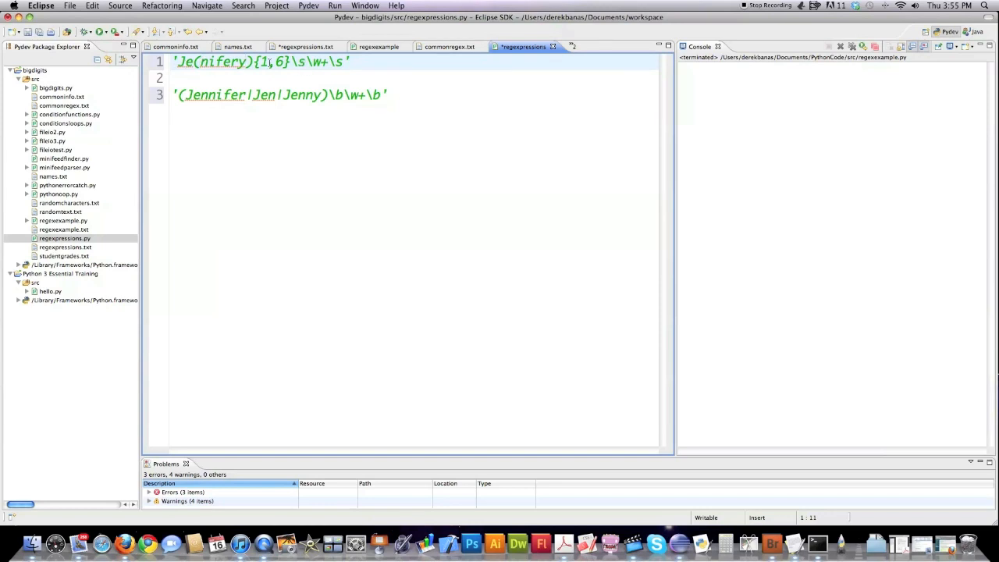
{"action": "type", "text": ","}
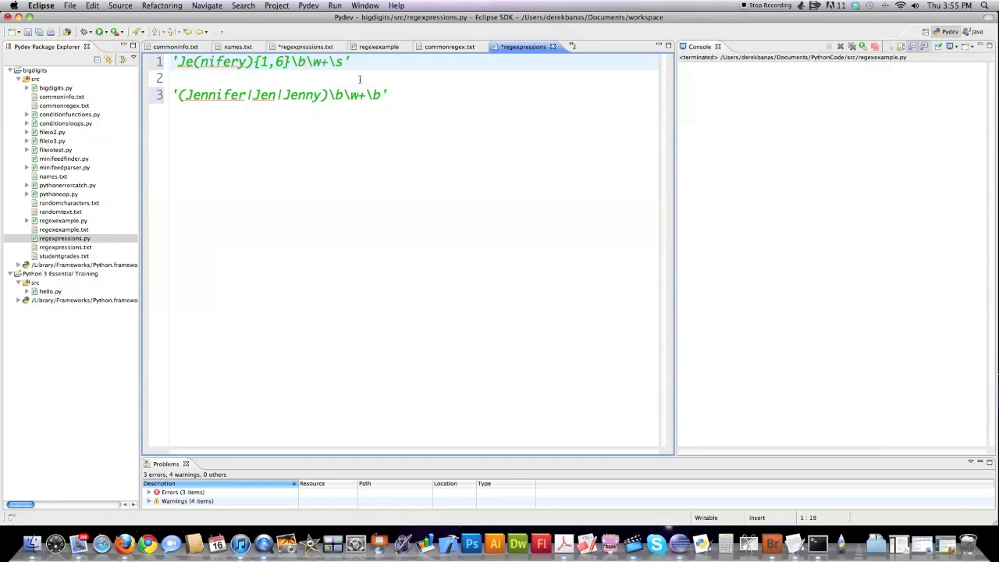
{"action": "type", "text": "\\b"}
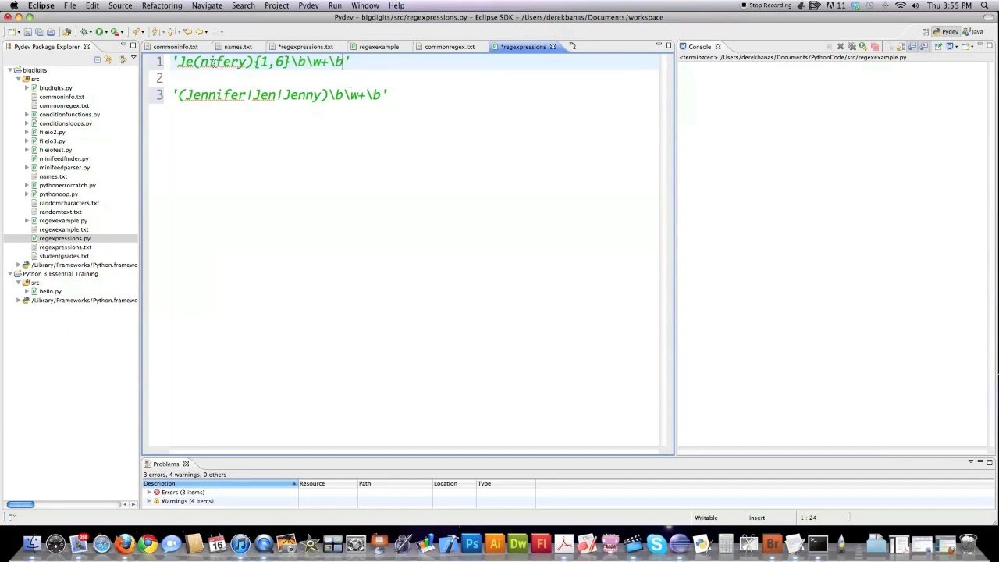
{"action": "mouse_move", "coordinate": [310, 88]}
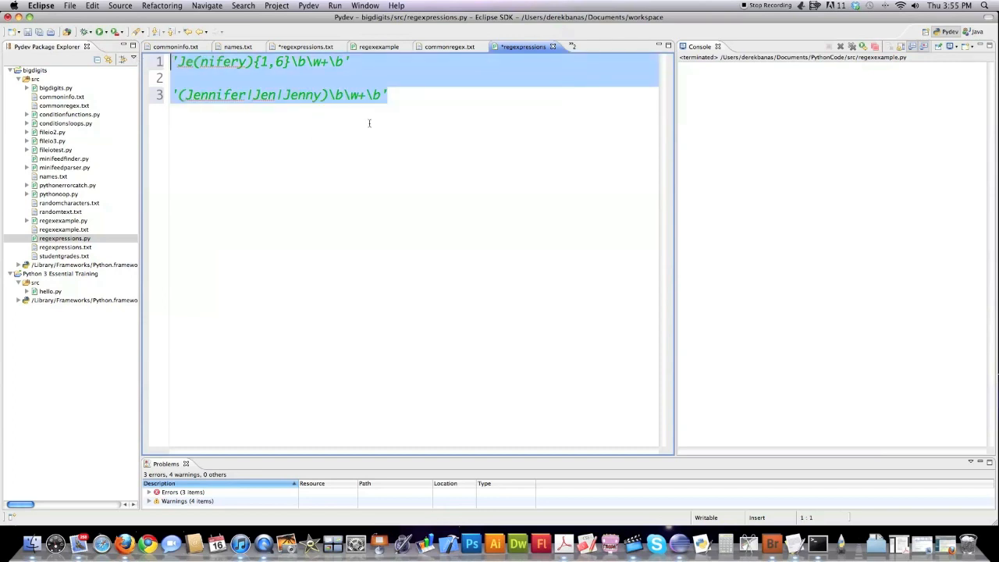
Deselect, add blank lines below the patterns, and place the cursor in the second pattern.
{"action": "left_click", "coordinate": [388, 94]}
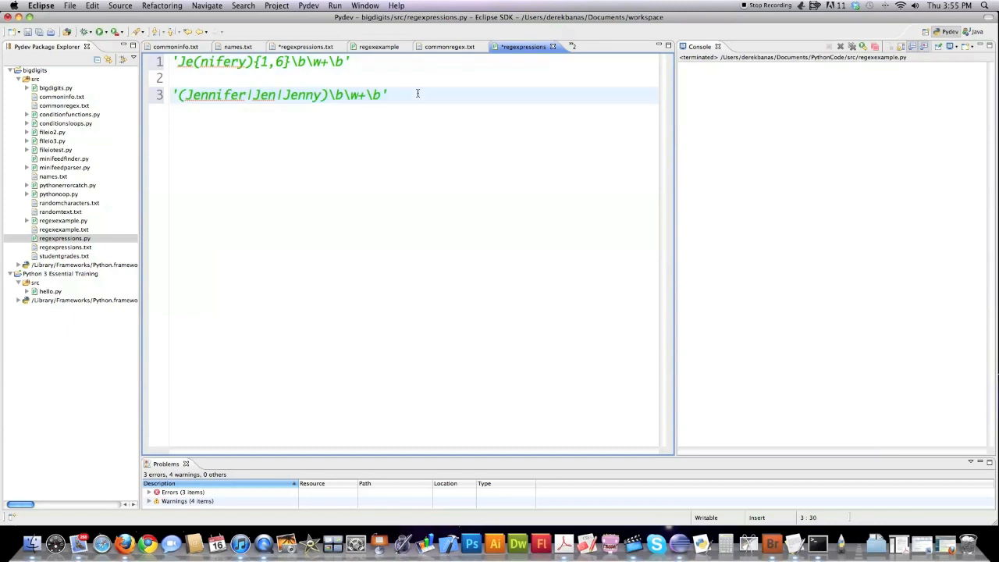
{"action": "key", "text": "Return"}
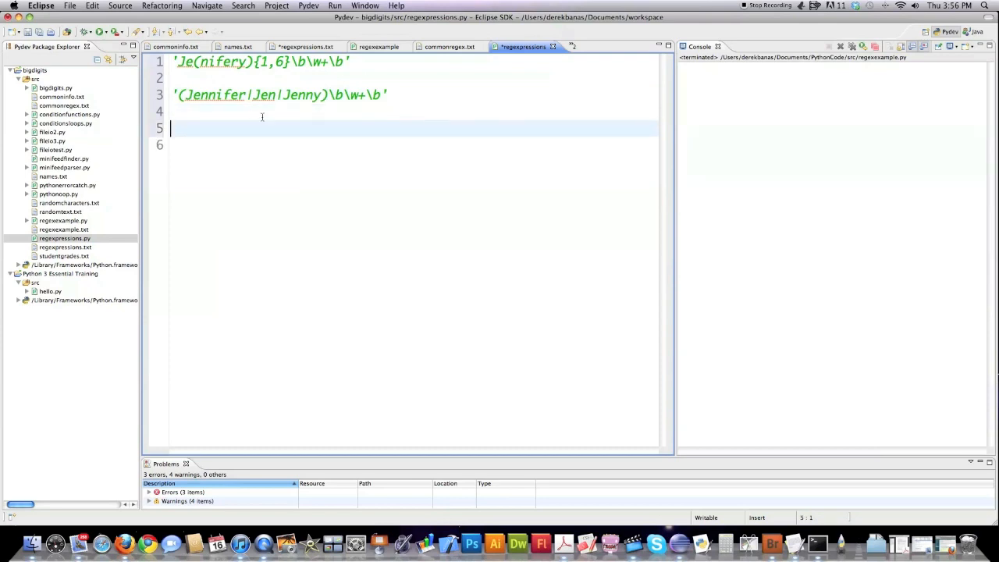
{"action": "left_click", "coordinate": [333, 94]}
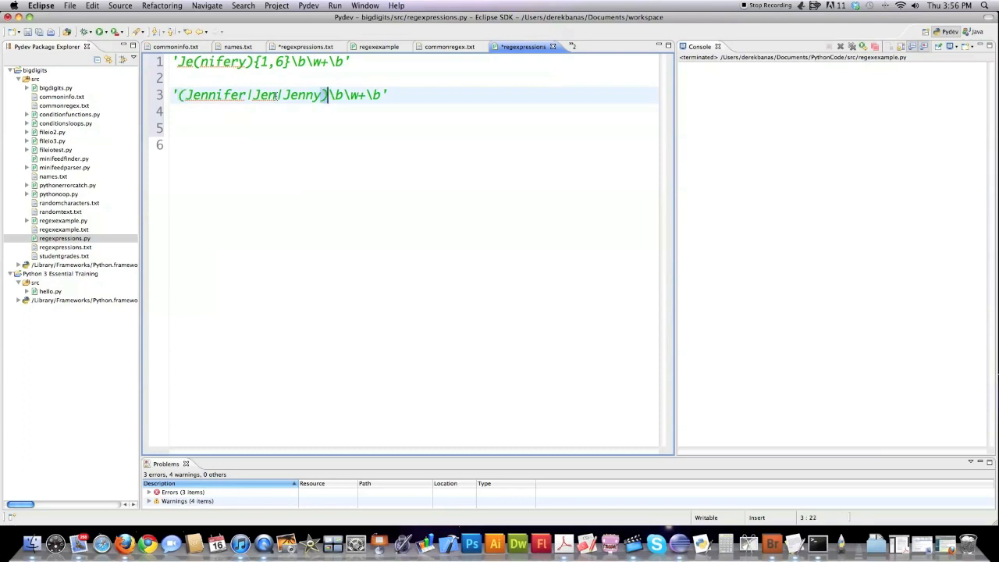
{"action": "left_click", "coordinate": [178, 94]}
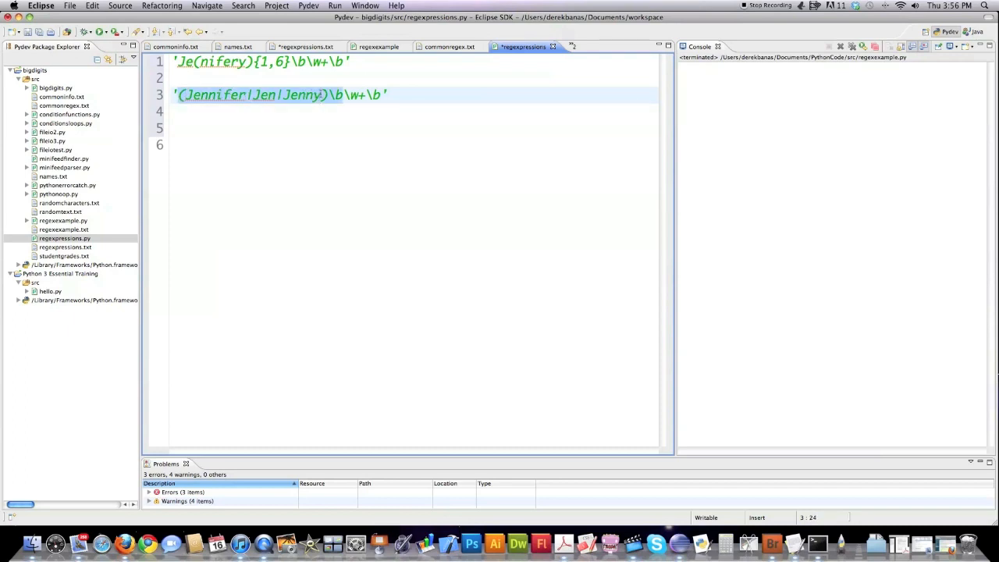
{"action": "left_click", "coordinate": [181, 95]}
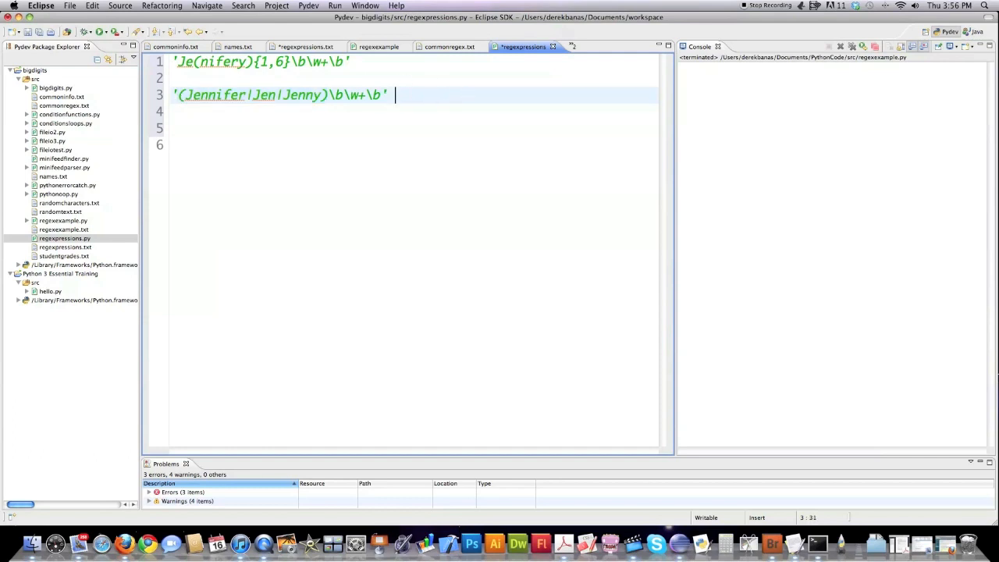
Remove the stray \1 and type the \2 back-reference after the second pattern.
{"action": "type", "text": "\\1"}
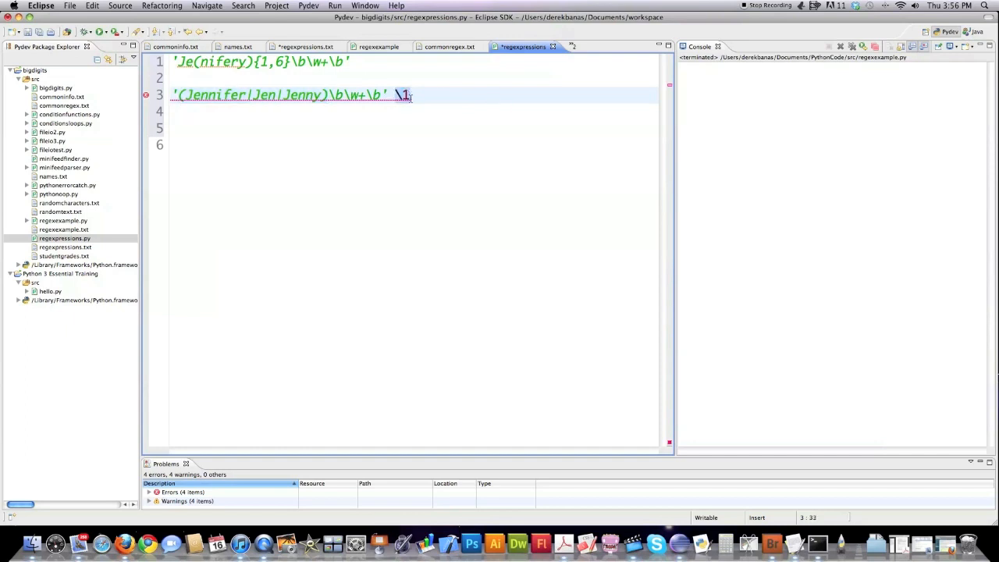
{"action": "key", "text": "Backspace"}
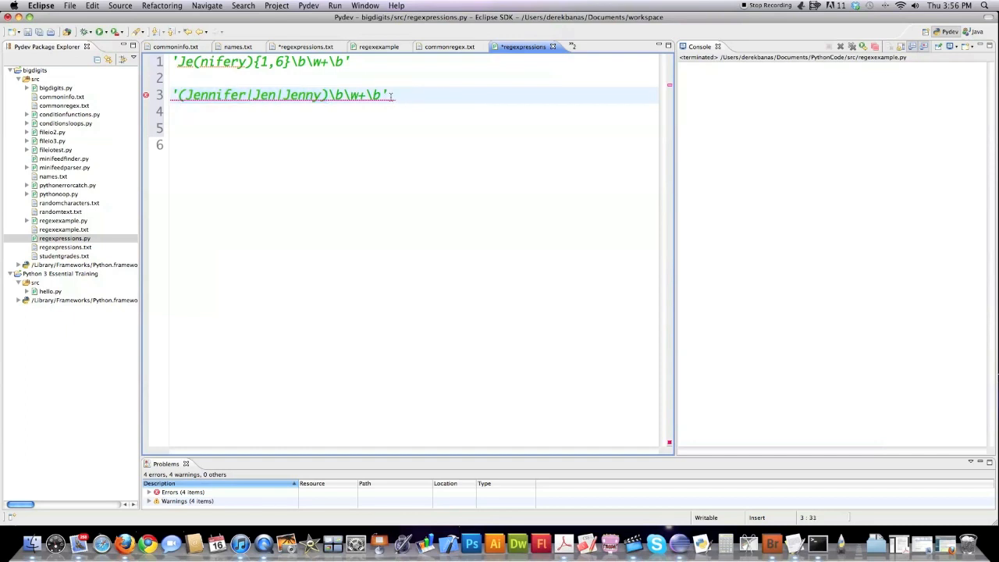
{"action": "type", "text": "1"}
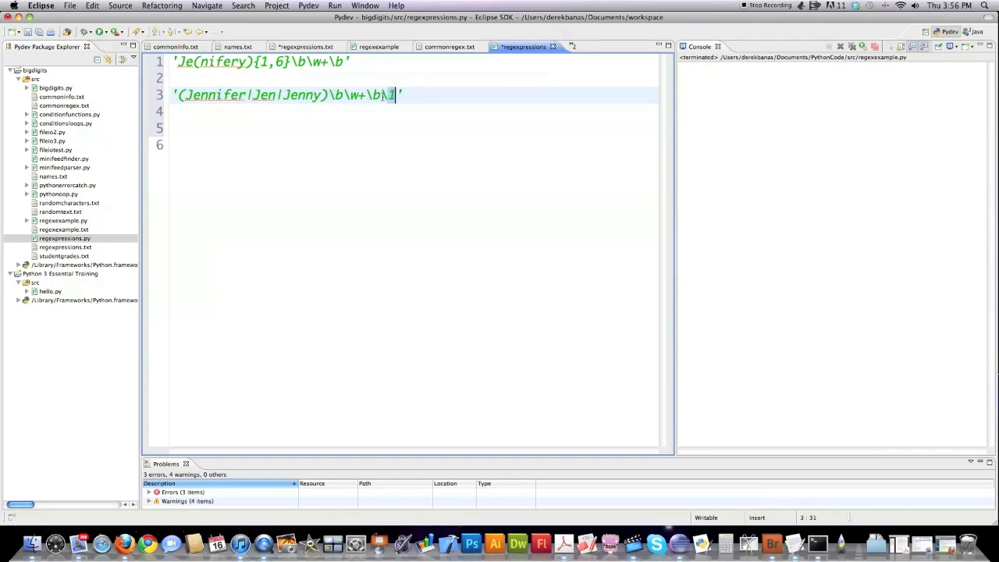
{"action": "key", "text": "BackSpace"}
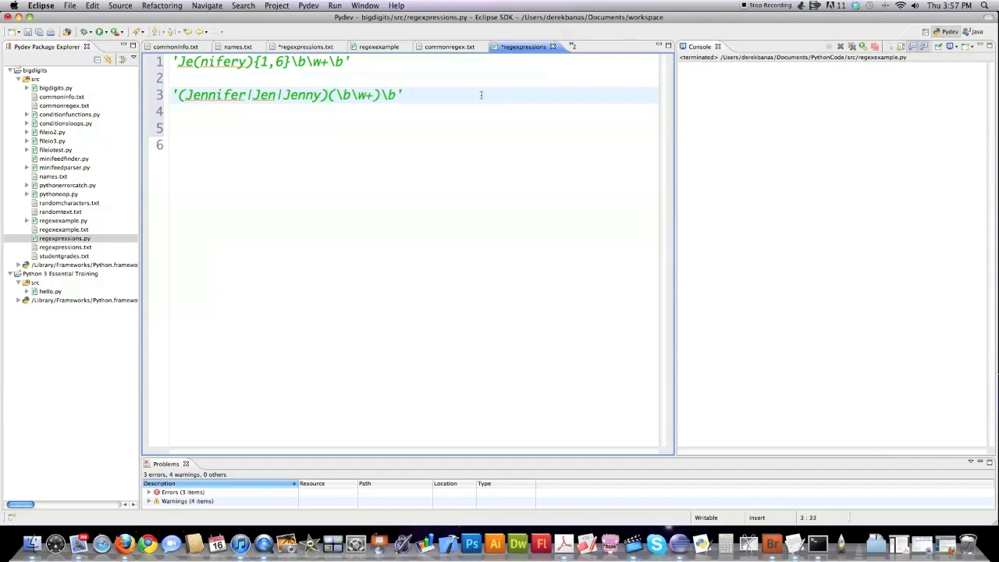
{"action": "type", "text": "\\2"}
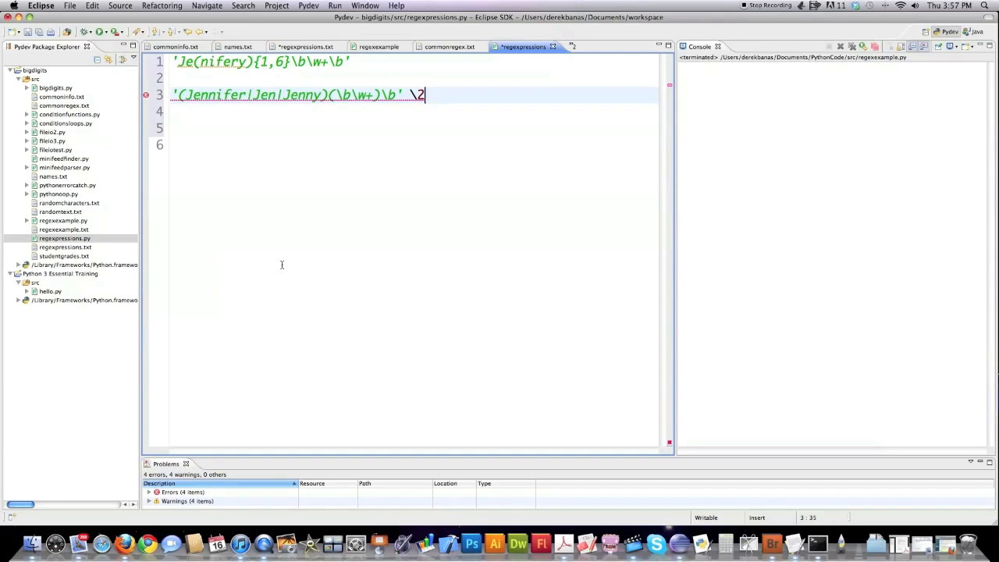
{"action": "mouse_move", "coordinate": [263, 236]}
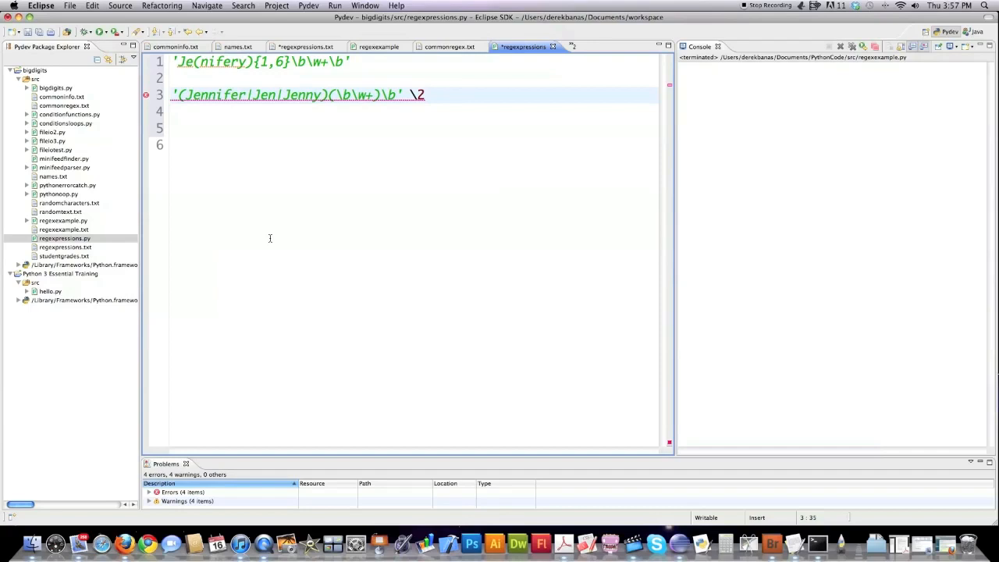
{"action": "mouse_move", "coordinate": [281, 242]}
{"action": "type", "text": "'"}
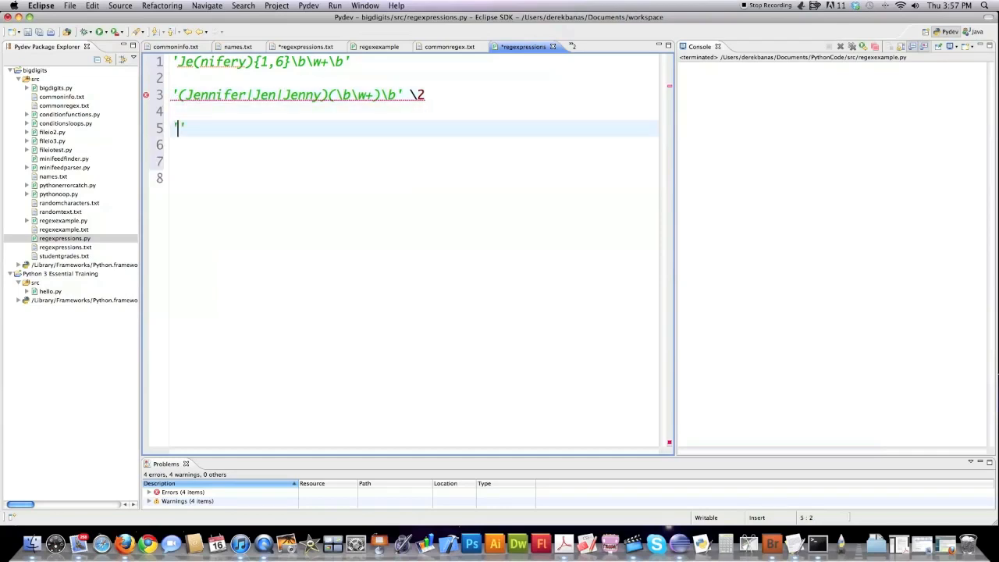
Type the '(^Cat\s.+$)' pattern, then select and delete all sample patterns.
{"action": "type", "text": "'"}
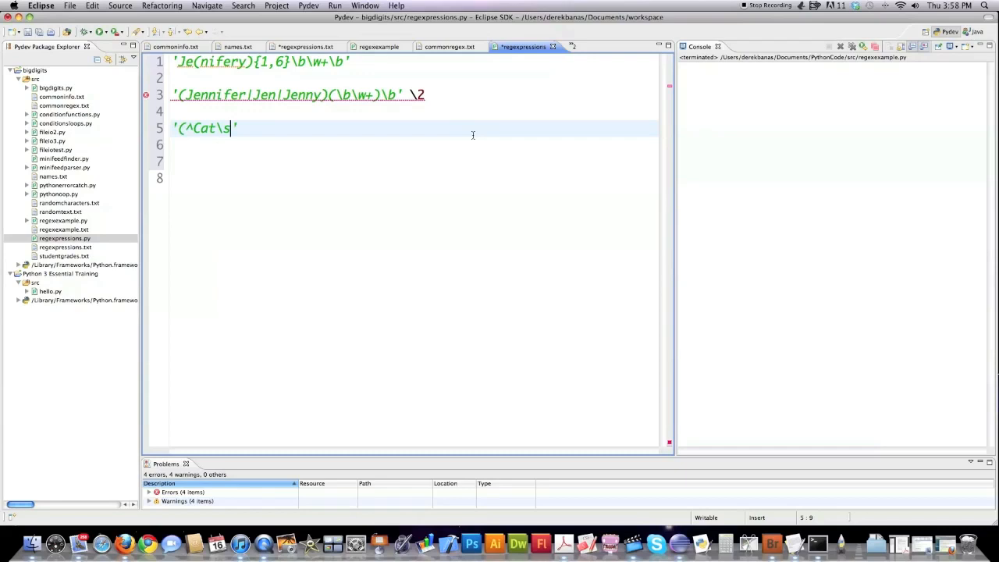
{"action": "type", "text": "\\w+"}
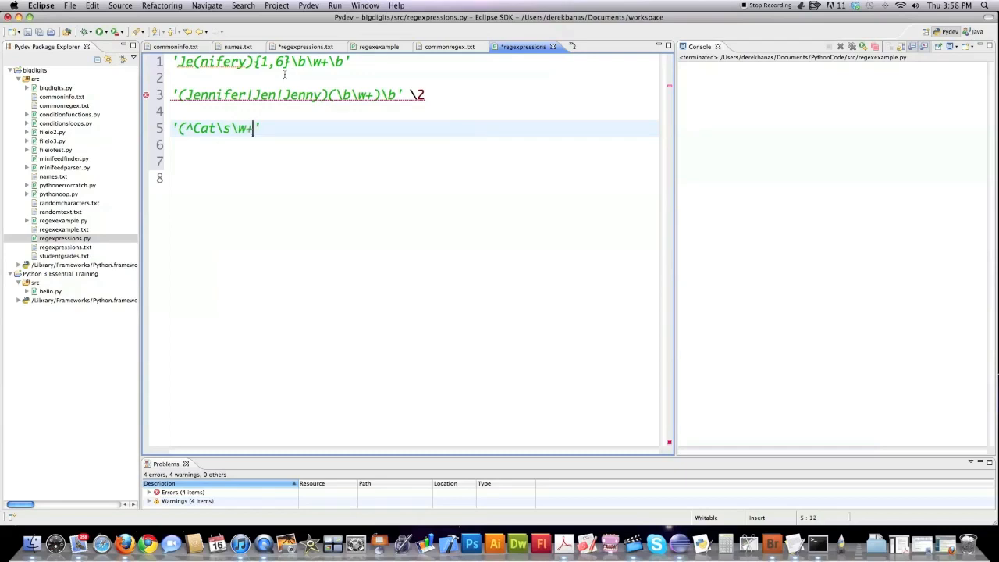
{"action": "type", "text": "$"}
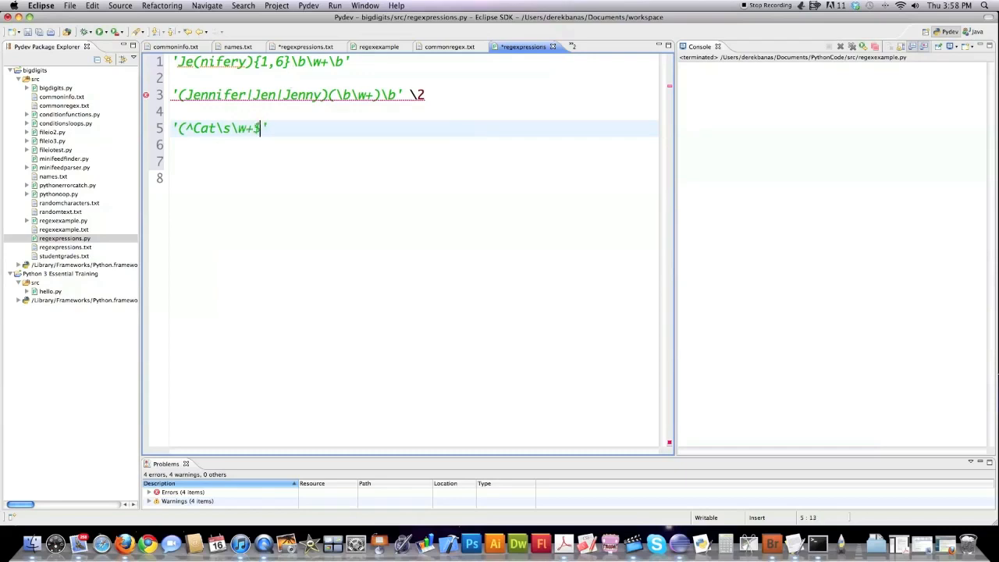
{"action": "type", "text": ")"}
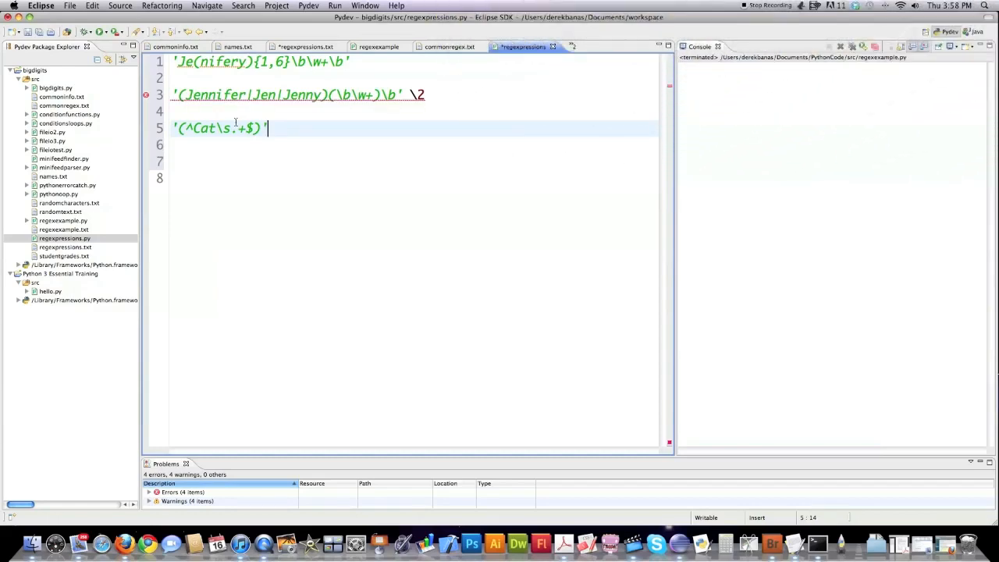
{"action": "left_click", "coordinate": [175, 128]}
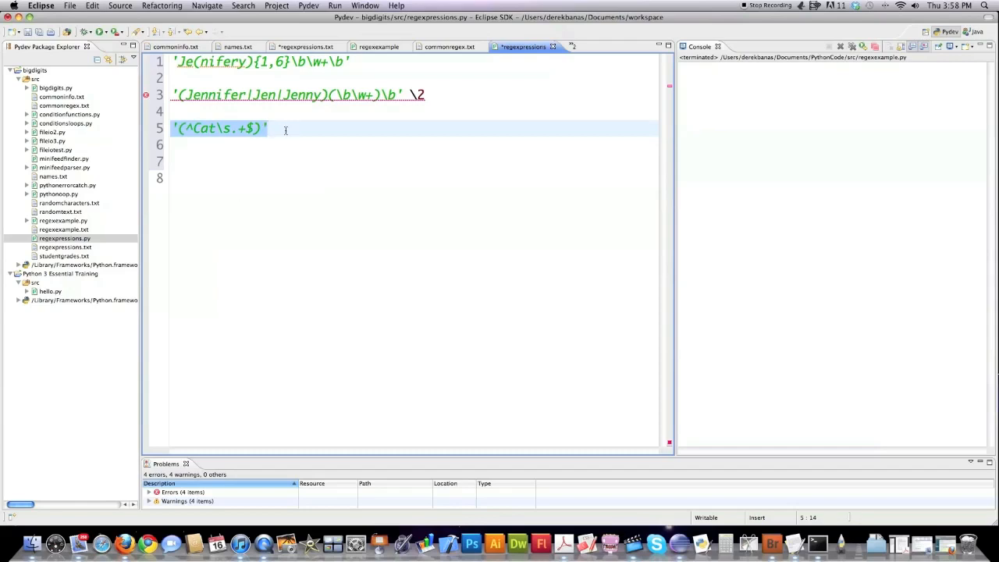
{"action": "left_click", "coordinate": [192, 111]}
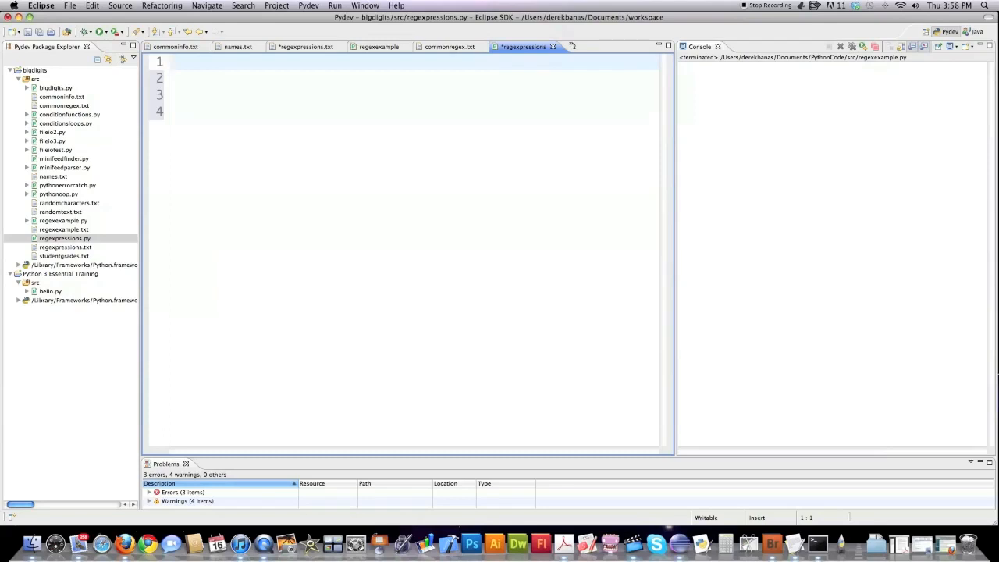
Type 'import re' and open randomcharacters.txt from the Package Explorer.
{"action": "type", "text": "import re"}
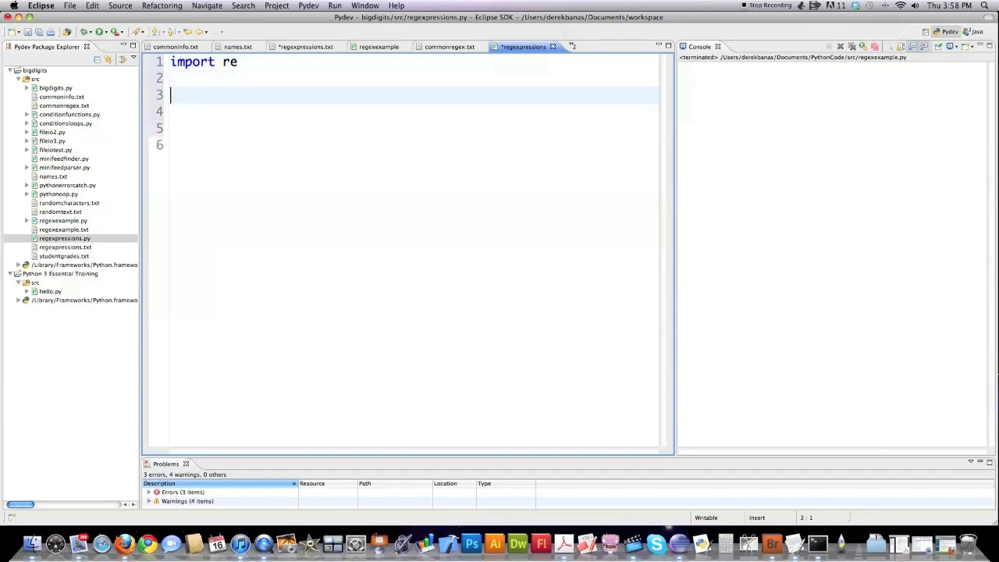
{"action": "type", "text": "f"}
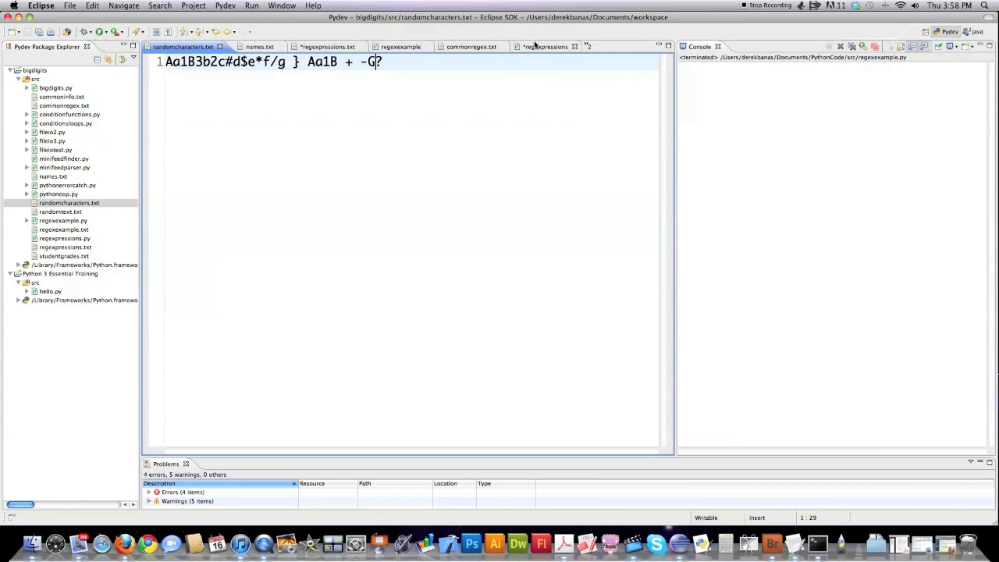
In the script, assign f = open('randomcharacters.txt').
{"action": "left_click", "coordinate": [539, 46]}
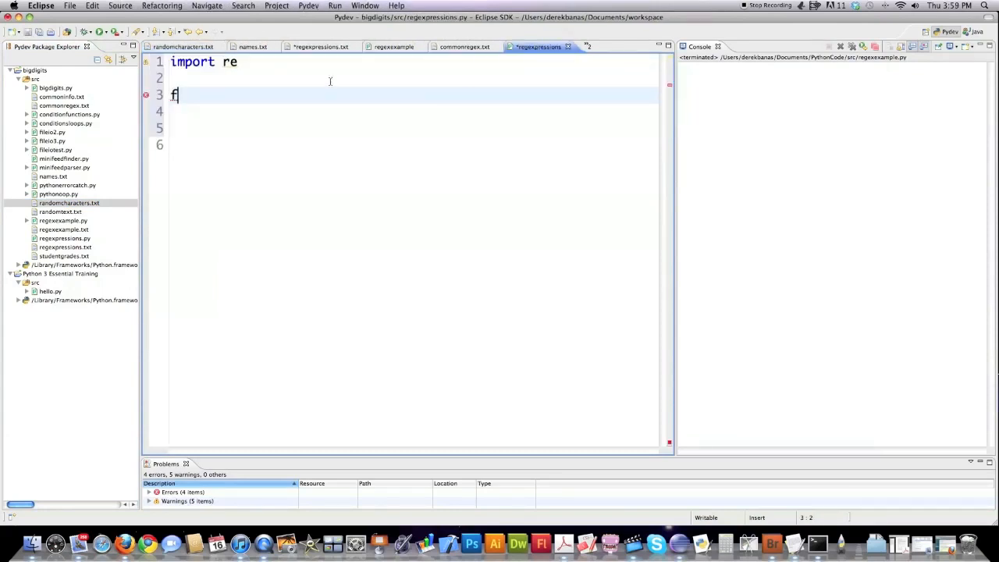
{"action": "type", "text": "="}
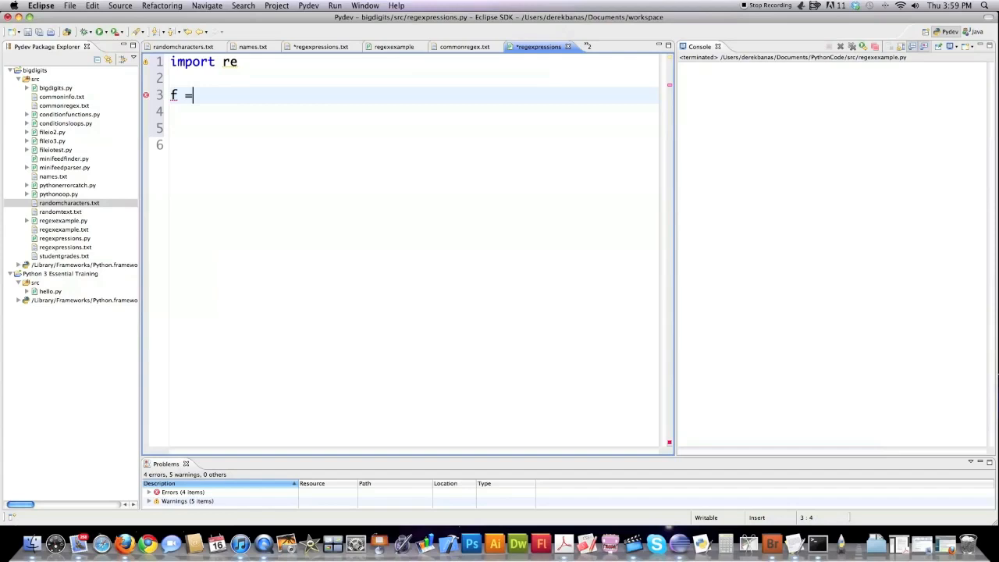
{"action": "type", "text": "ope"}
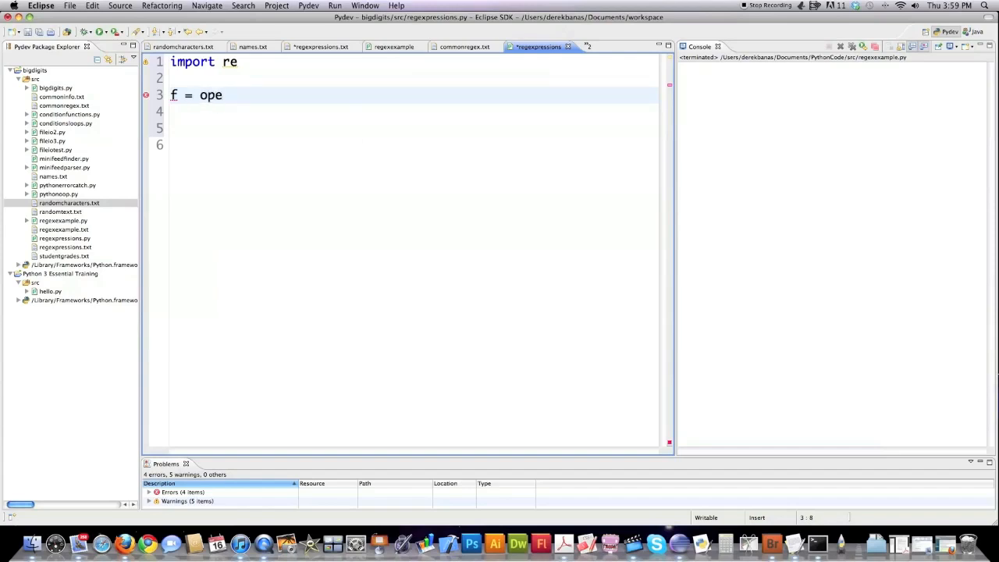
{"action": "type", "text": "n()"}
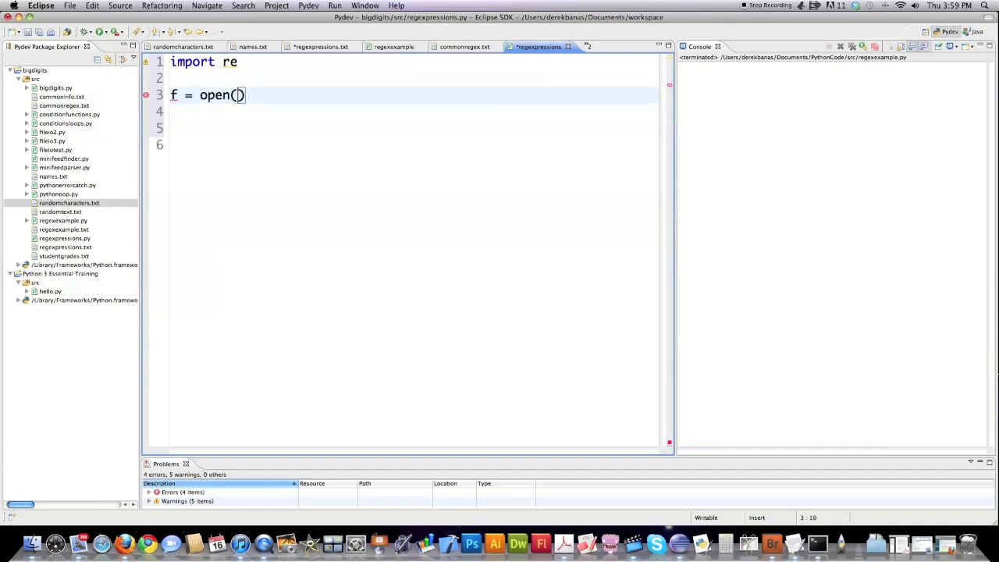
{"action": "type", "text": "'randomcharacters.txt'"}
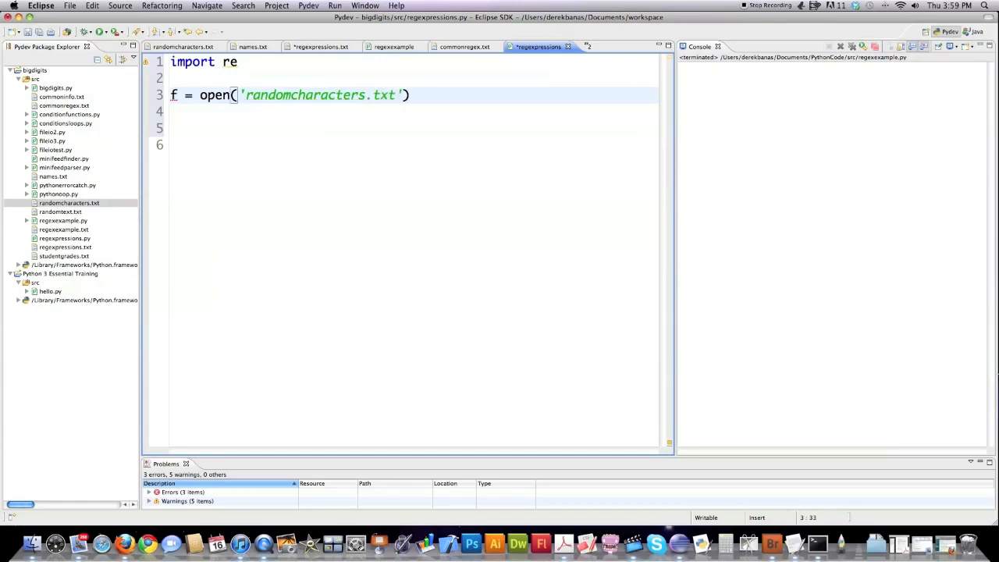
{"action": "key", "text": "Return"}
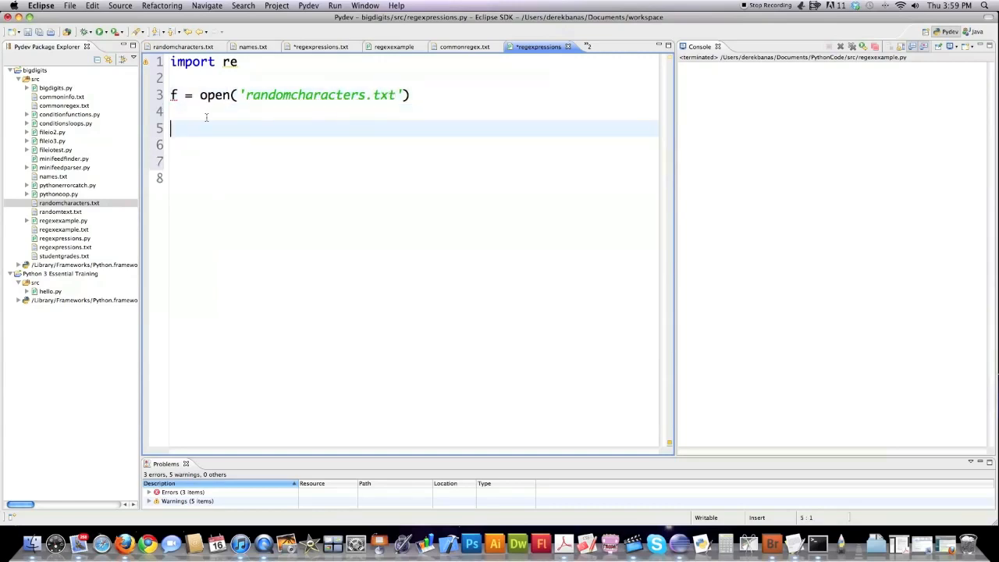
Accumulate each line of f into strToSearch and print(strToSearch).
{"action": "type", "text": "strToS"}
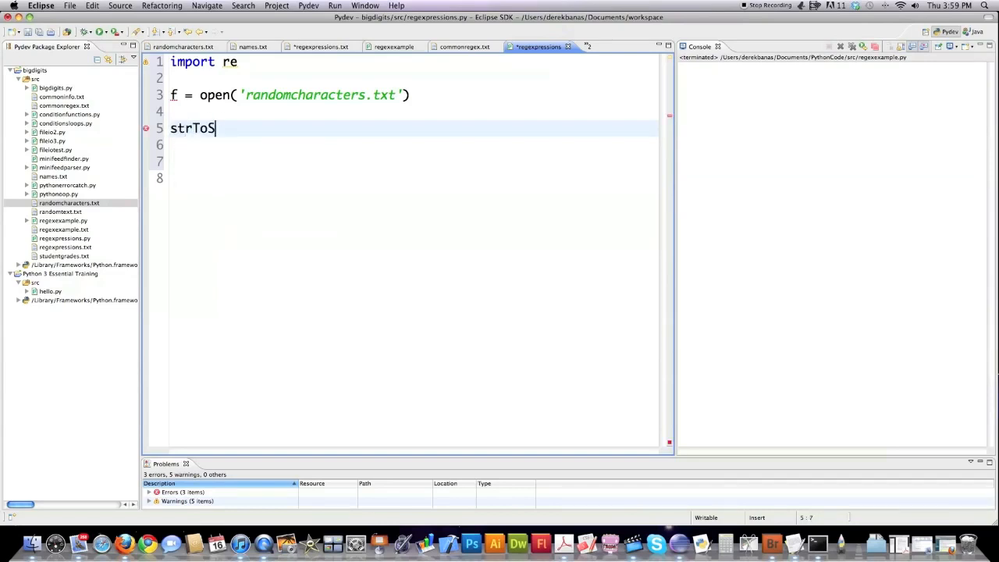
{"action": "type", "text": "earch = \""}
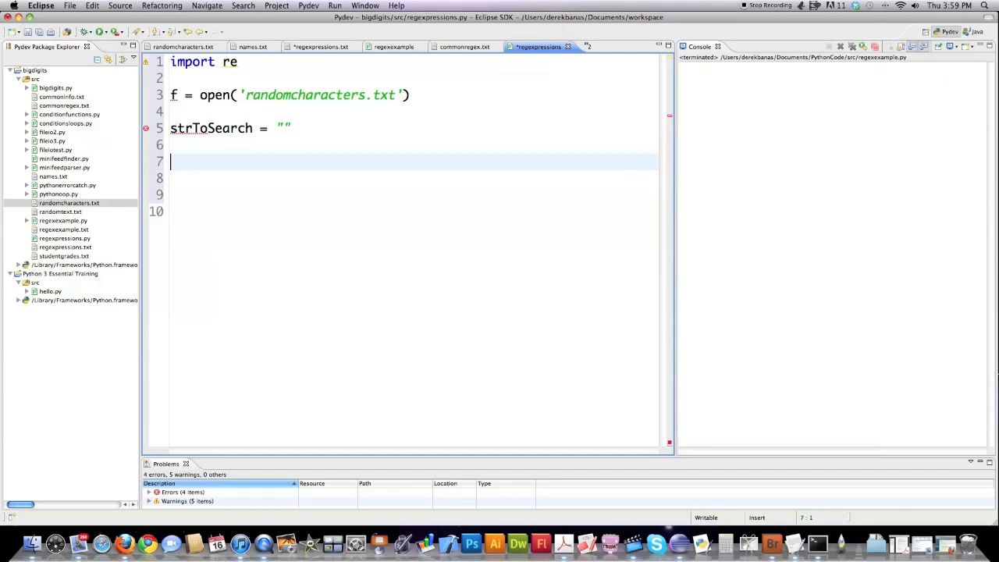
{"action": "type", "text": "for"}
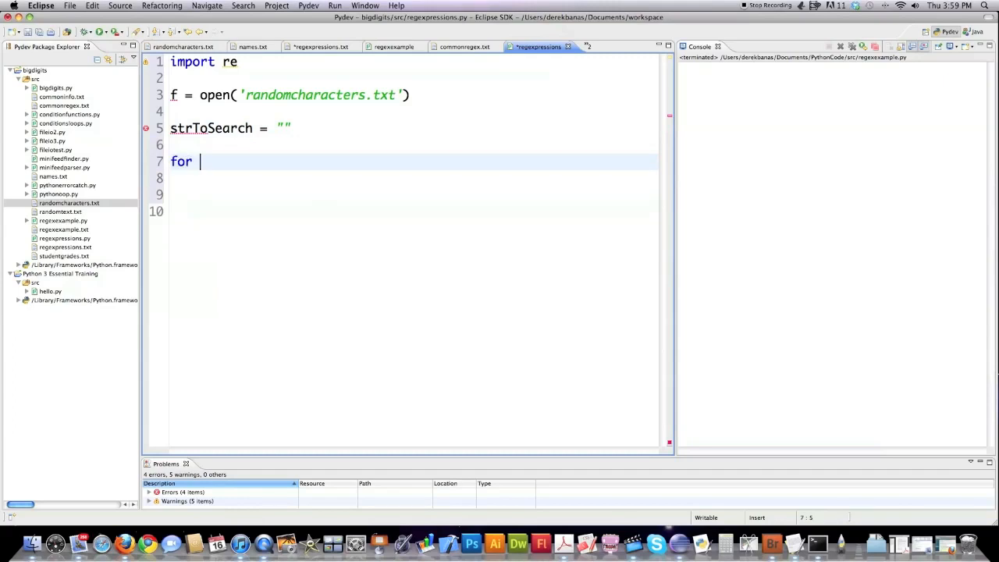
{"action": "type", "text": "line"}
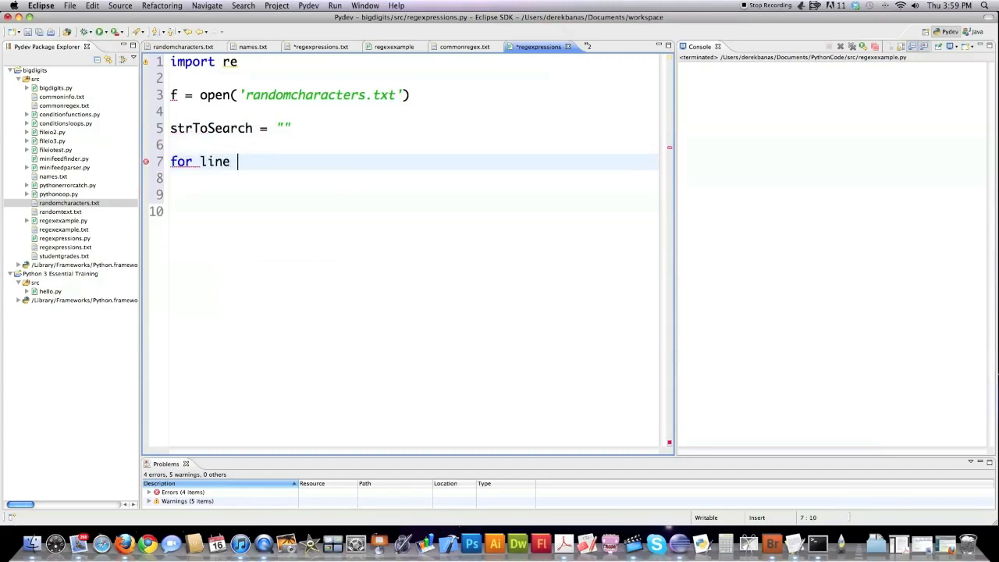
{"action": "type", "text": "in f:"}
{"action": "left_click", "coordinate": [413, 178]}
{"action": "type", "text": "strToSearch"}
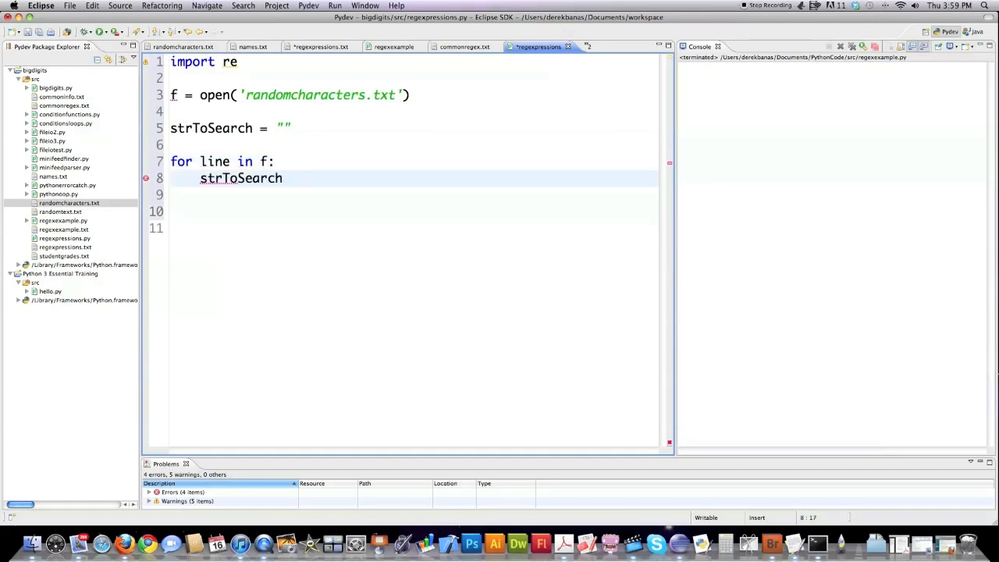
{"action": "type", "text": "+="}
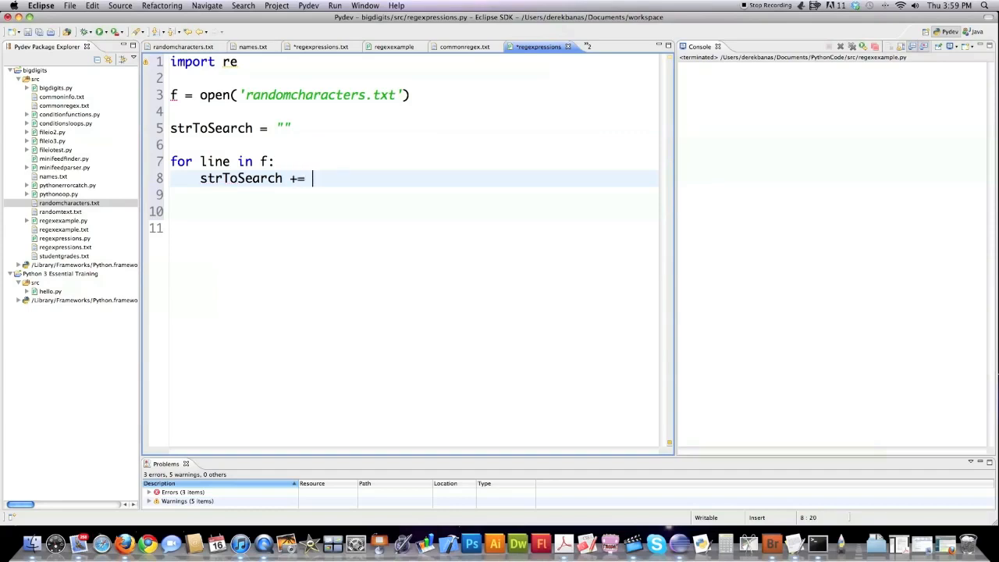
{"action": "type", "text": "line"}
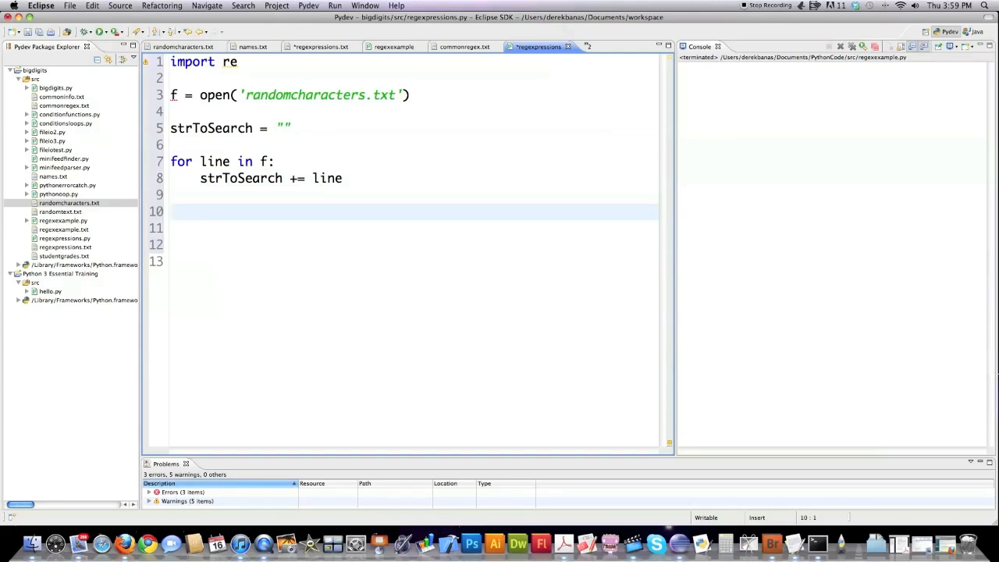
{"action": "type", "text": "print(strToSearch)"}
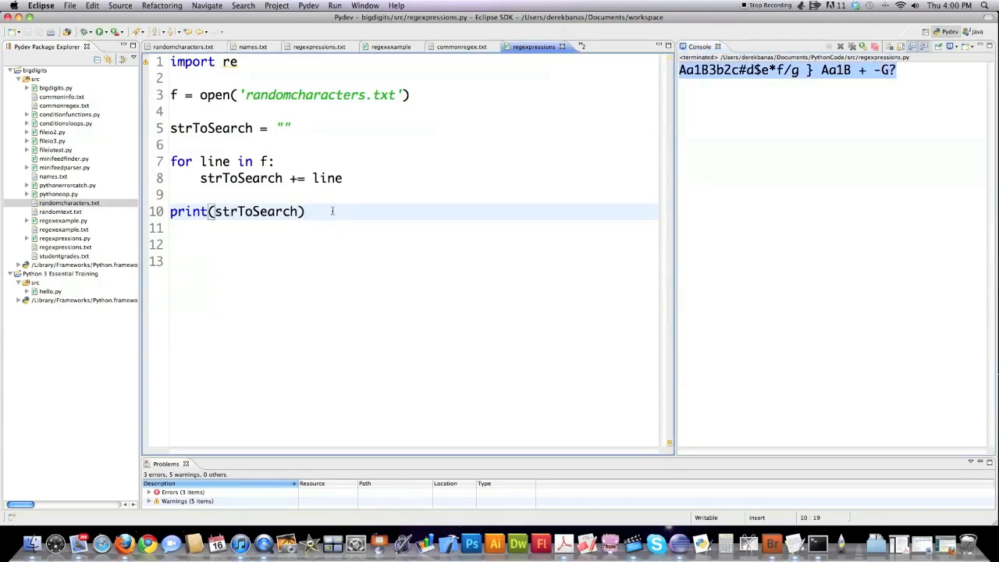
Compile the pattern 'Aa1B' into patFinder1 with re.compile.
{"action": "type", "text": "pat"}
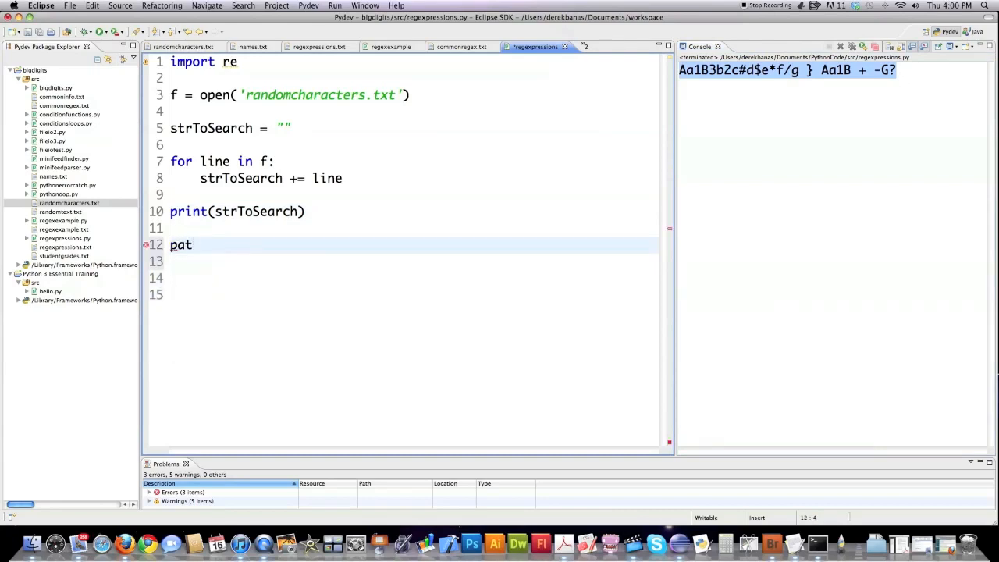
{"action": "type", "text": "F"}
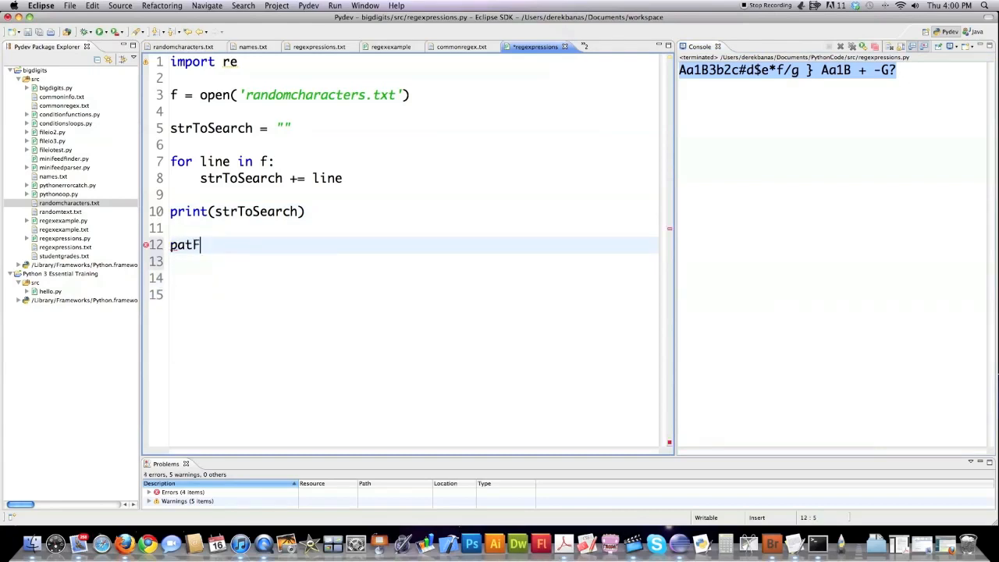
{"action": "type", "text": "inder1"}
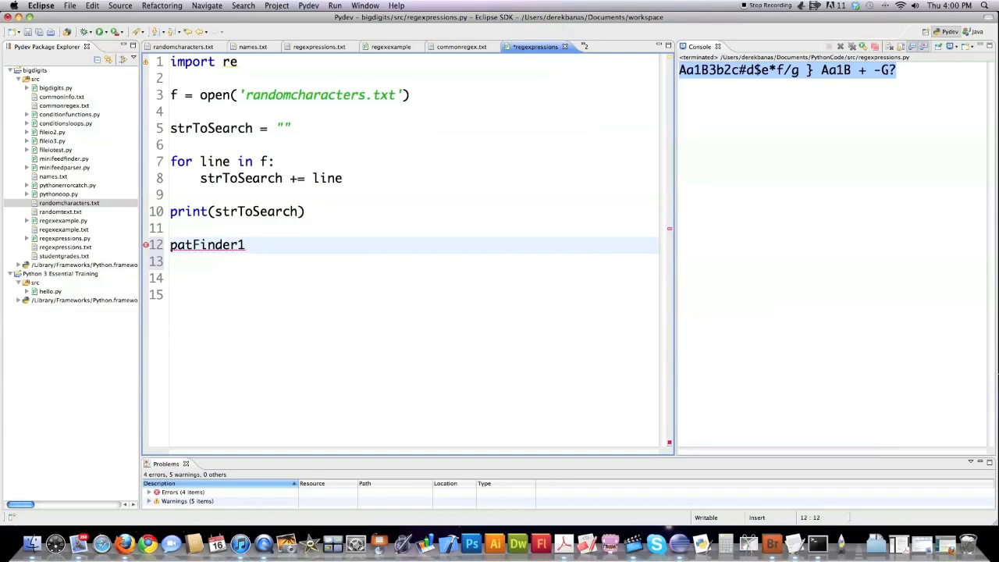
{"action": "type", "text": "= r"}
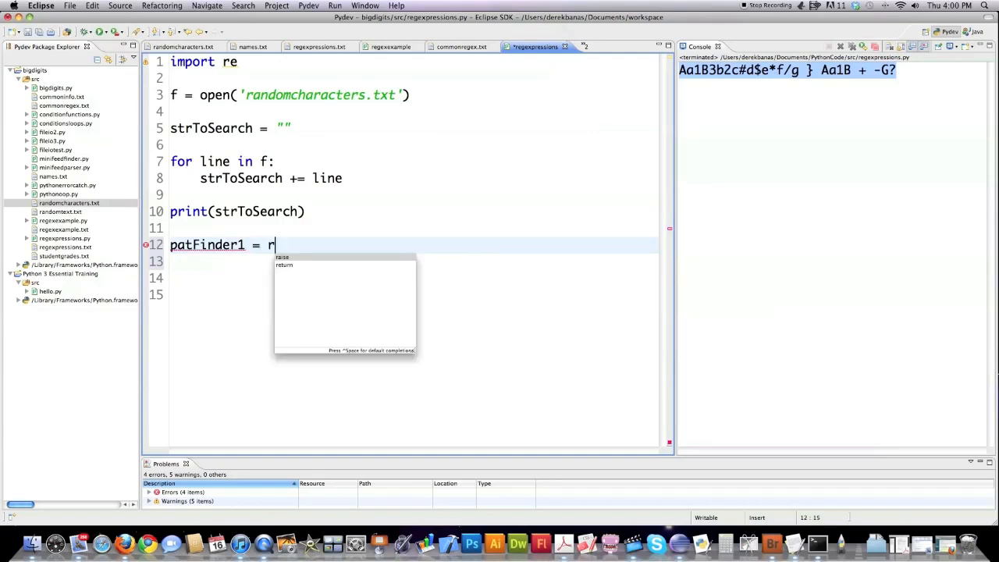
{"action": "type", "text": "e.co"}
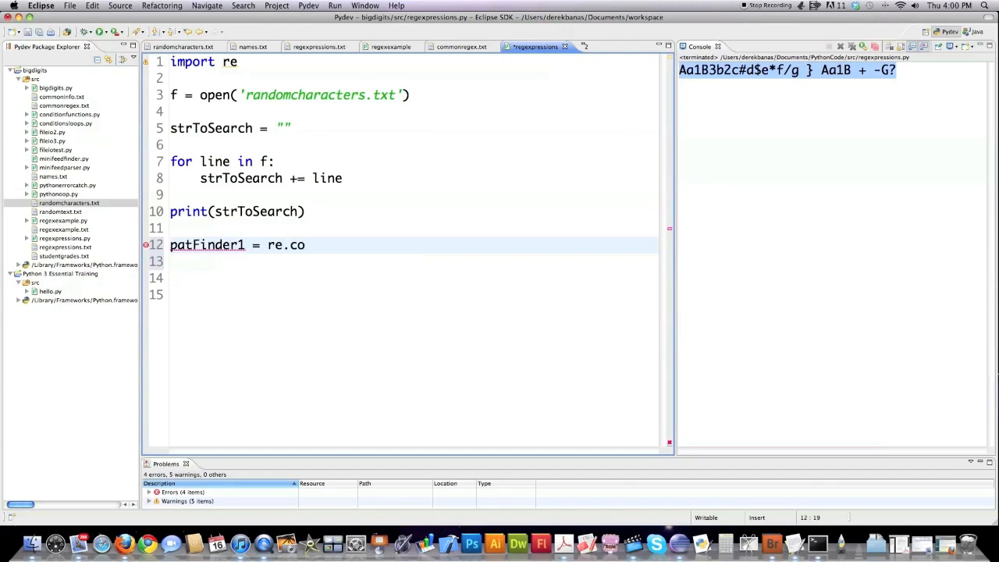
{"action": "type", "text": "mpile()"}
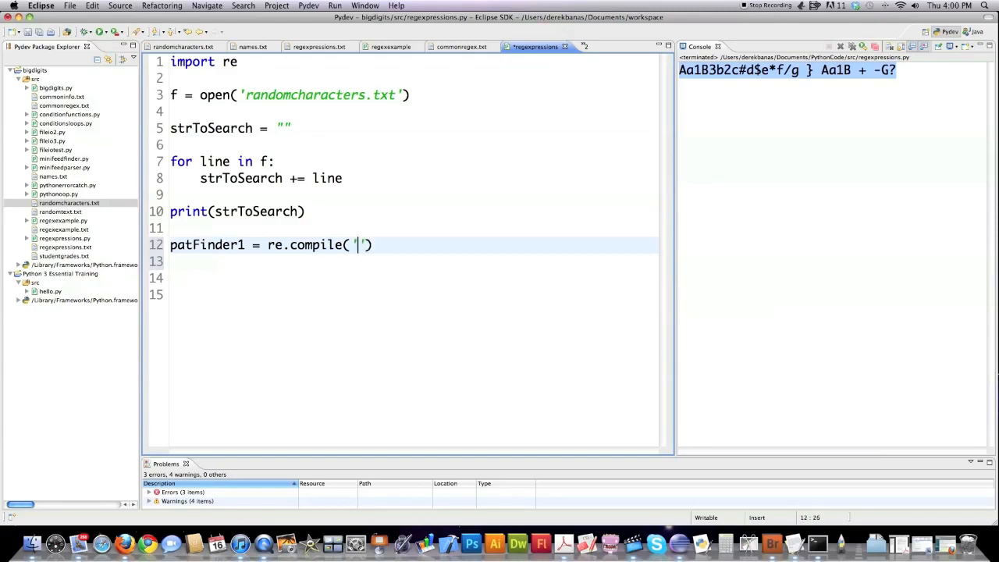
{"action": "type", "text": "A"}
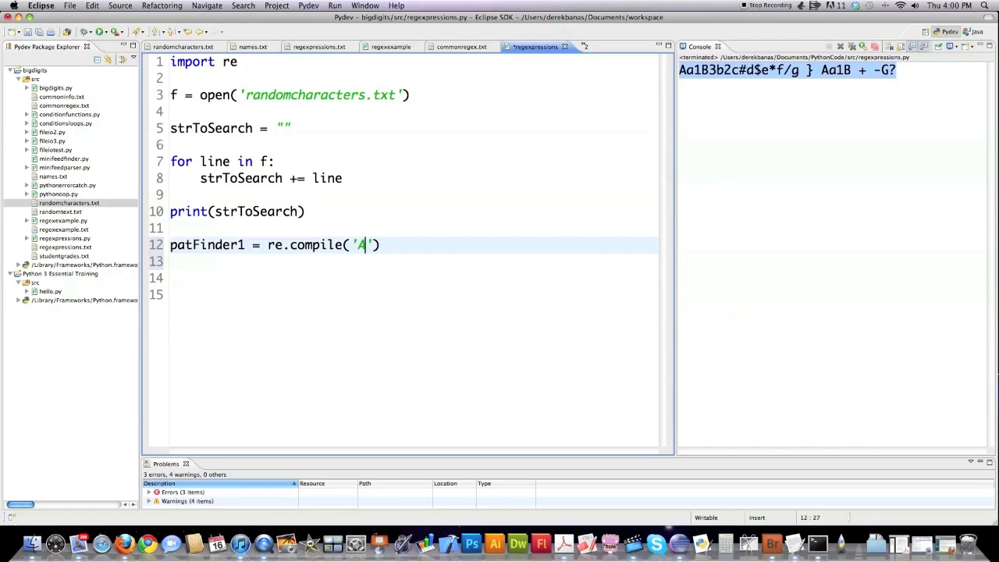
{"action": "type", "text": "a1B"}
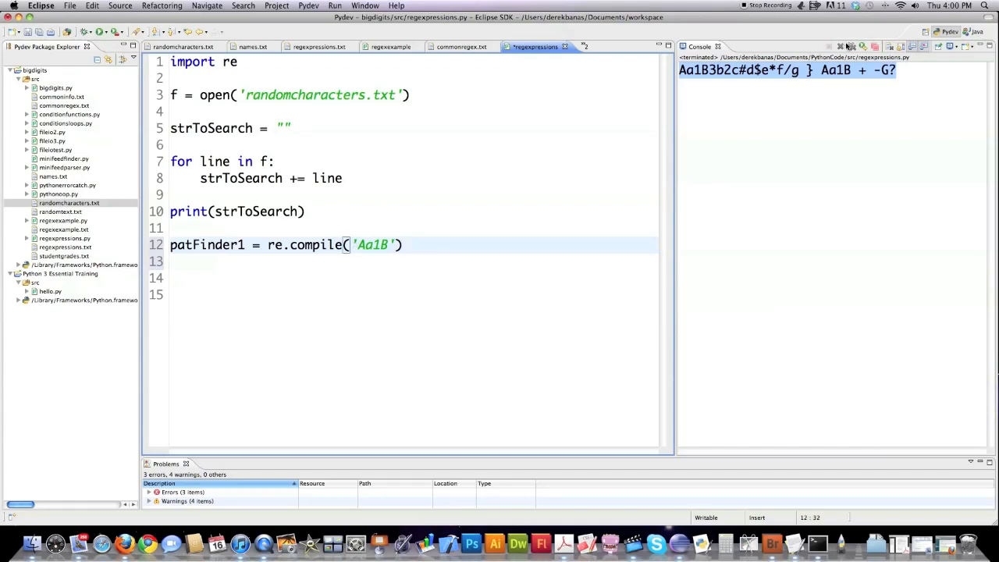
{"action": "mouse_move", "coordinate": [577, 139]}
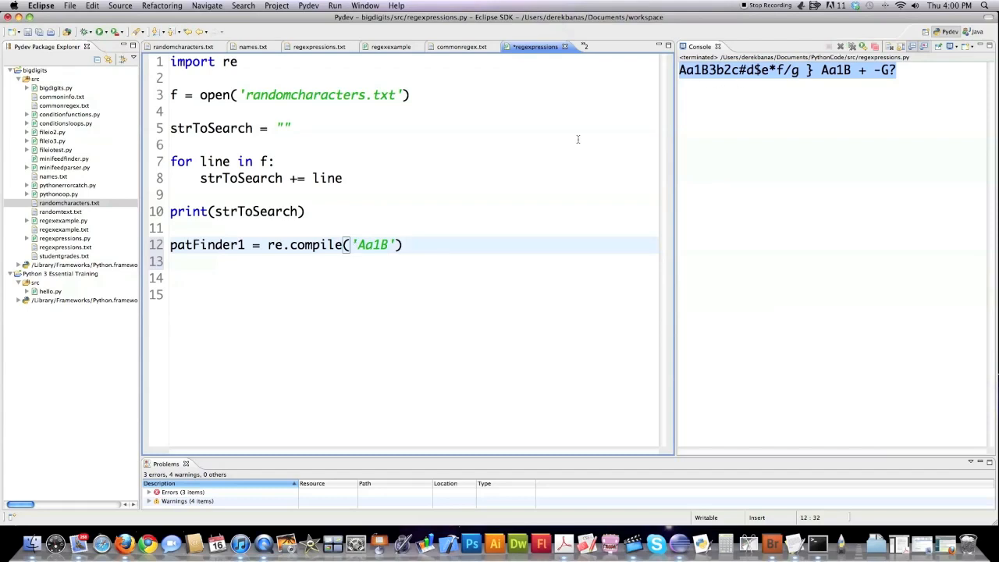
Store re.search(patFinder1, strToSearch) in findPat1 and print findPat1.group().
{"action": "type", "text": "fi"}
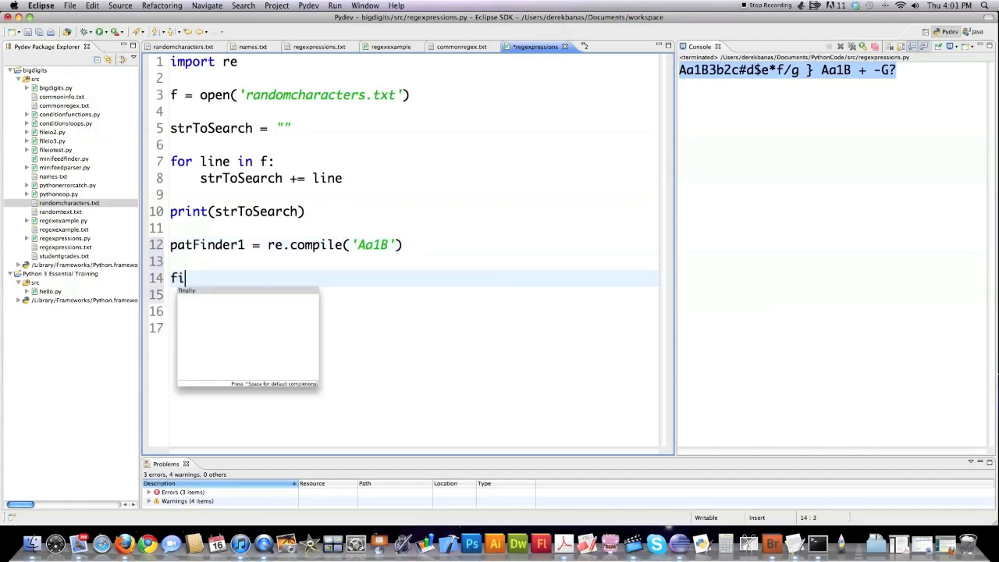
{"action": "type", "text": "ndPa"}
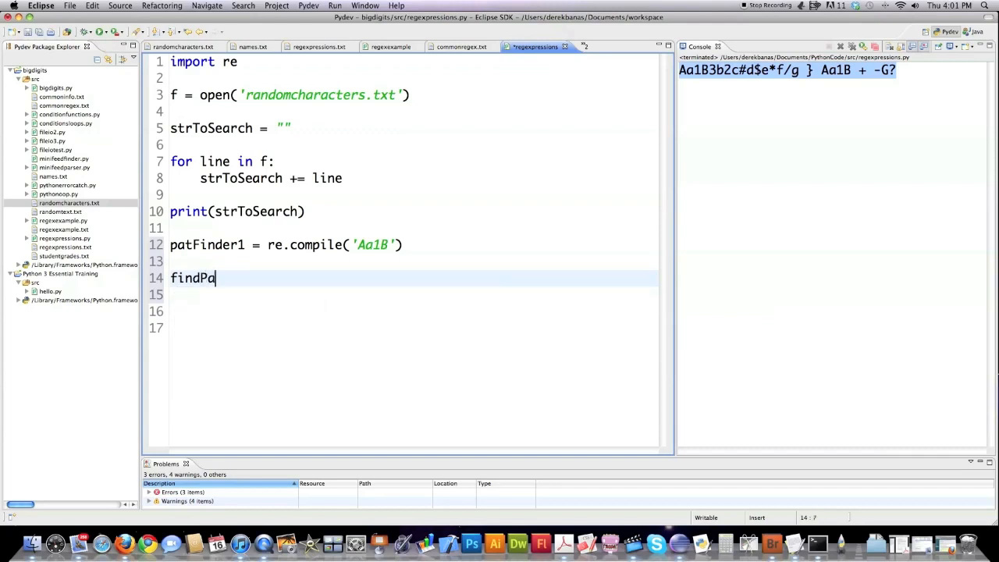
{"action": "type", "text": "t1"}
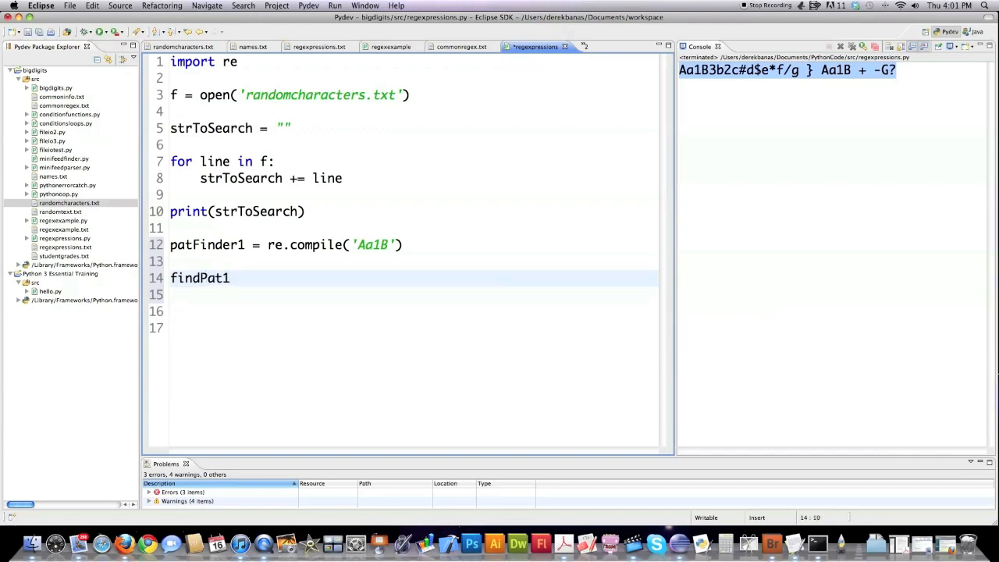
{"action": "type", "text": "= re.se"}
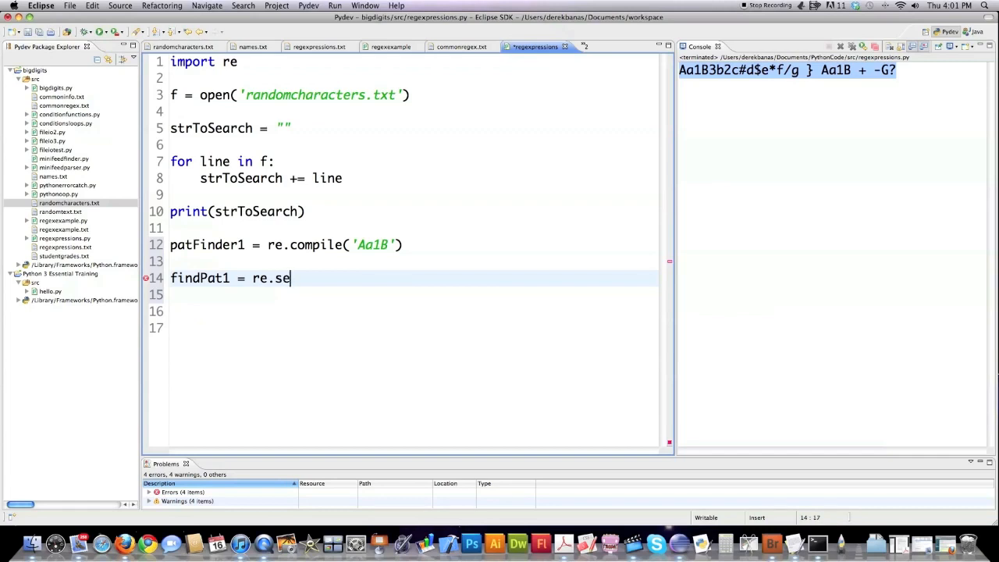
{"action": "type", "text": "arch"}
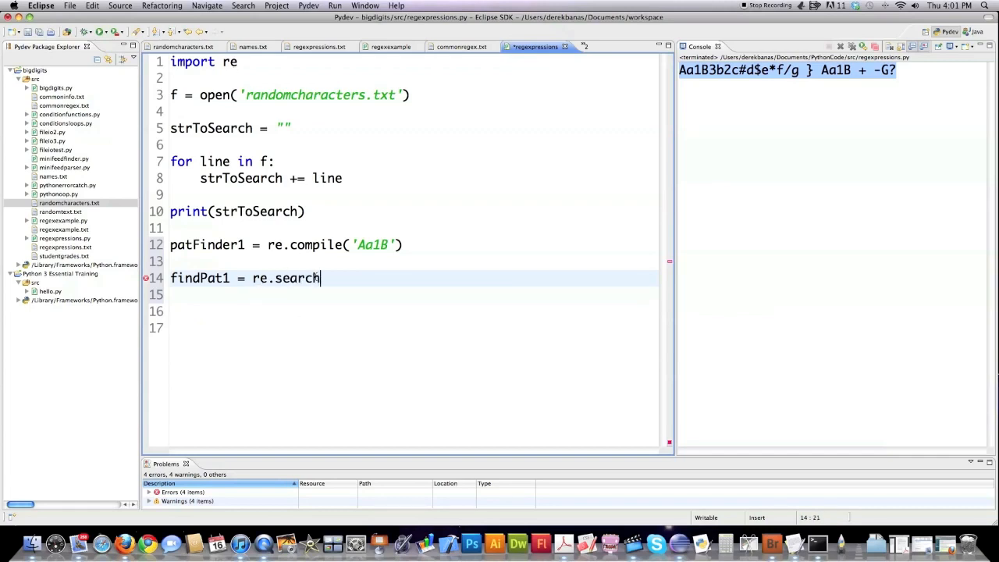
{"action": "type", "text": "()"}
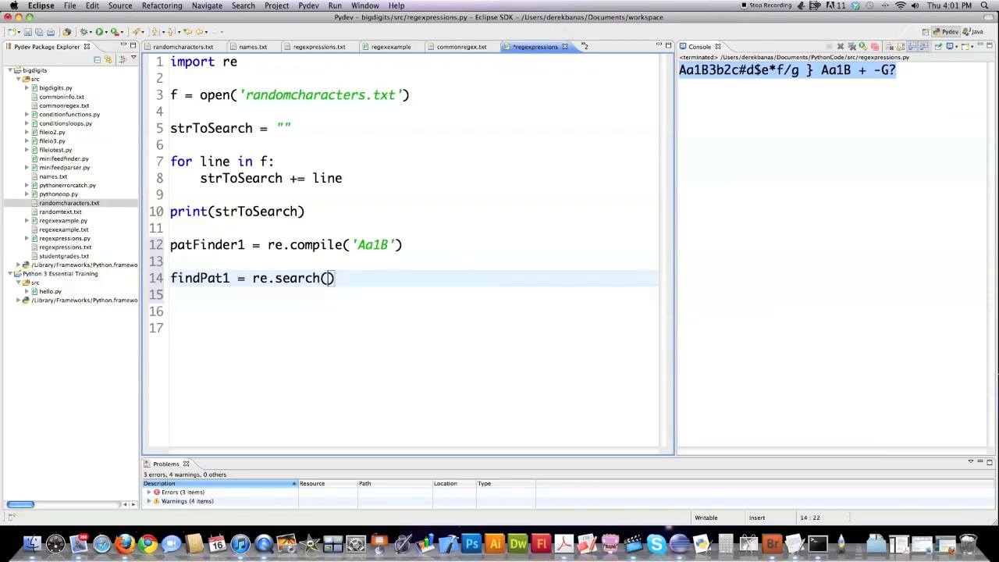
{"action": "type", "text": "patFinder1"}
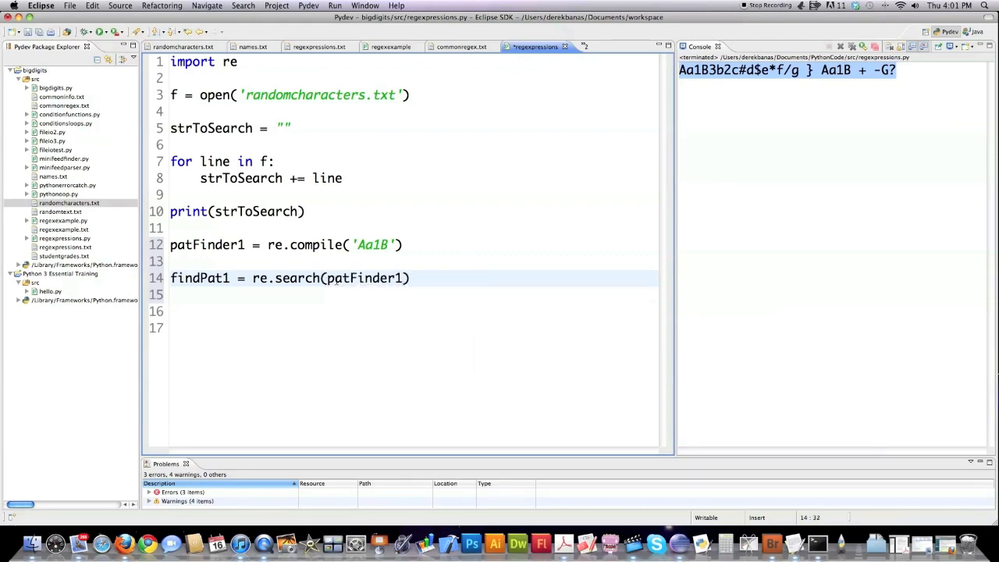
{"action": "type", "text": ","}
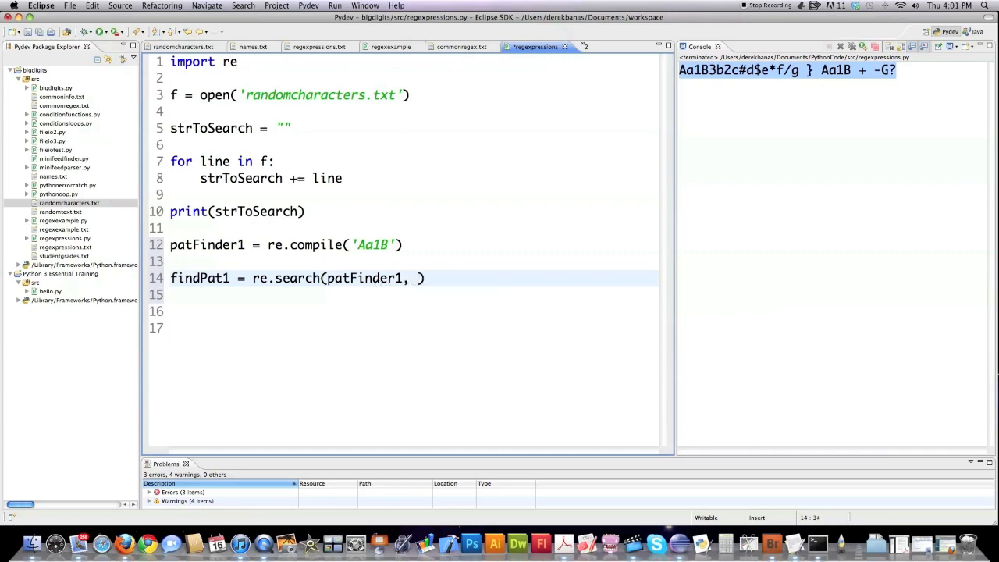
{"action": "type", "text": "strToSearch"}
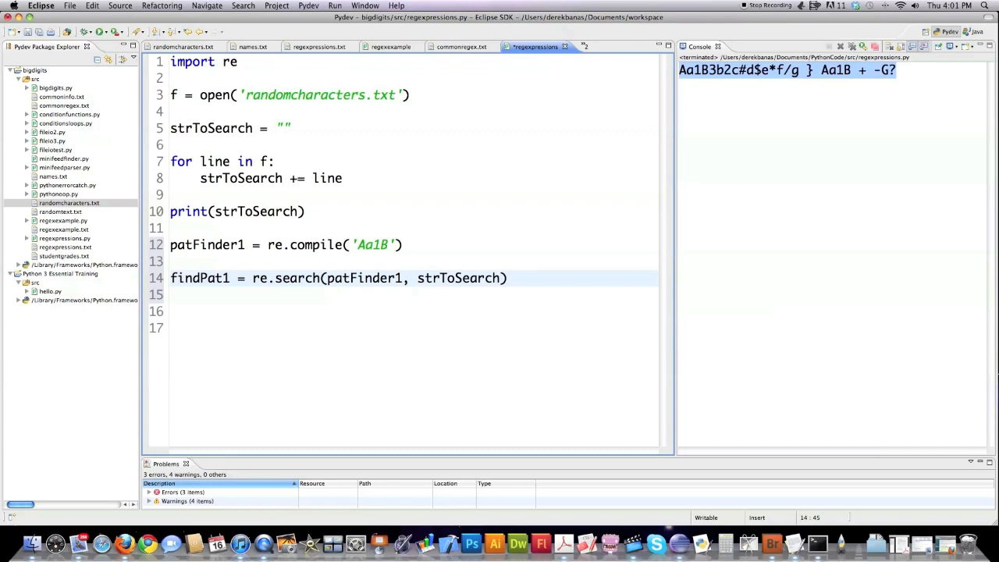
{"action": "key", "text": "Return"}
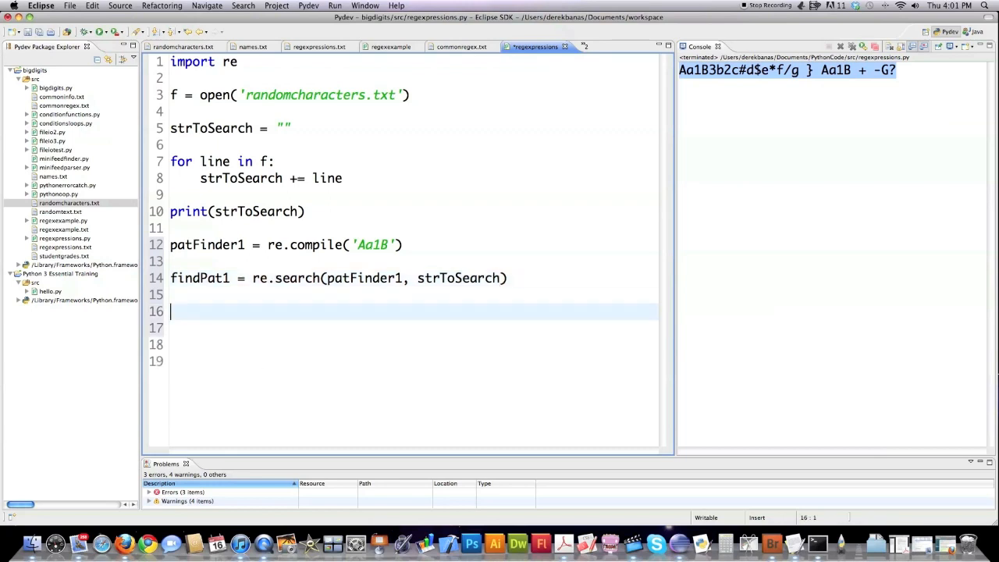
{"action": "type", "text": "print"}
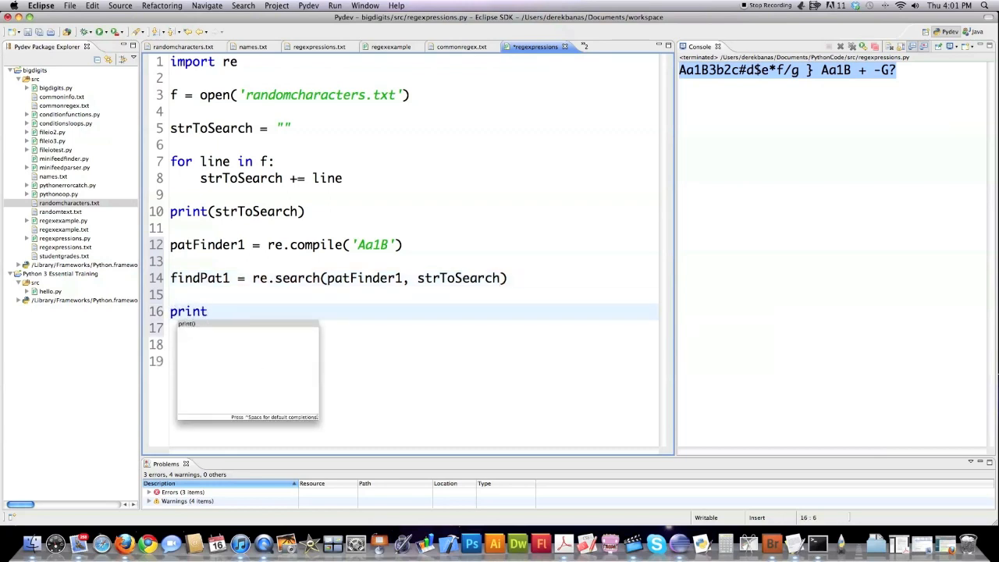
{"action": "type", "text": "(findPat1.group()"}
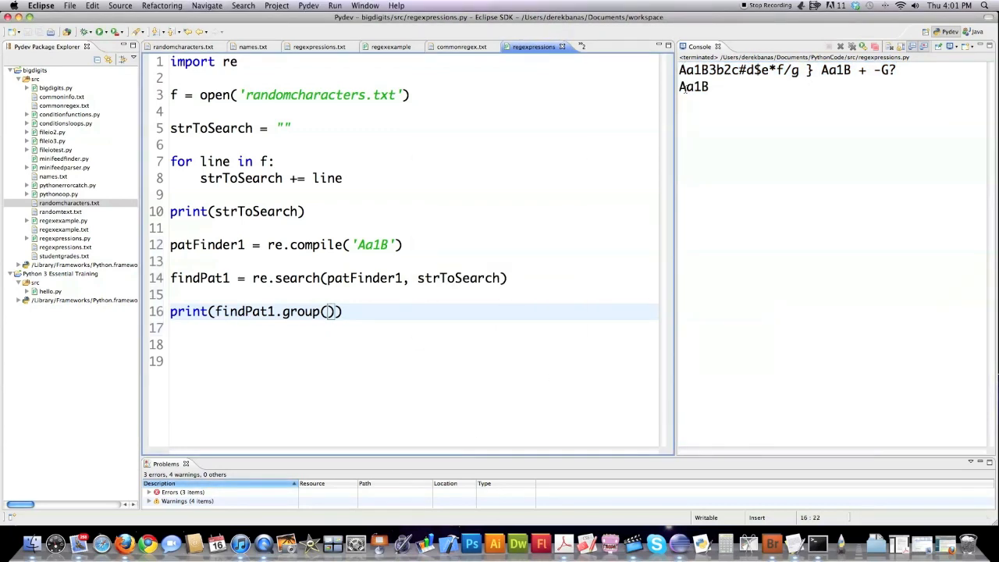
{"action": "mouse_move", "coordinate": [666, 92]}
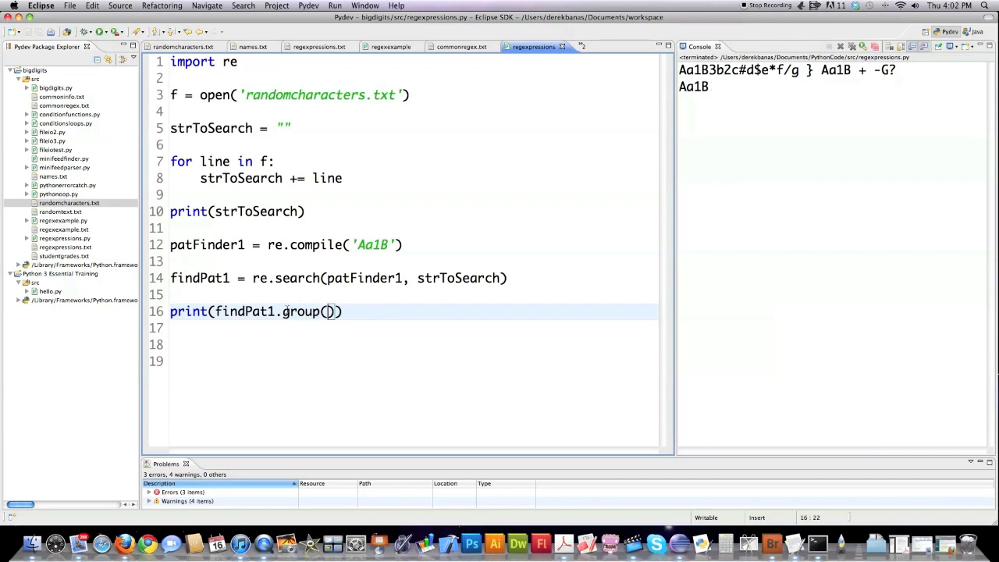
Print findPat1.start(), end() and span(), then save and run the script.
{"action": "type", "text": "prin"}
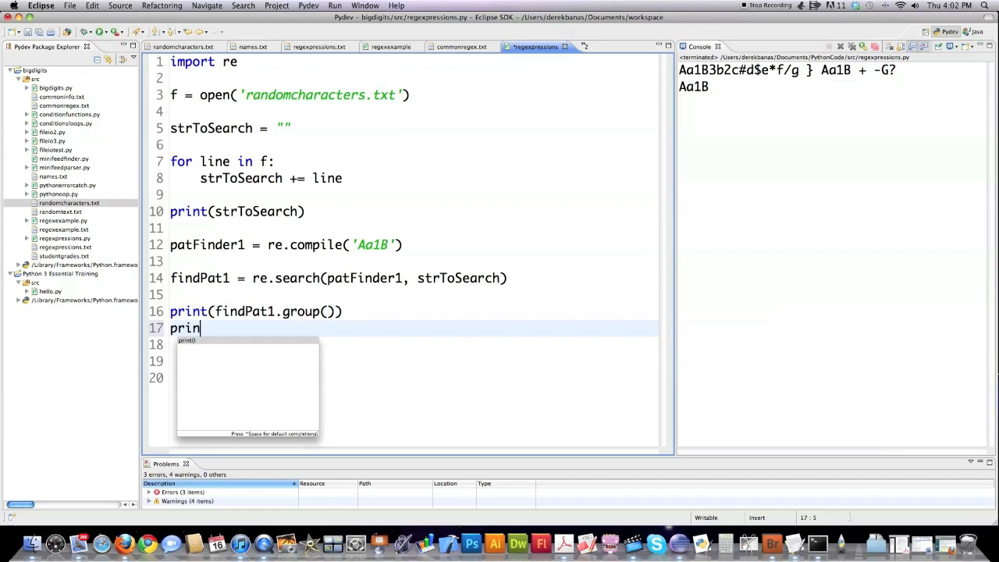
{"action": "type", "text": "t"}
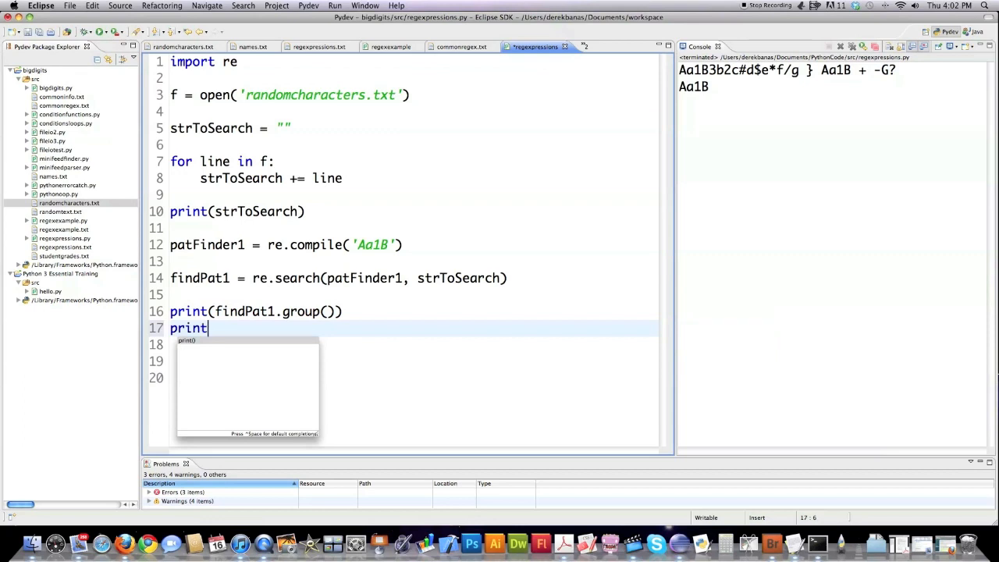
{"action": "type", "text": "(findPat1.start())"}
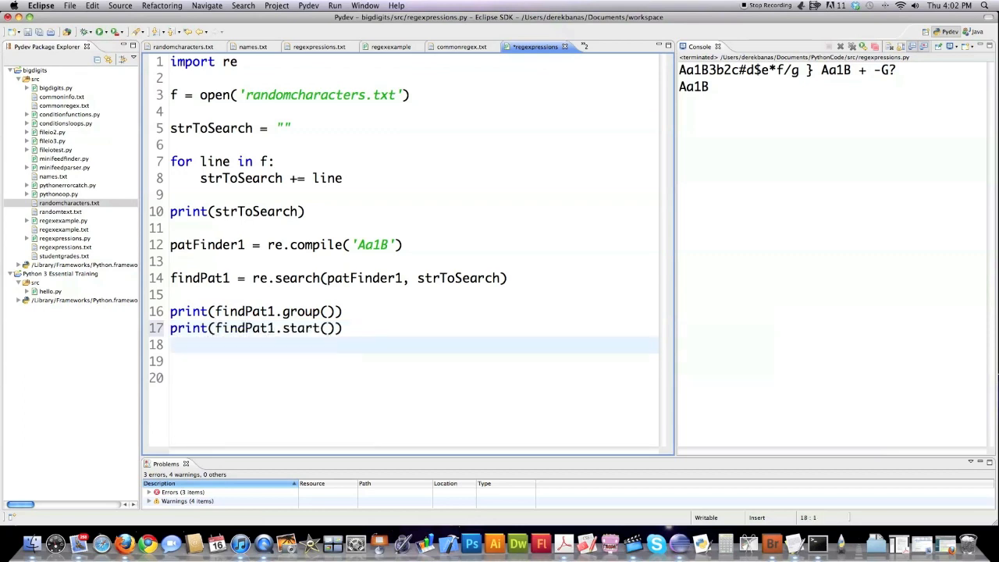
{"action": "type", "text": "print"}
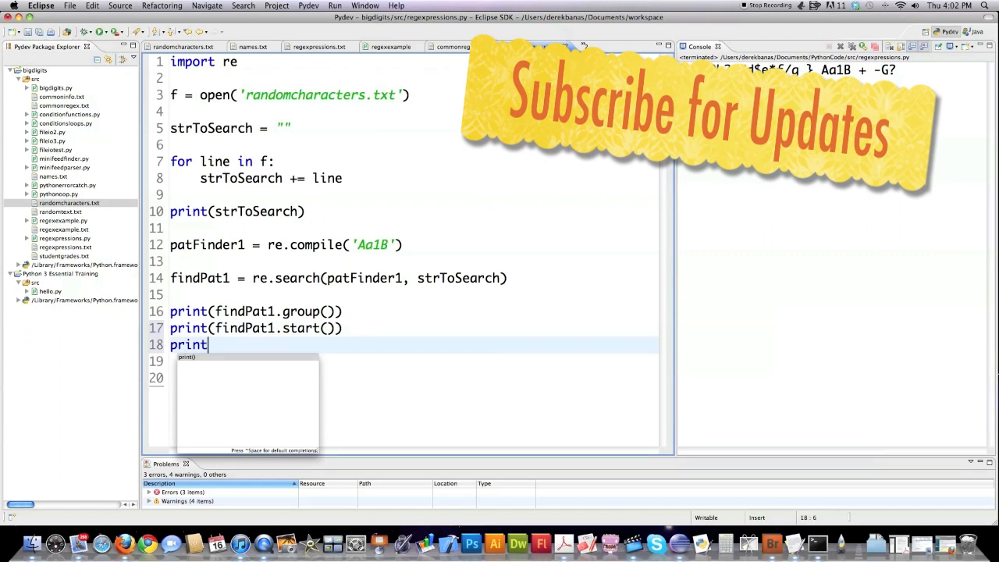
{"action": "type", "text": "(findPat1.end("}
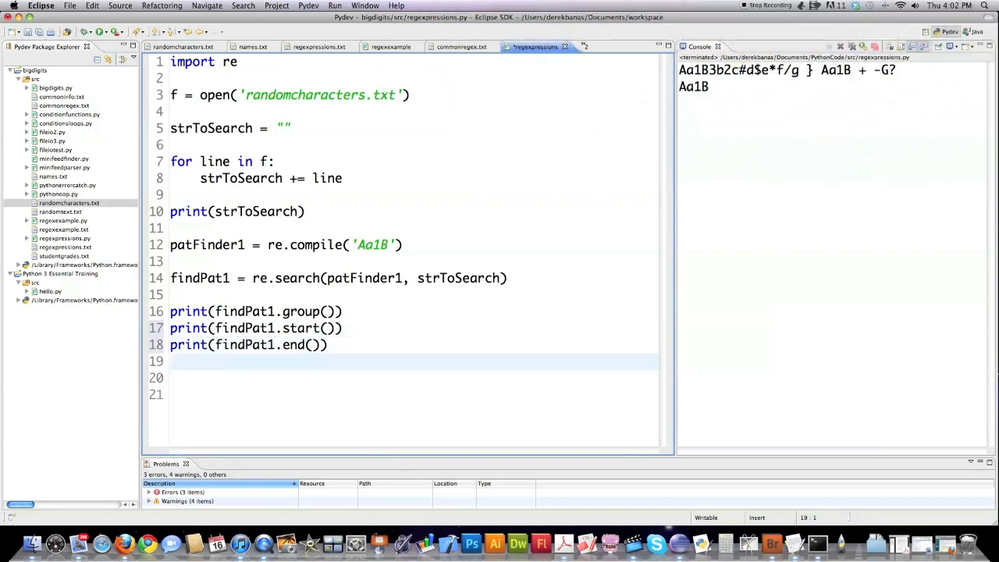
{"action": "type", "text": "print(findPat1.span())"}
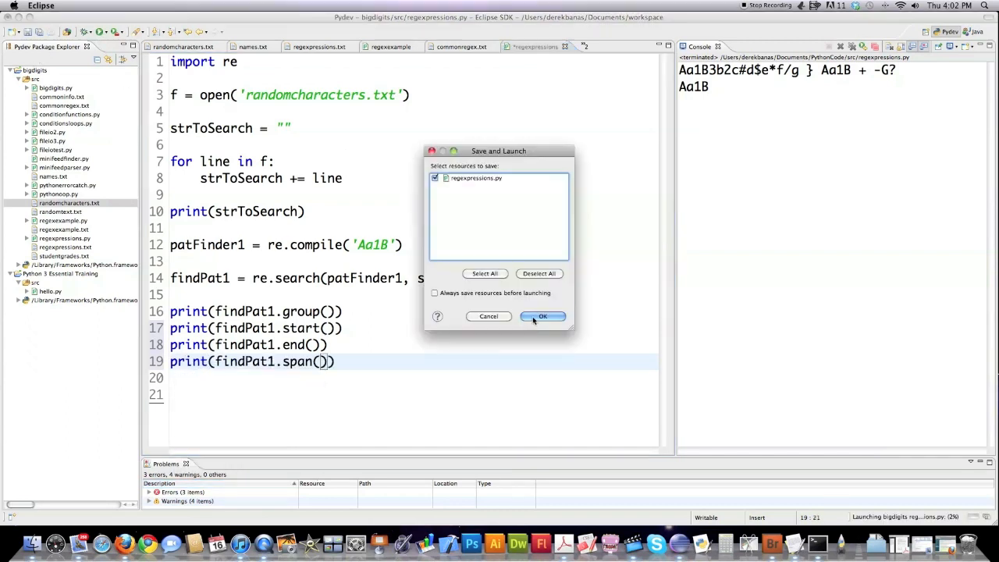
{"action": "left_click", "coordinate": [542, 316]}
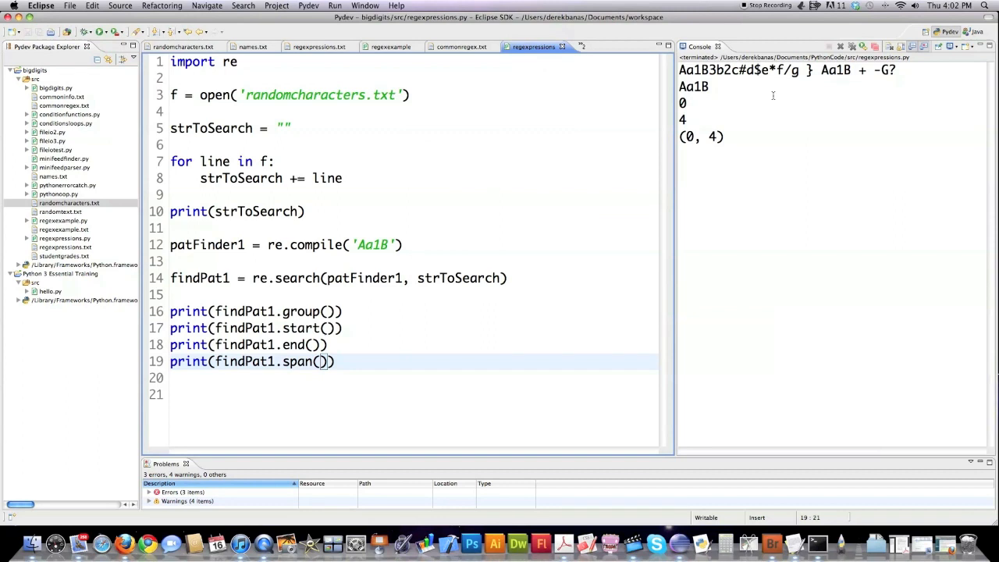
{"action": "mouse_move", "coordinate": [372, 269]}
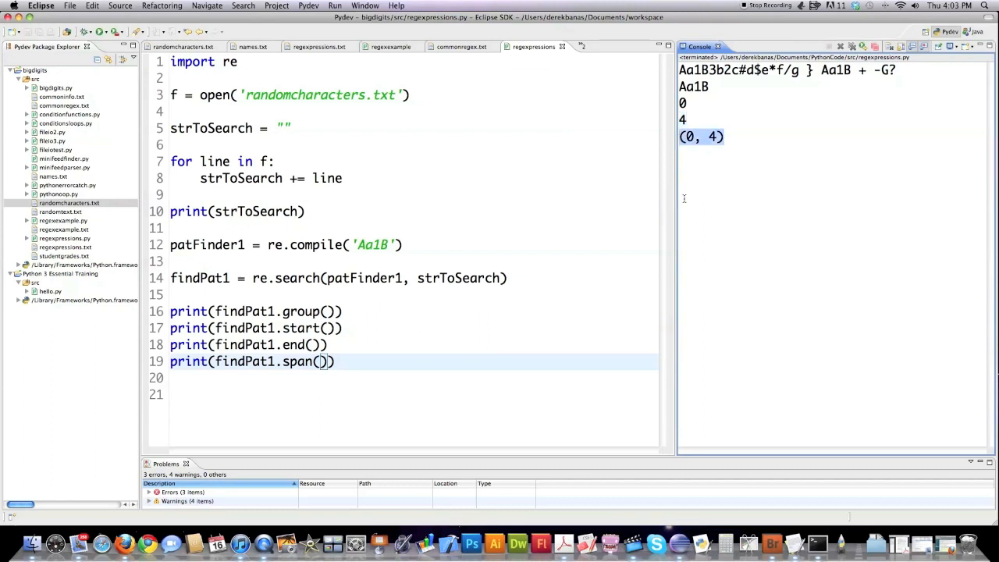
{"action": "mouse_move", "coordinate": [708, 197]}
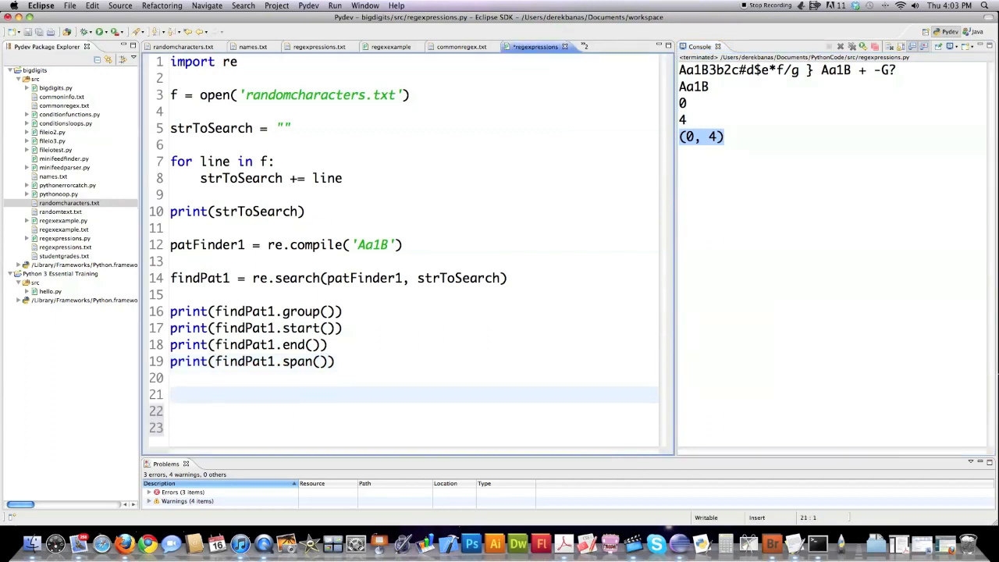
Assign findPat1 = re.findall(patFinder1, strToSearch) to collect every Aa1B match.
{"action": "type", "text": "findPat1 = re"}
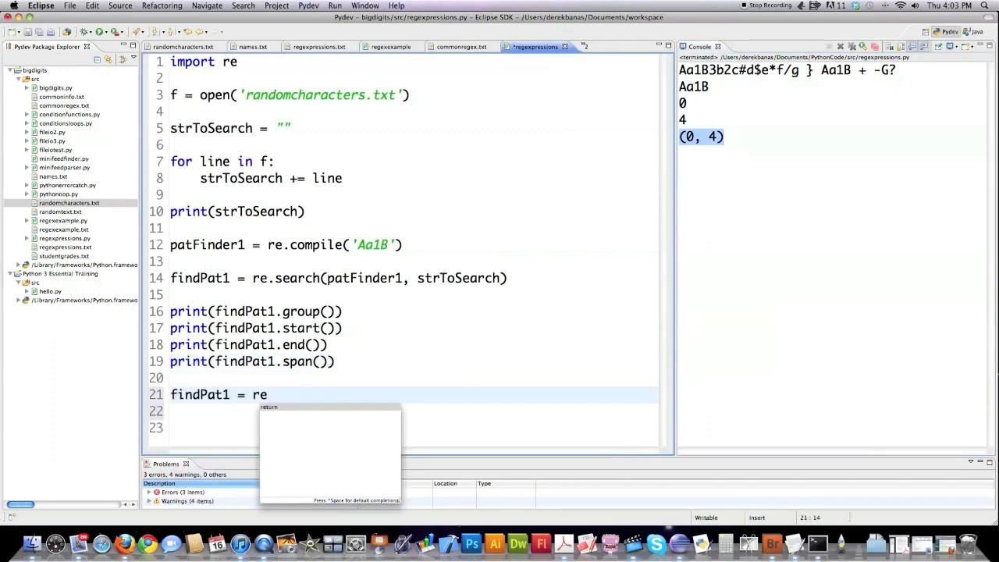
{"action": "type", "text": ".findall"}
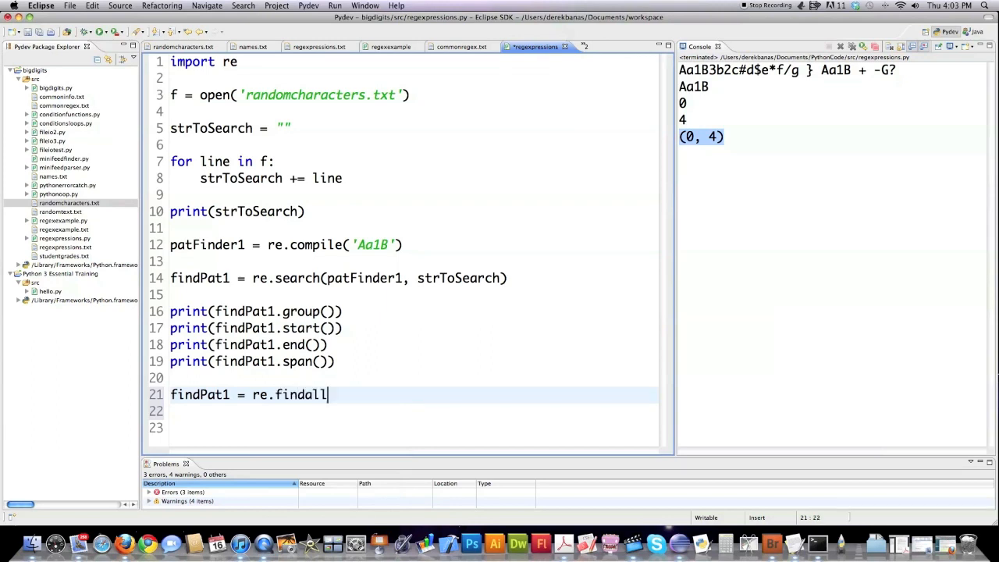
{"action": "type", "text": "(patF"}
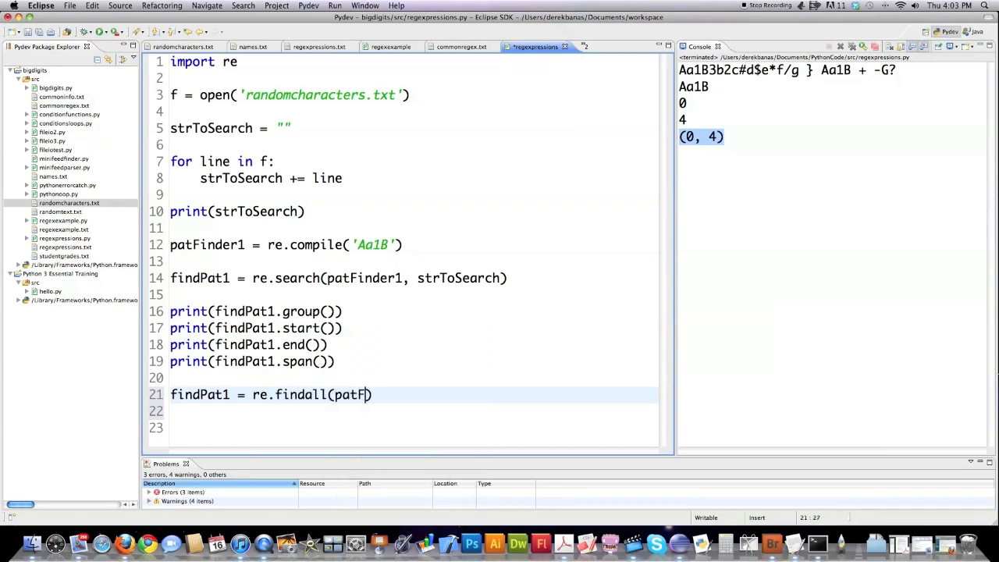
{"action": "type", "text": "inder1,strToSearch"}
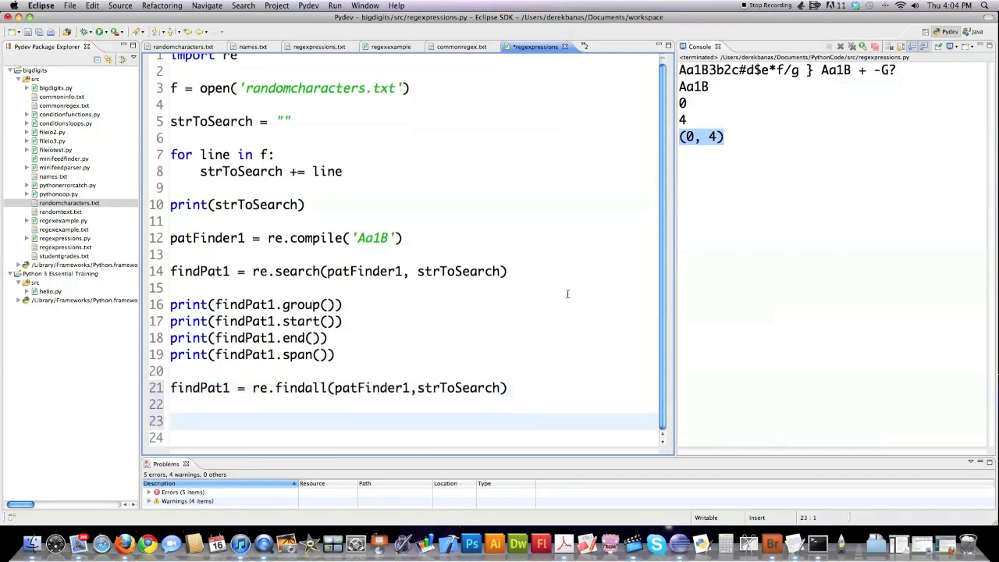
Add a for loop printing each item in findPat, then highlight Aa1B in the output.
{"action": "type", "text": "for i"}
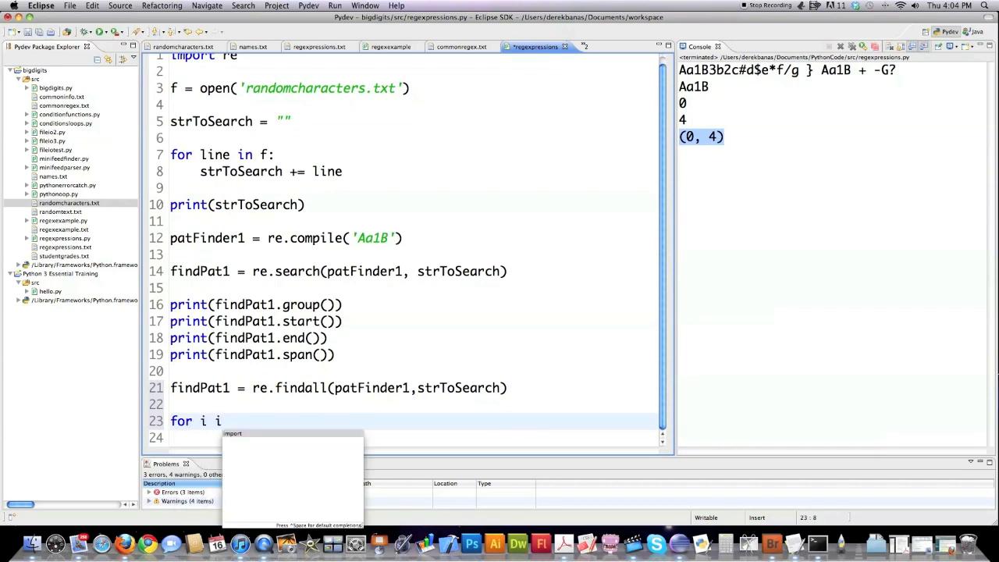
{"action": "type", "text": "in find"}
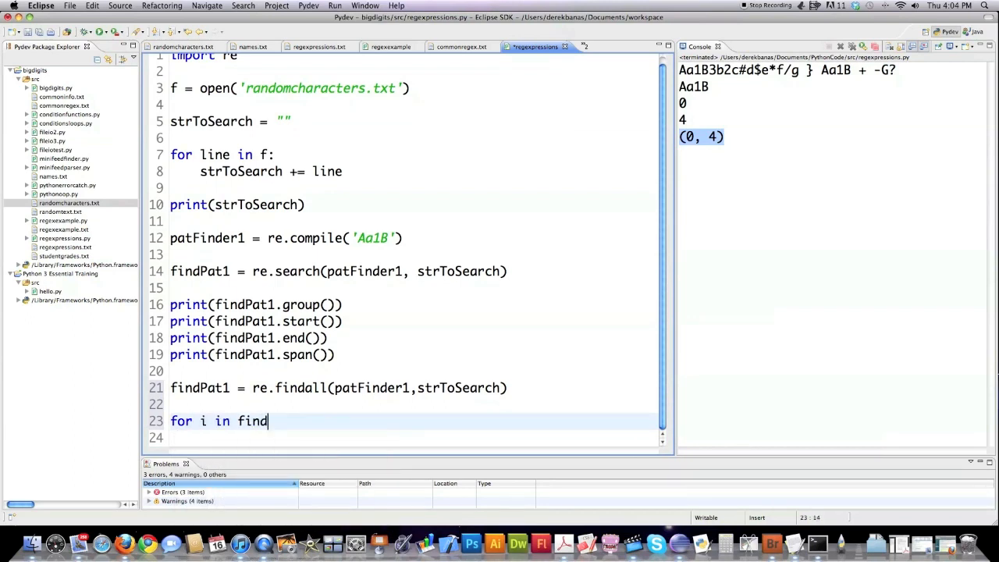
{"action": "type", "text": "Pat1:"}
{"action": "left_click", "coordinate": [403, 438]}
{"action": "type", "text": "print(i)"}
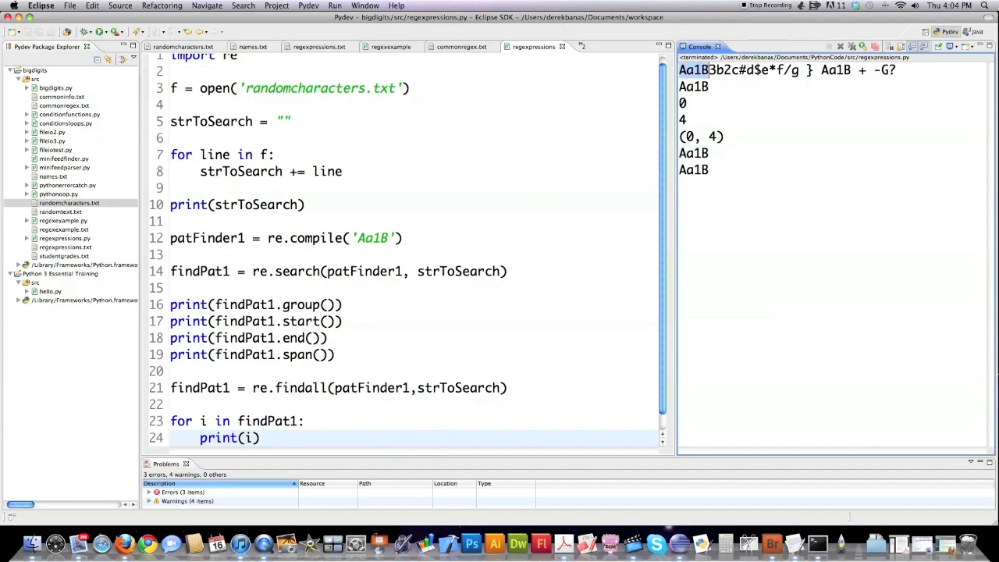
{"action": "double_click", "coordinate": [835, 70]}
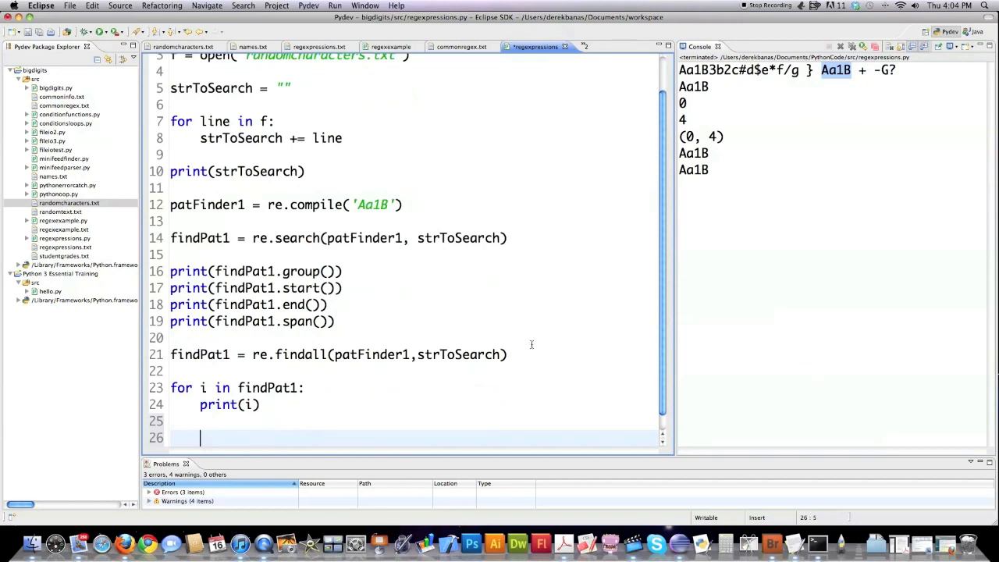
{"action": "mouse_move", "coordinate": [451, 383]}
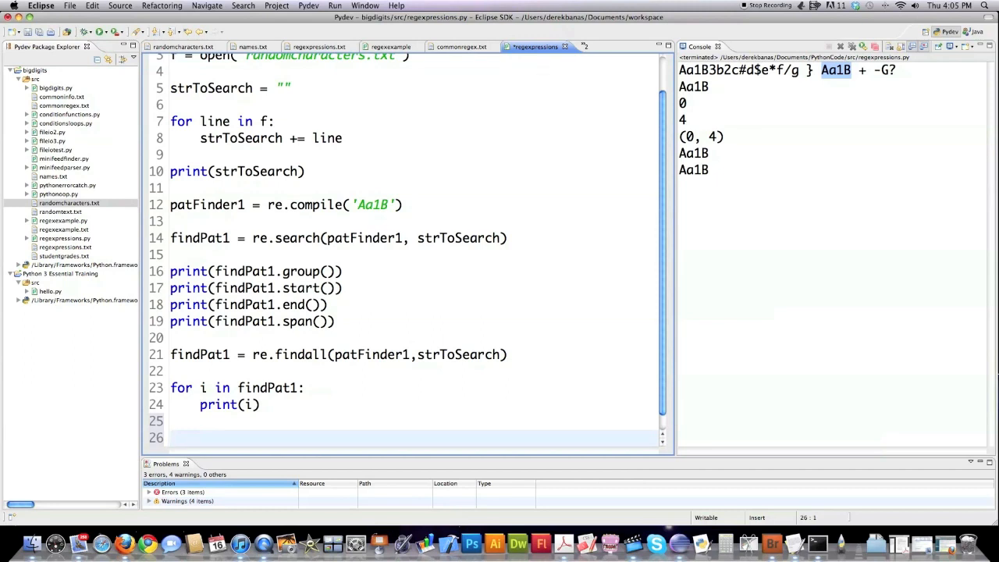
Add splitFound = patFinder1.split(strToSearch) to split the text on Aa1B.
{"action": "type", "text": "spiltFound ="}
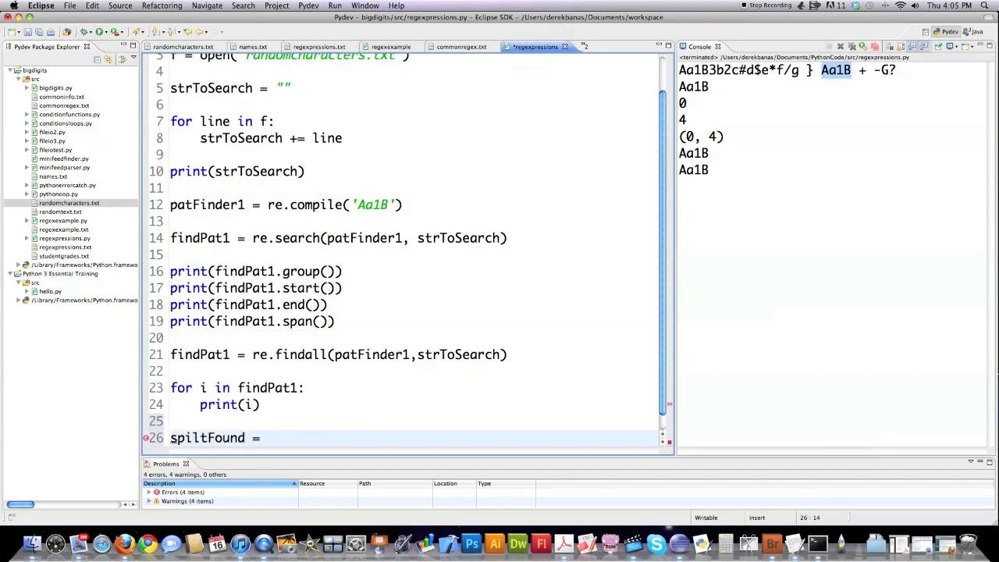
{"action": "type", "text": "patFinder1.split"}
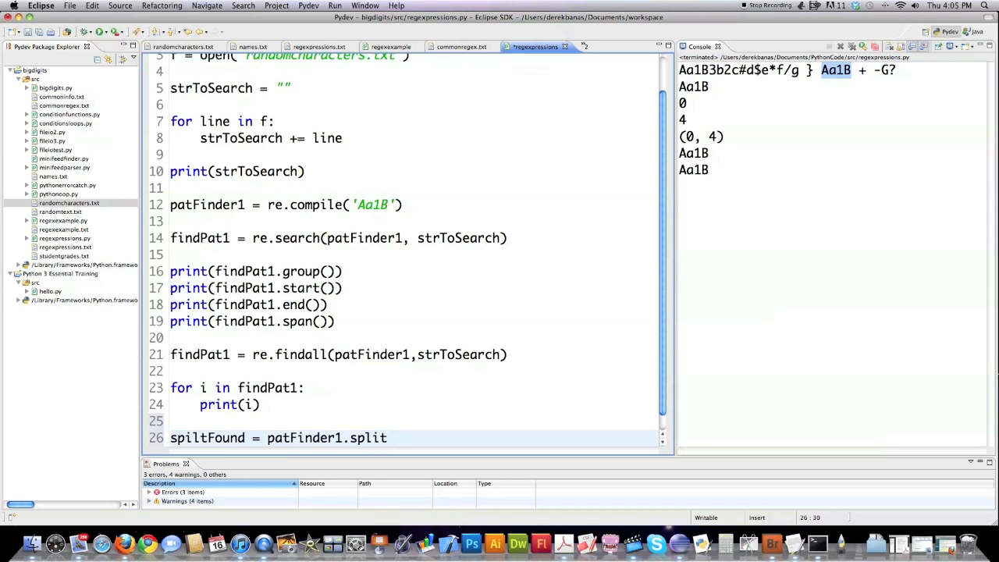
{"action": "type", "text": "(strToSearc)"}
{"action": "type", "text": "print(splitFound)"}
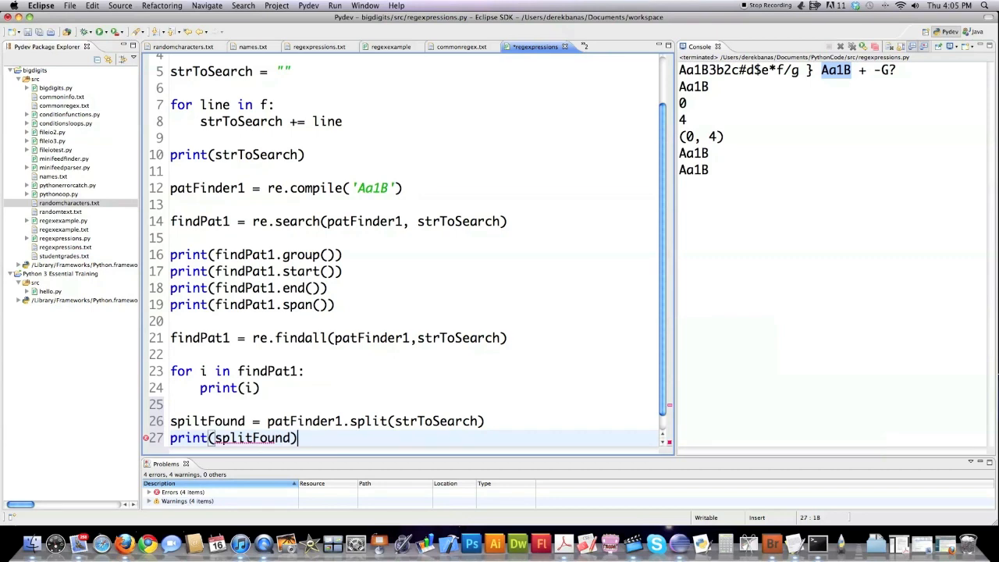
{"action": "key", "text": "Return"}
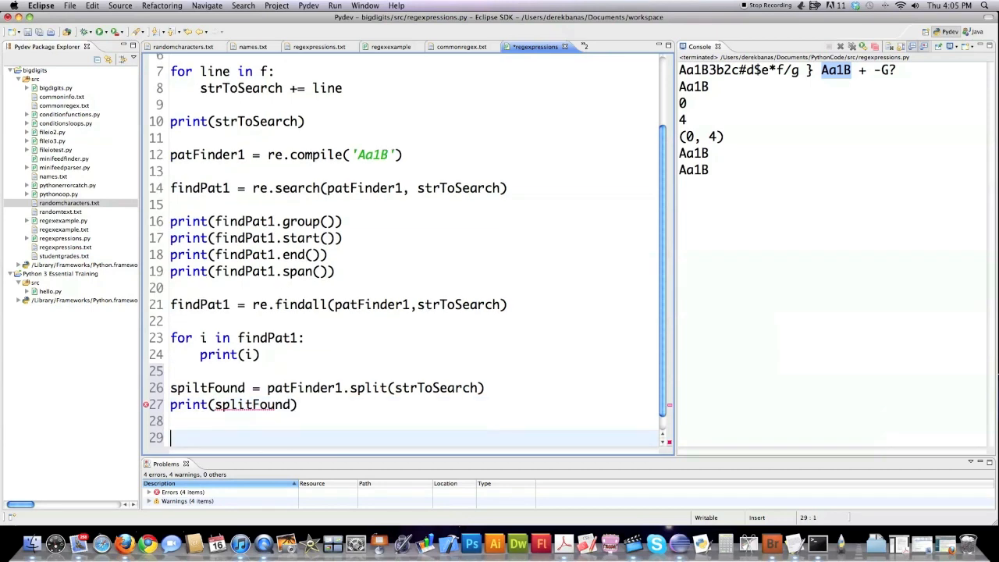
Add subFound using patFinder1.sub with 'Real Text', print it, and run the script.
{"action": "type", "text": "subFound ="}
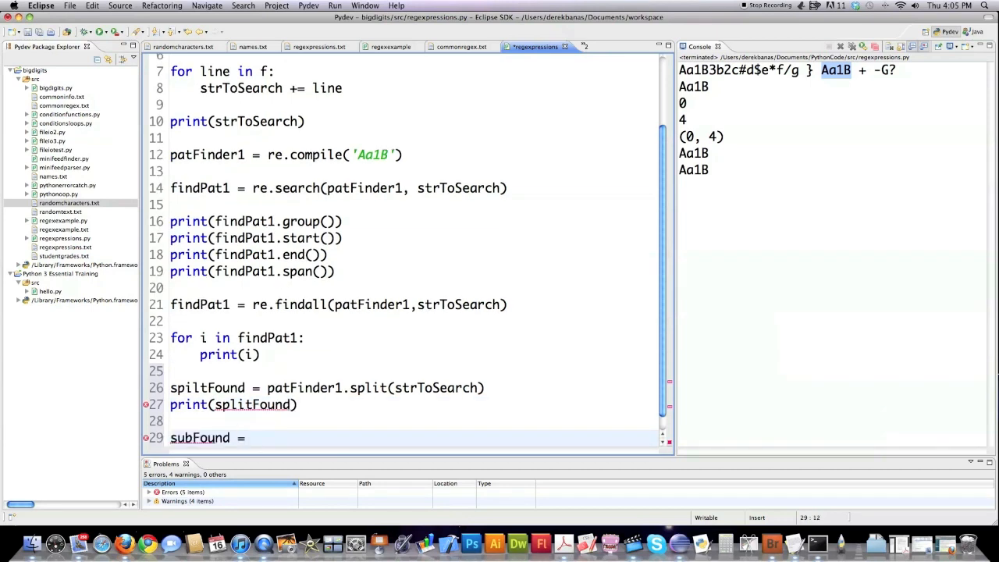
{"action": "type", "text": "patFinder1.sub('Real Text"}
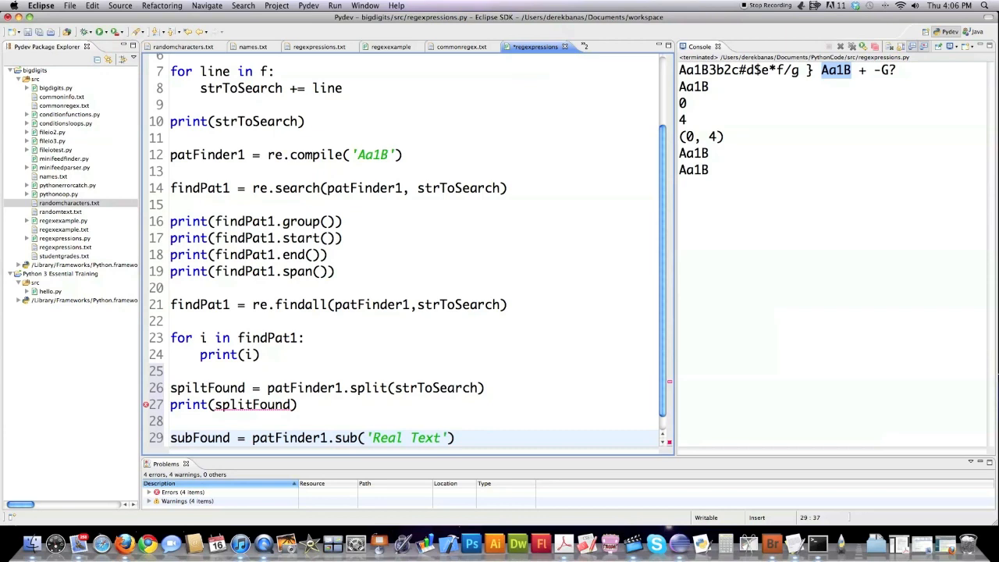
{"action": "type", "text": ", strTo"}
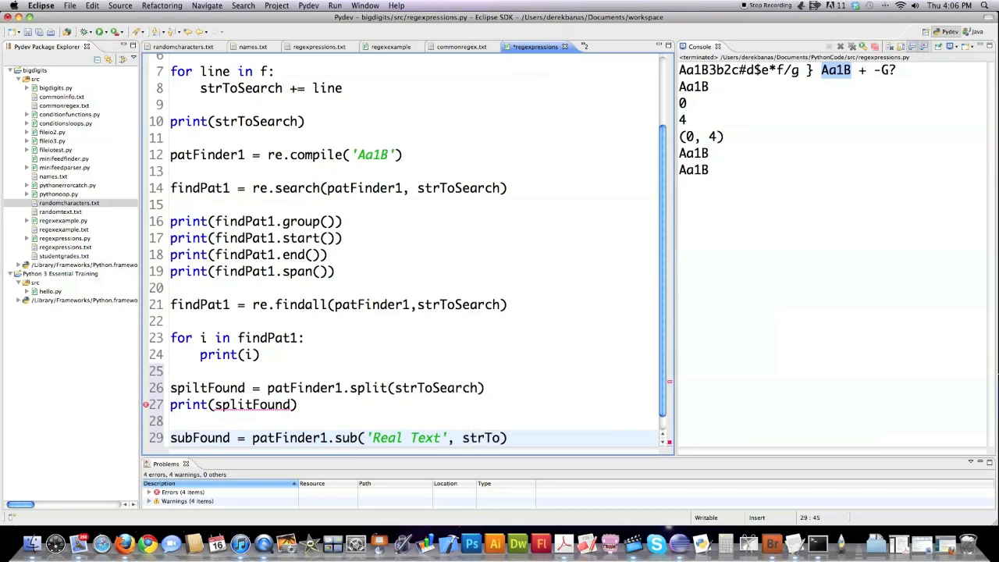
{"action": "type", "text": "print(subFound"}
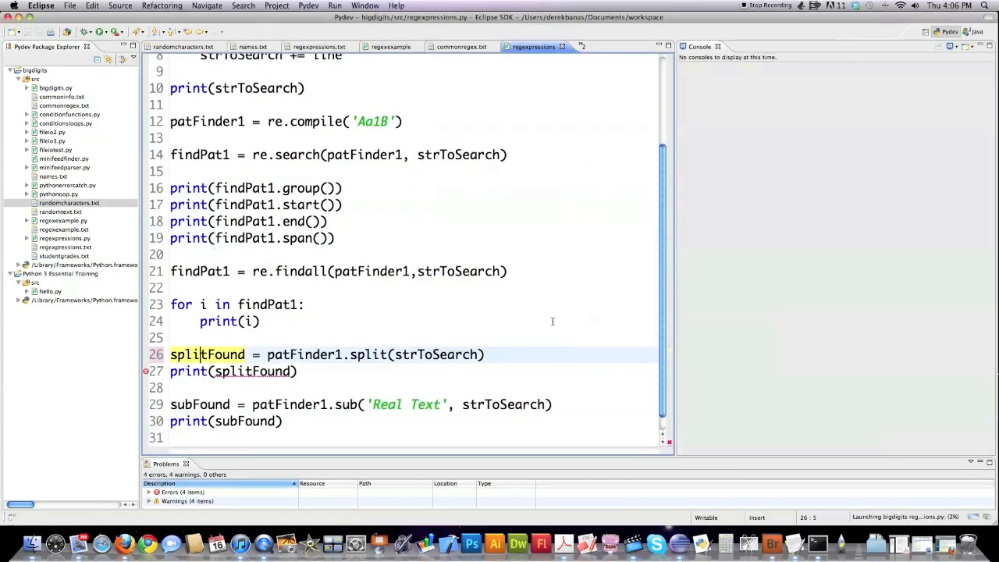
{"action": "left_click", "coordinate": [334, 5]}
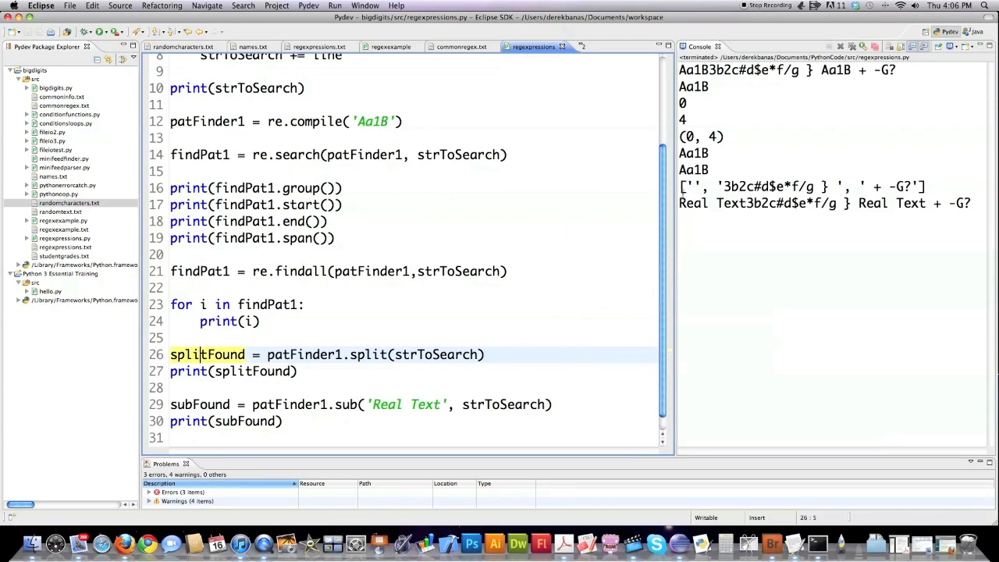